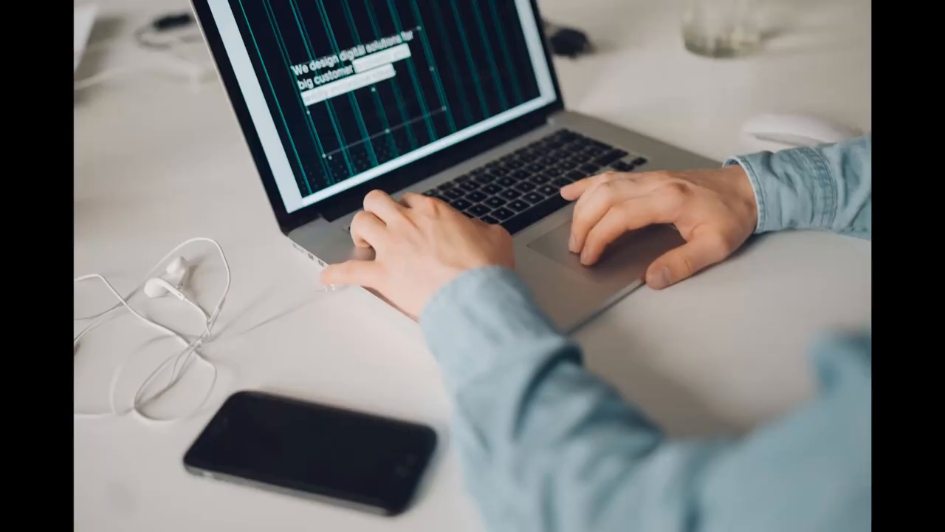
# Reveal and dismiss Paint's ribbon key tips with Alt while the MS Paint text is on the canvas.
pyautogui.press('ctrl+c')
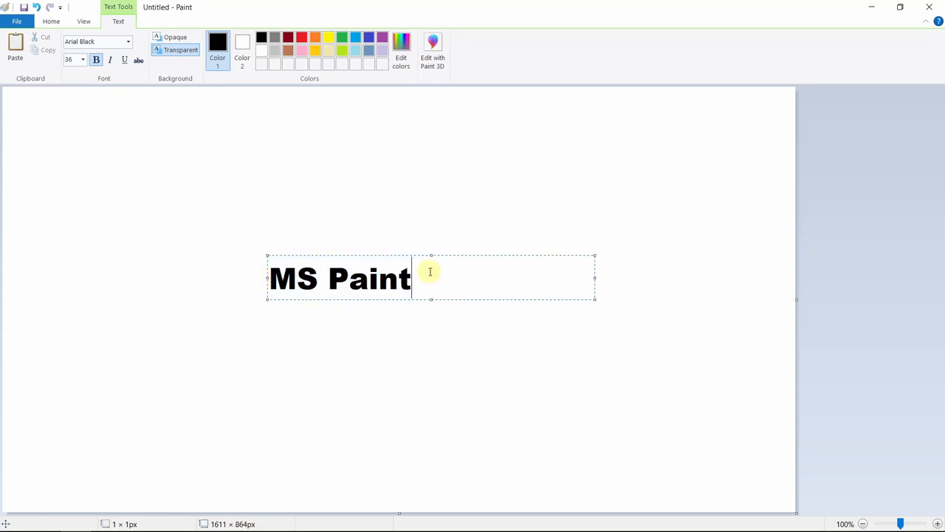
pyautogui.press('alt')
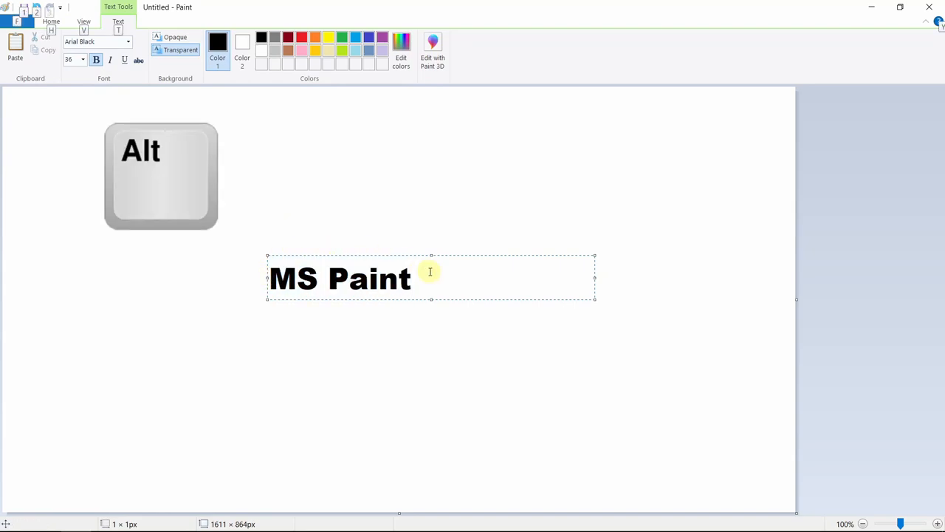
pyautogui.press('alt')
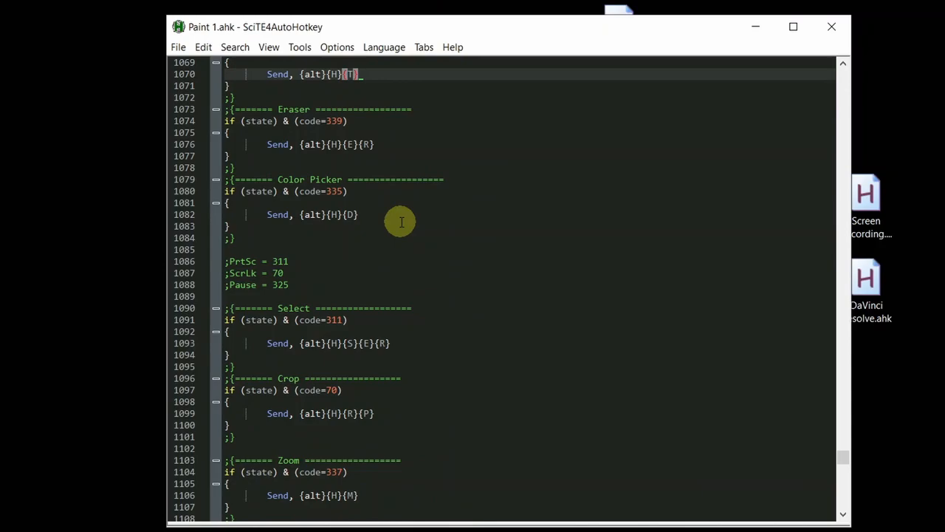
pyautogui.scroll(-3)
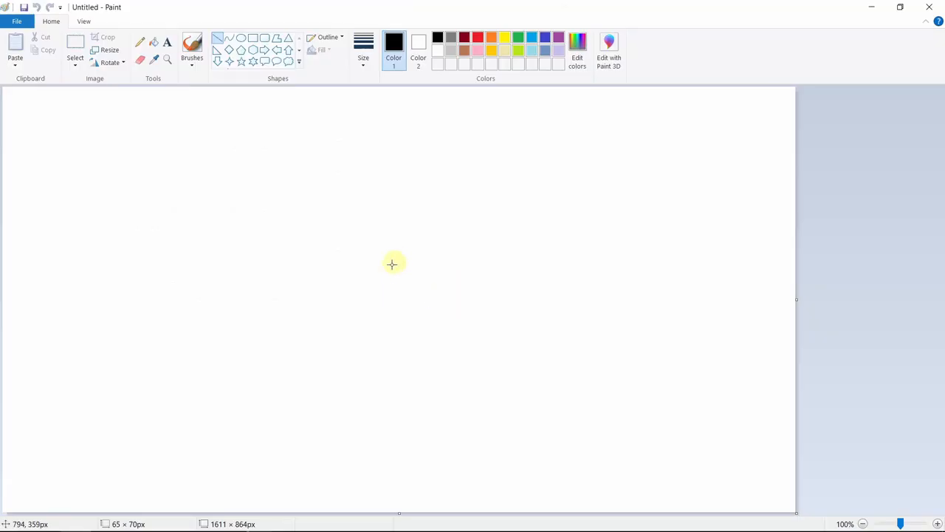
pyautogui.moveTo(402, 277)
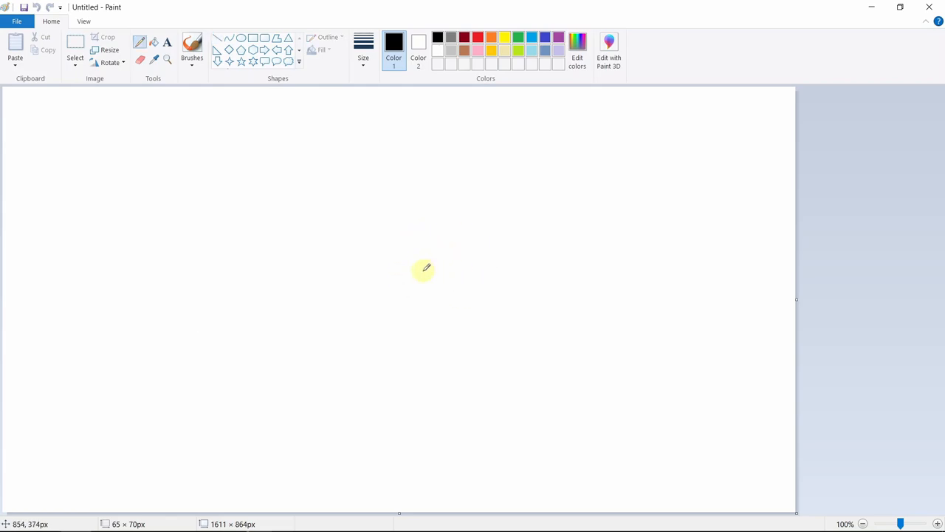
pyautogui.moveTo(346, 292)
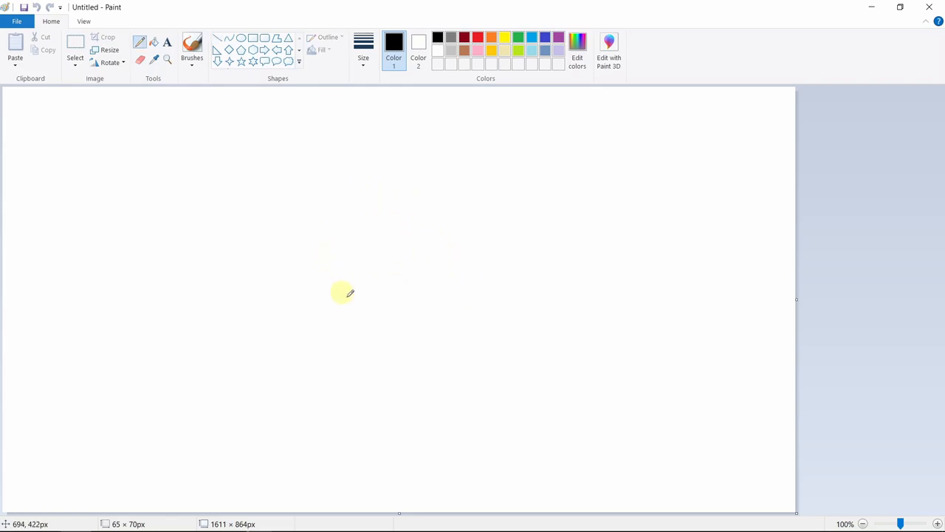
pyautogui.moveTo(405, 211)
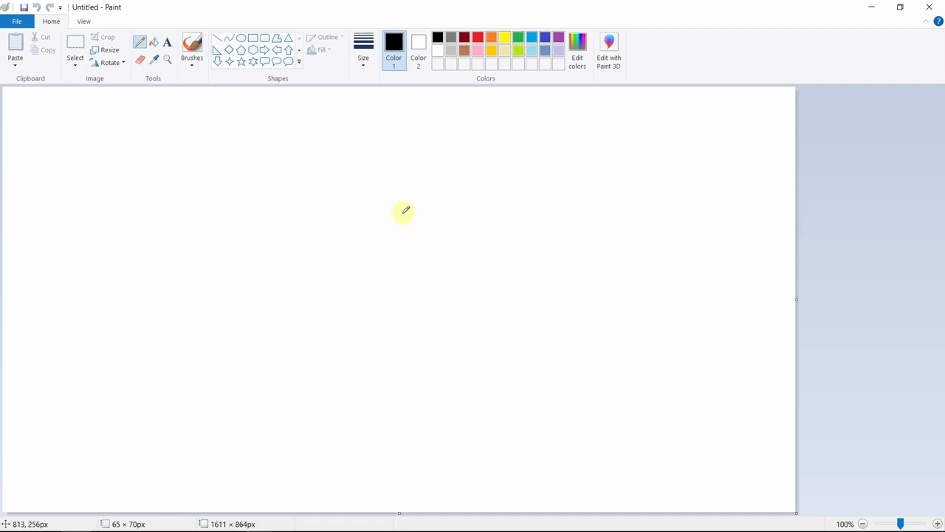
# Draw a black rounded head-shaped blob at the centre of the blank canvas.
pyautogui.moveTo(405, 209); pyautogui.dragTo(342, 242)
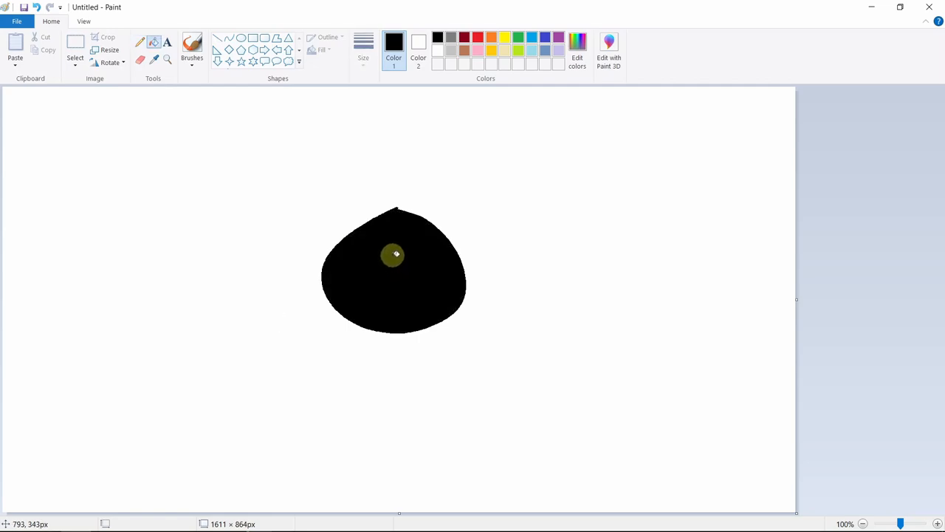
pyautogui.moveTo(393, 278)
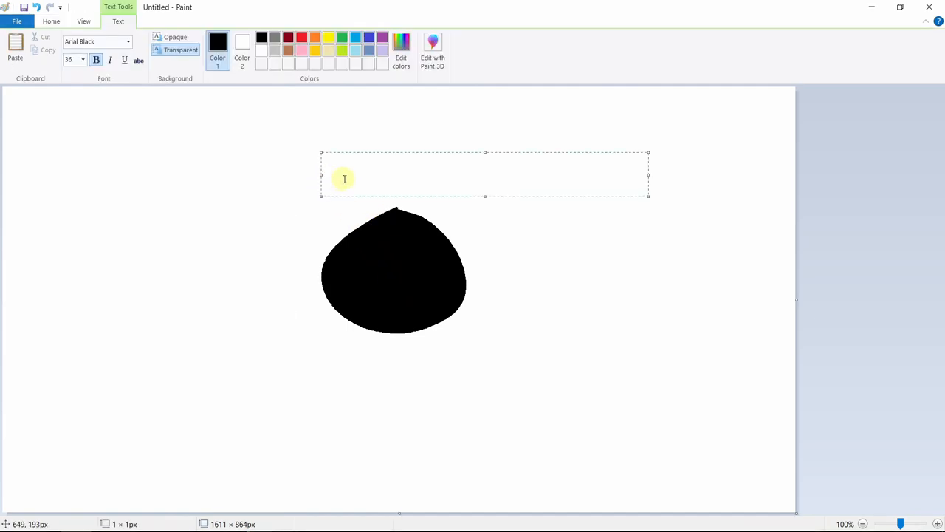
# Add the name 'Richard' in bold Arial Black text above the black blob.
pyautogui.write('Richard')
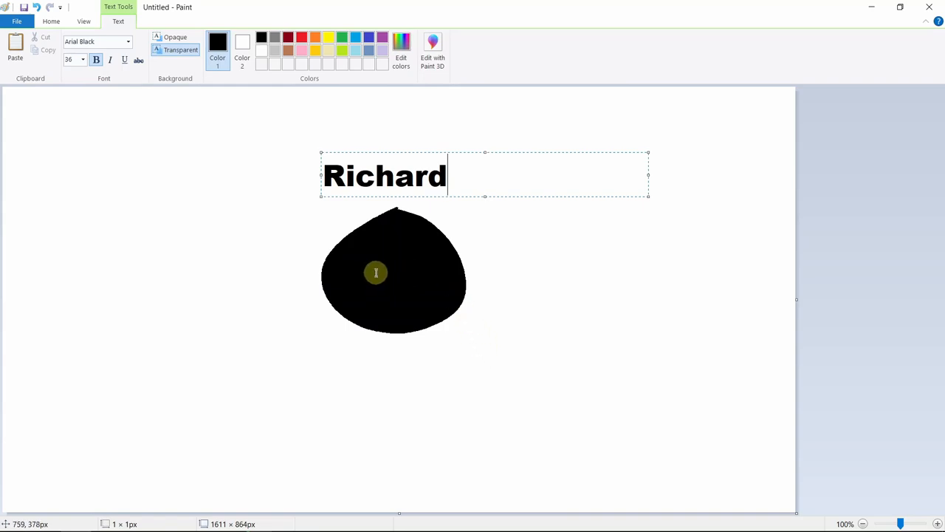
pyautogui.moveTo(375, 273)
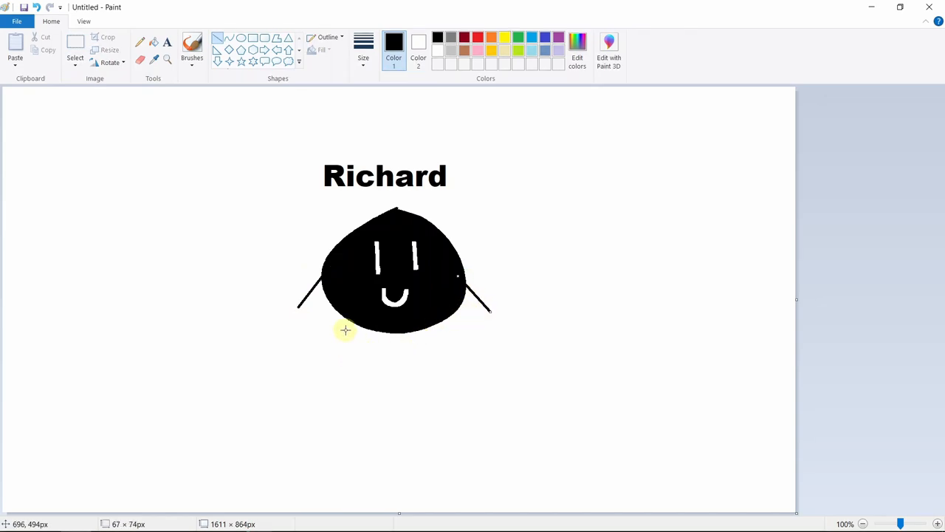
pyautogui.moveTo(358, 319)
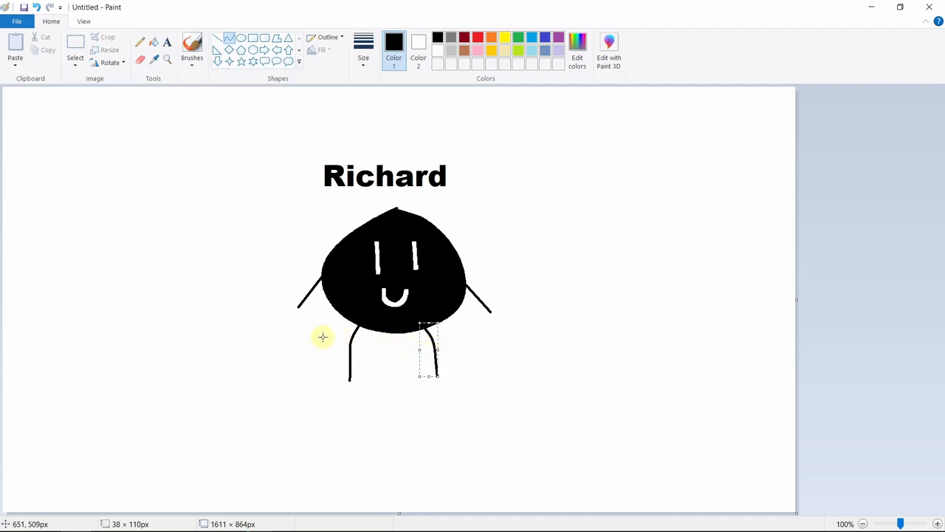
pyautogui.moveTo(322, 334)
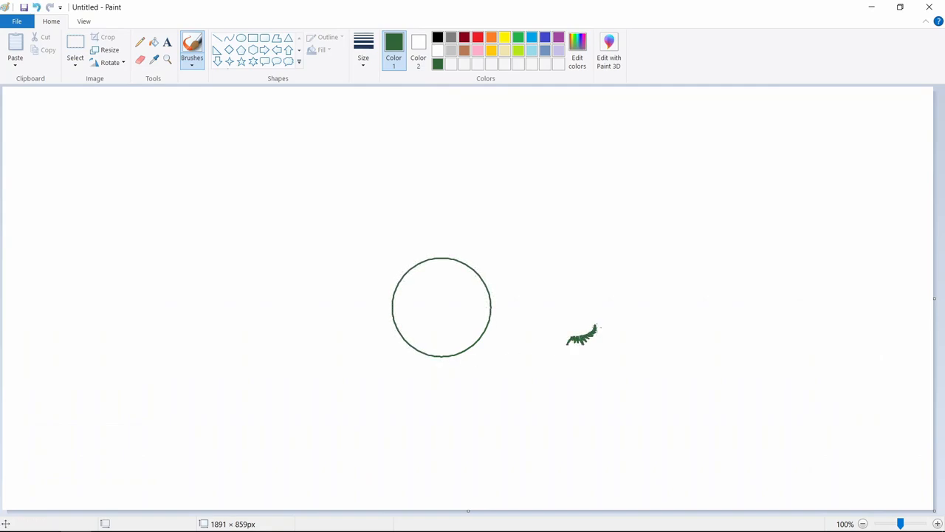
# Paint a short dark green brush stroke to the right of the circle outline.
pyautogui.moveTo(583, 339); pyautogui.dragTo(620, 325)
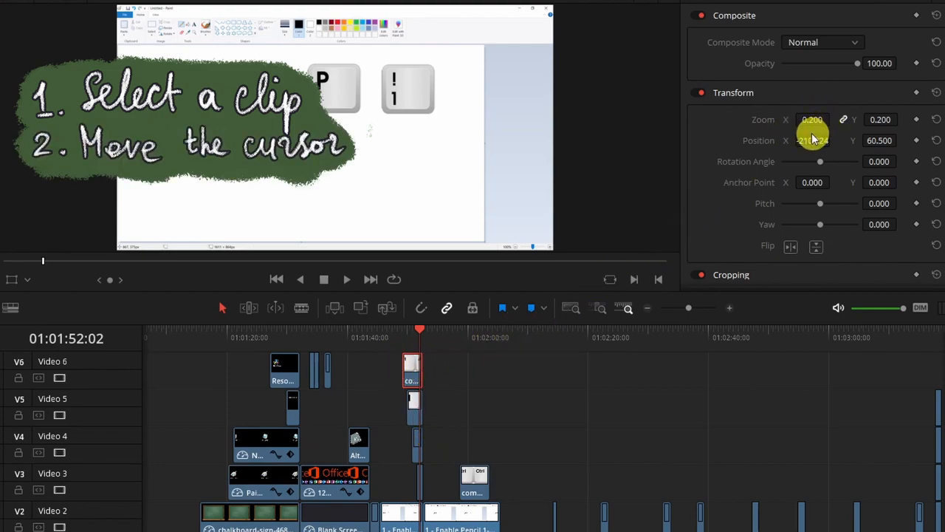
# Nudge the Paint demo clip's position within the frame via the Inspector.
pyautogui.moveTo(812, 118); pyautogui.dragTo(819, 118)
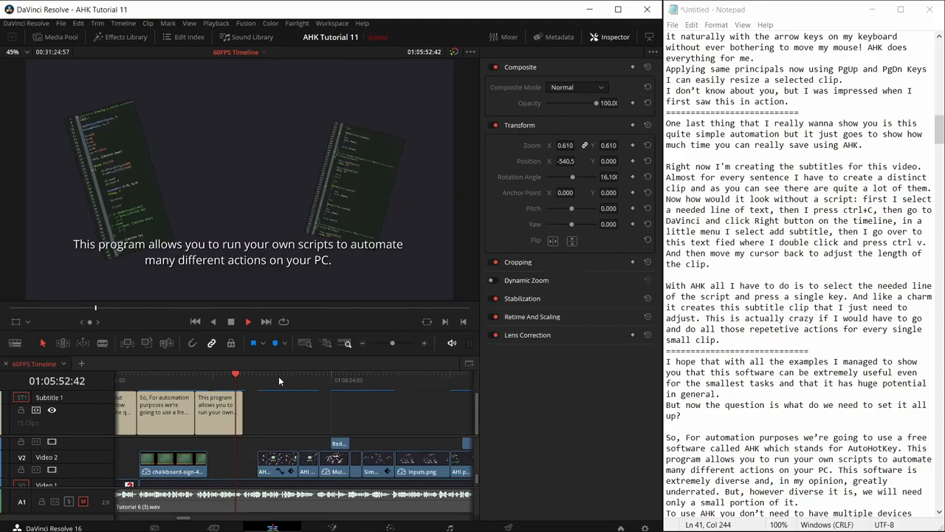
pyautogui.moveTo(279, 381)
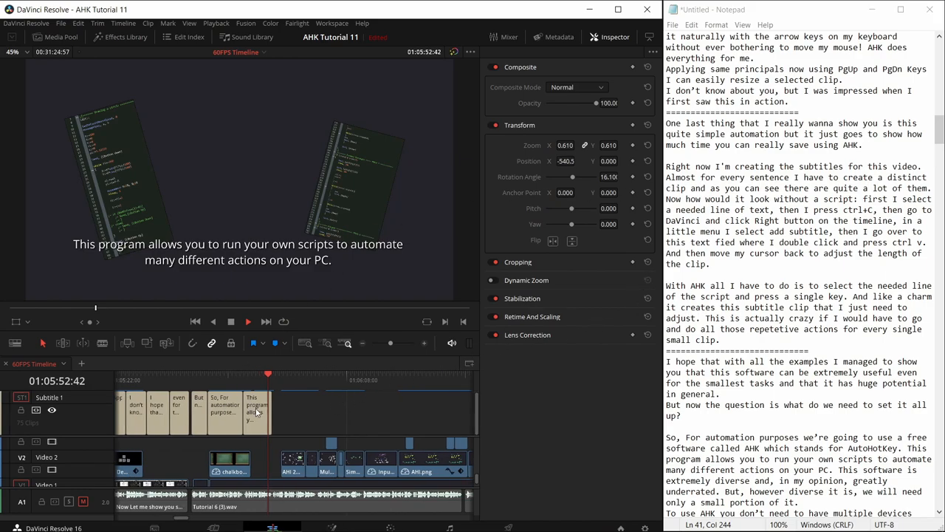
# Bring up a subtitle clip's caption settings to paste the next script line.
pyautogui.click(224, 406)
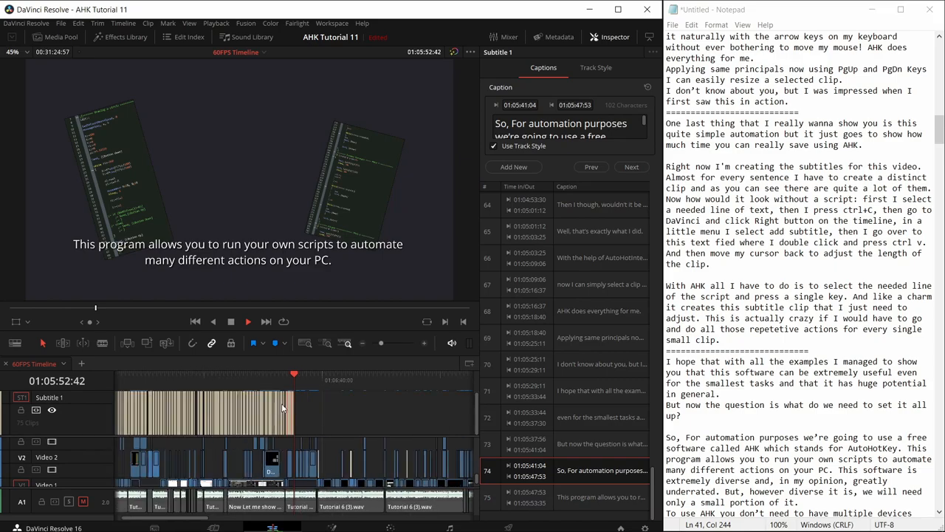
pyautogui.moveTo(183, 407)
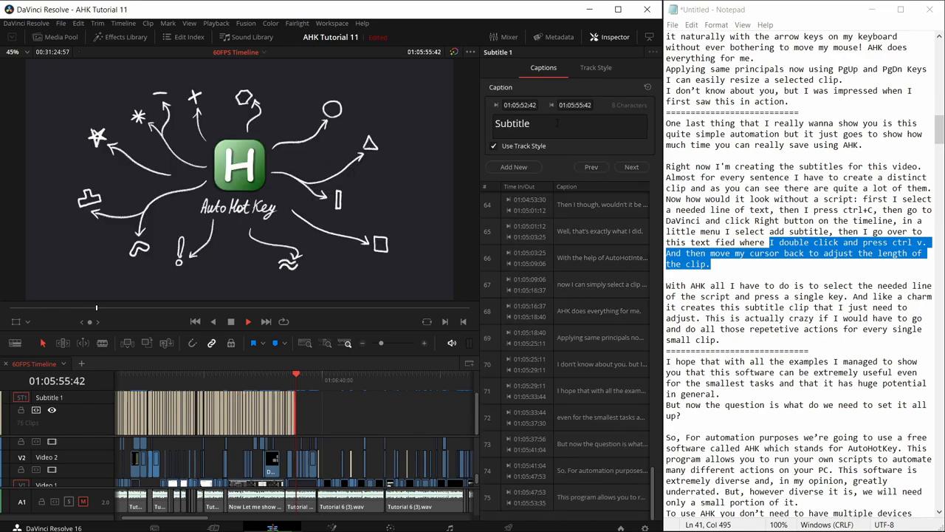
# Edit the new subtitle's caption field to receive the pasted script line.
pyautogui.doubleClick(512, 124)
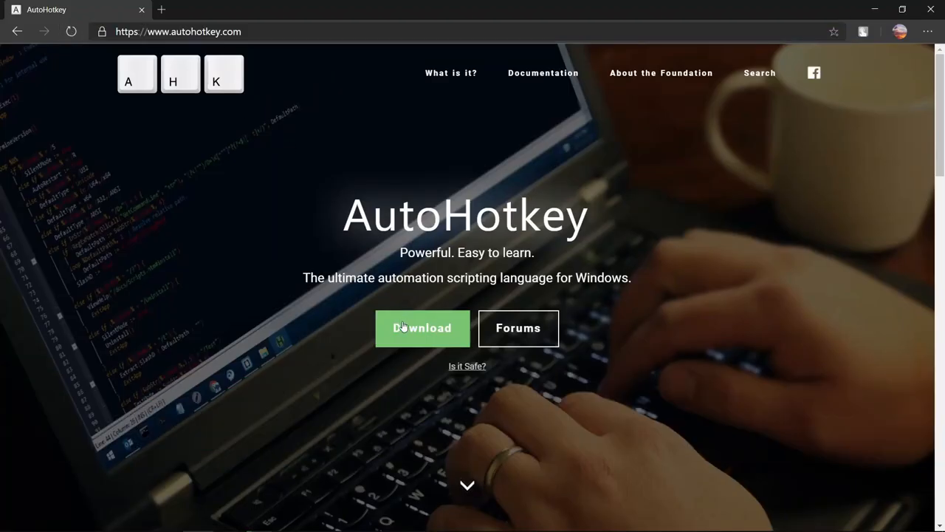
# Close the browser showing autohotkey.com and return to the bare desktop.
pyautogui.click(422, 328)
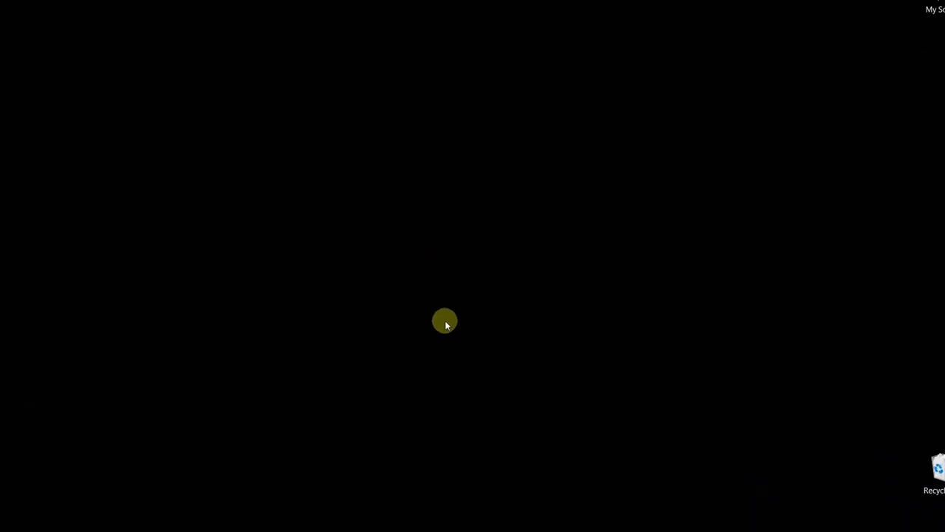
# Create a new AutoHotkey script on the desktop named Script.ahk and bring up its file options.
pyautogui.rightClick(444, 321)
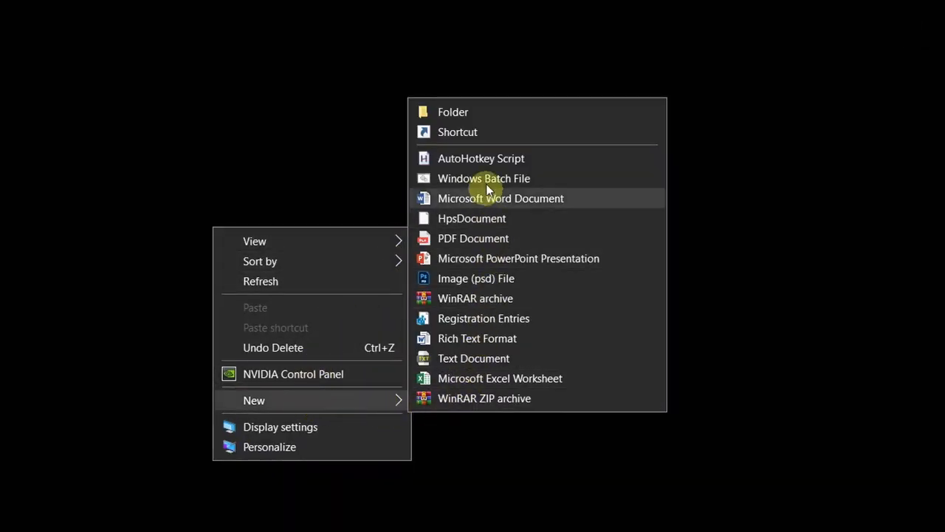
pyautogui.moveTo(481, 158)
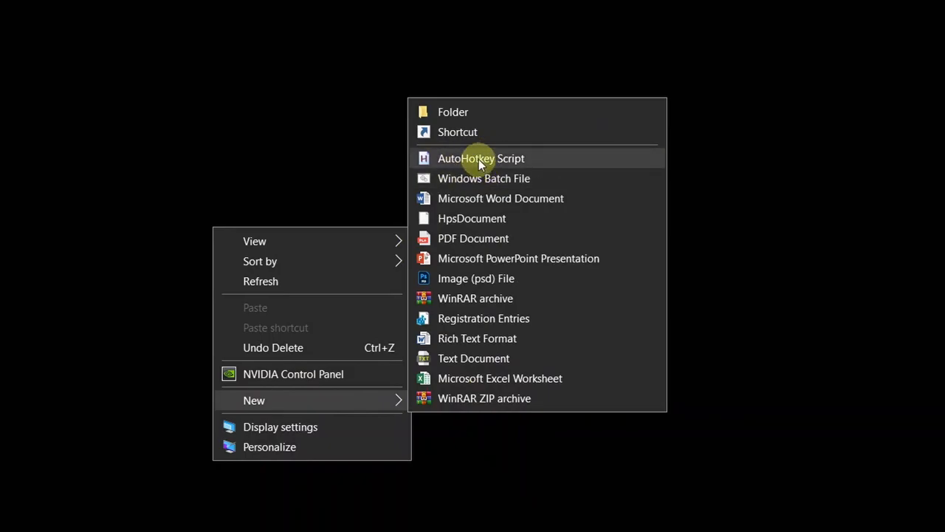
pyautogui.moveTo(537, 161)
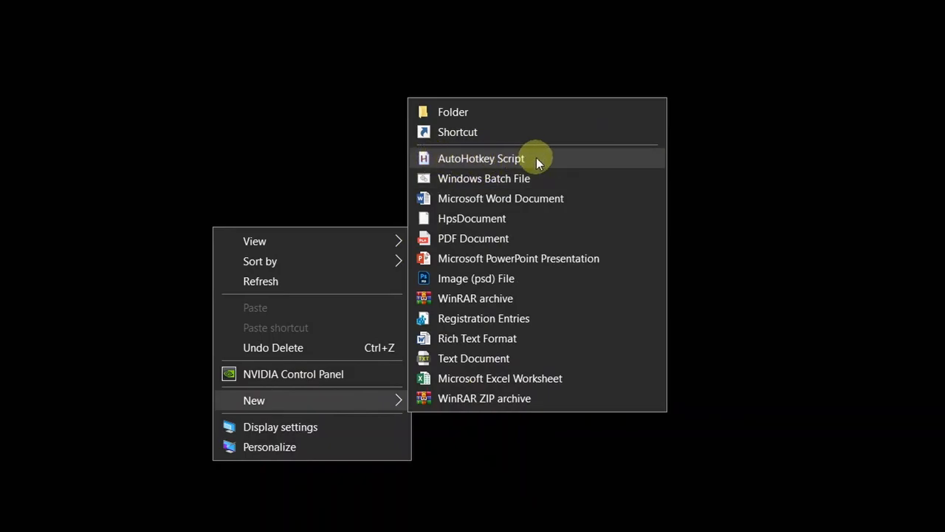
pyautogui.moveTo(560, 161)
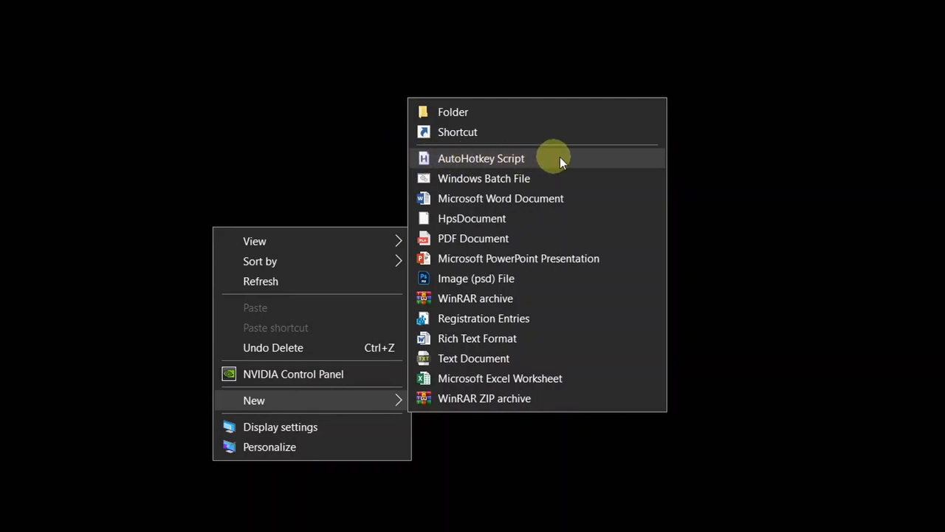
pyautogui.moveTo(502, 161)
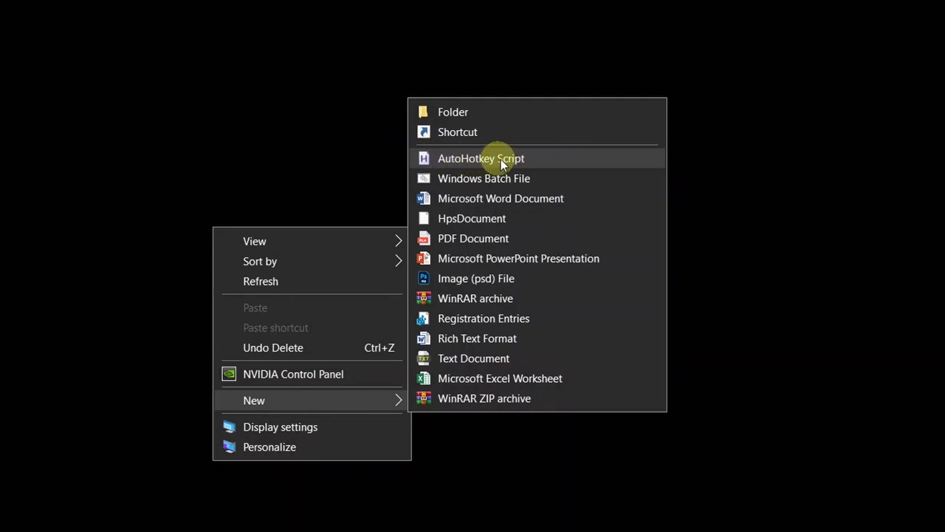
pyautogui.moveTo(476, 161)
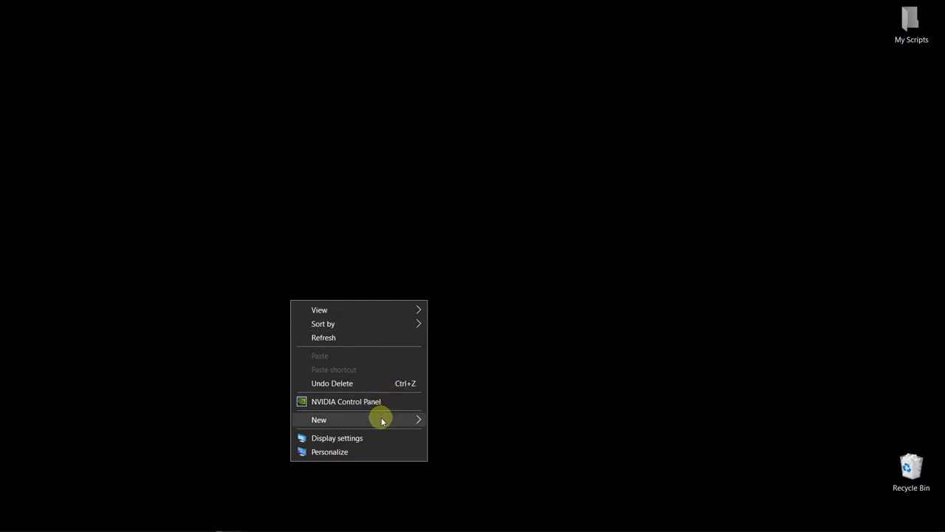
pyautogui.click(319, 419)
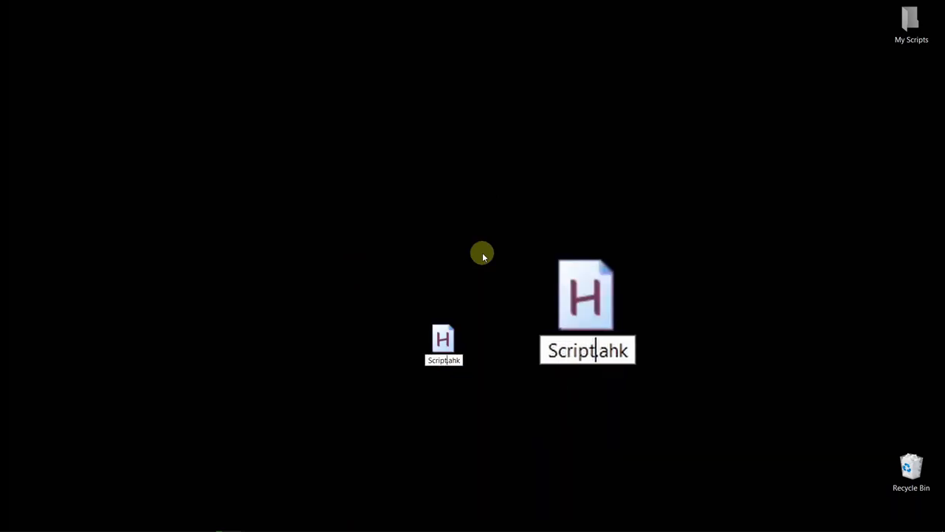
pyautogui.click(443, 342)
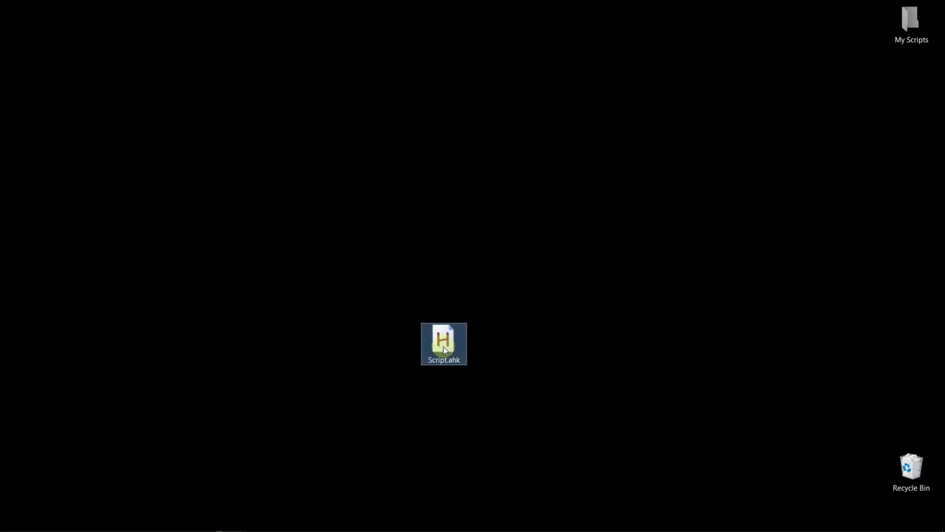
pyautogui.rightClick(443, 343)
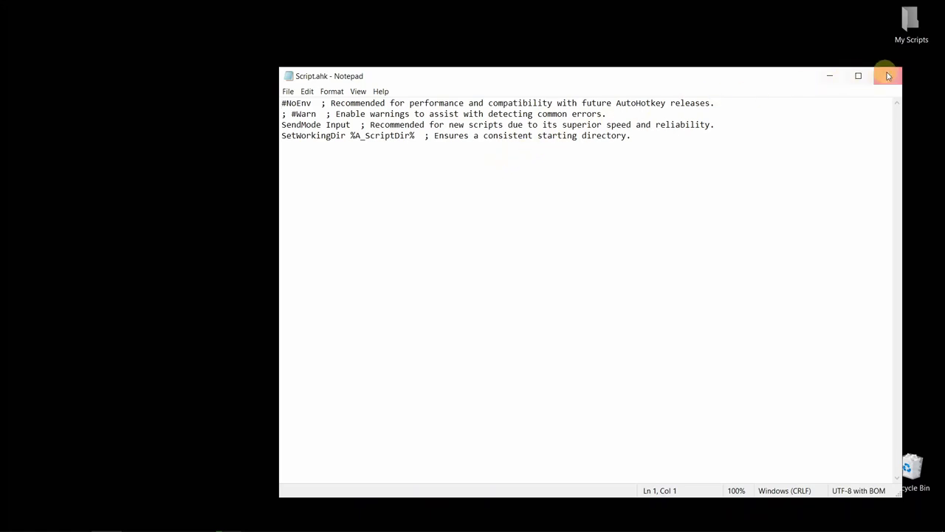
# Close Notepad, download the SciTE4AutoHotkey installer from autohotkey.com and begin installing it.
pyautogui.click(886, 76)
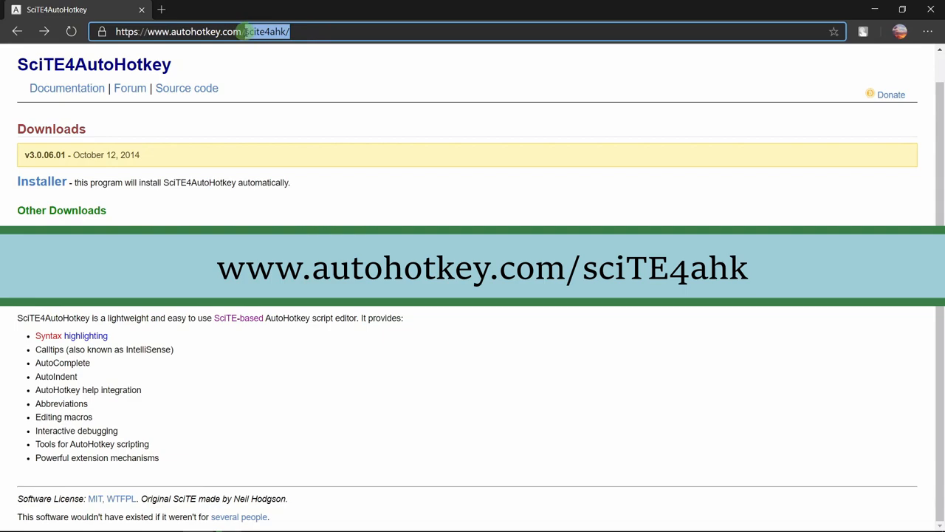
pyautogui.click(41, 180)
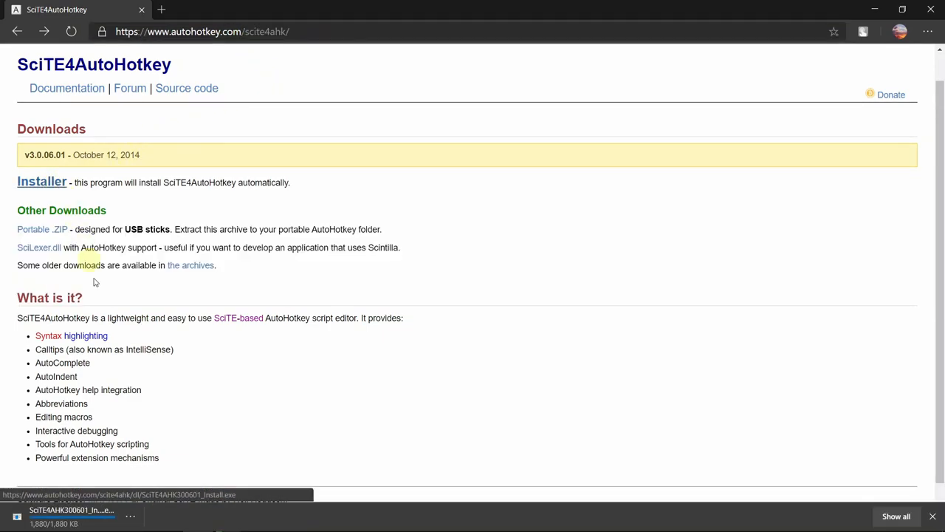
pyautogui.click(71, 509)
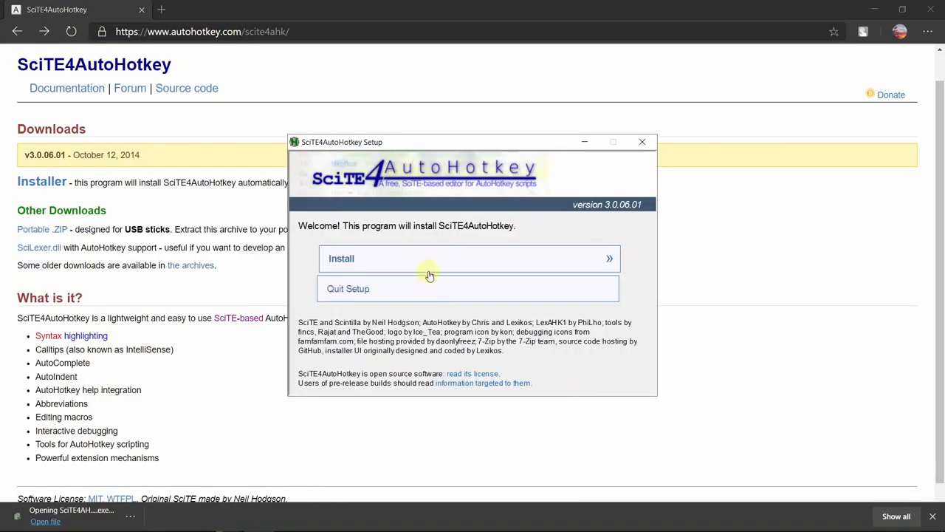
pyautogui.click(341, 259)
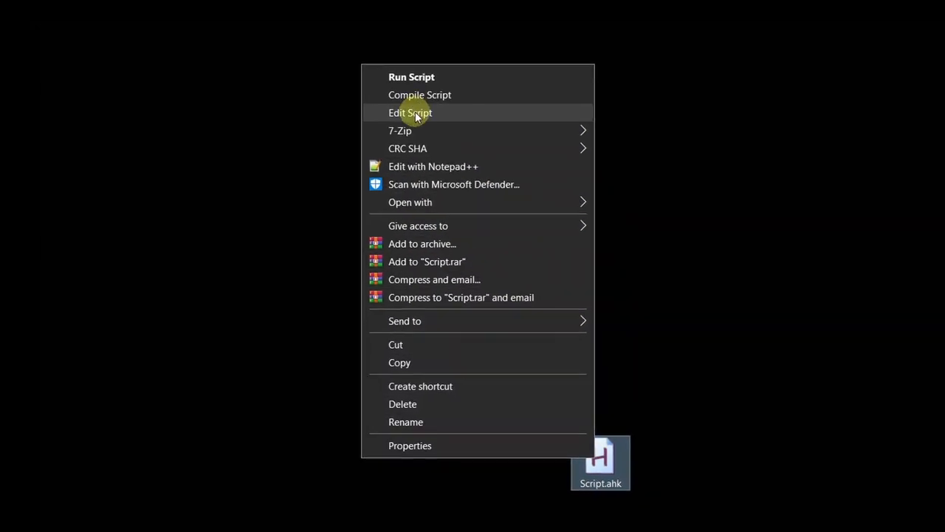
# Open Script.ahk for editing in SciTE4AutoHotkey via the desktop context menu.
pyautogui.click(410, 112)
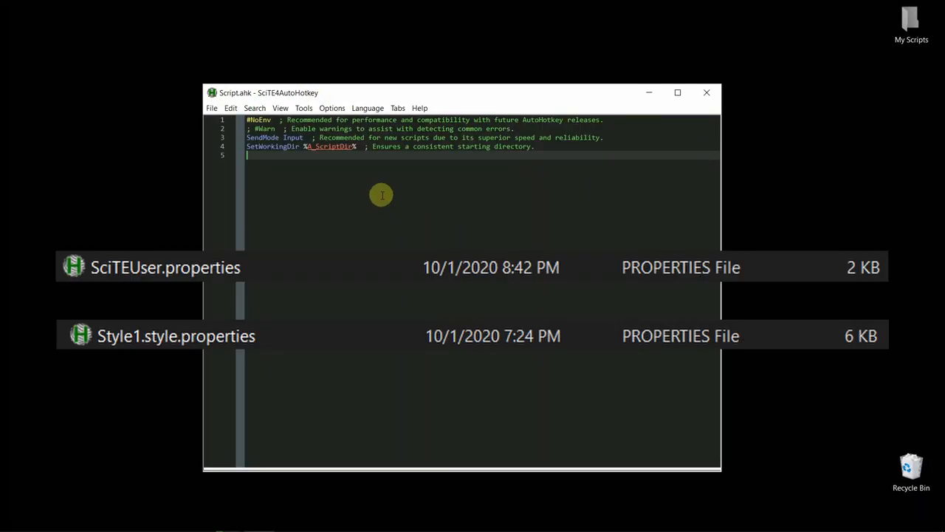
pyautogui.moveTo(537, 213)
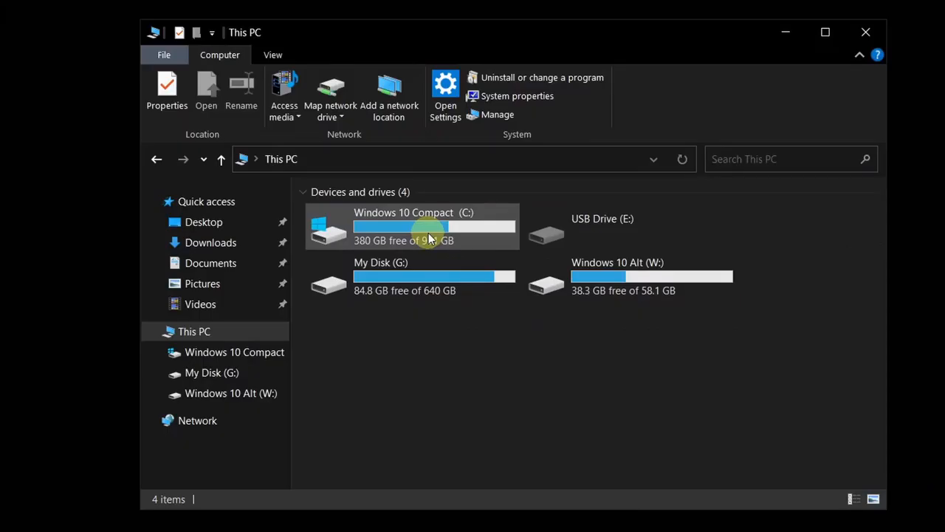
# Browse from the C drive into the user's Documents\AutoHotkey\SciTE settings folder.
pyautogui.doubleClick(434, 227)
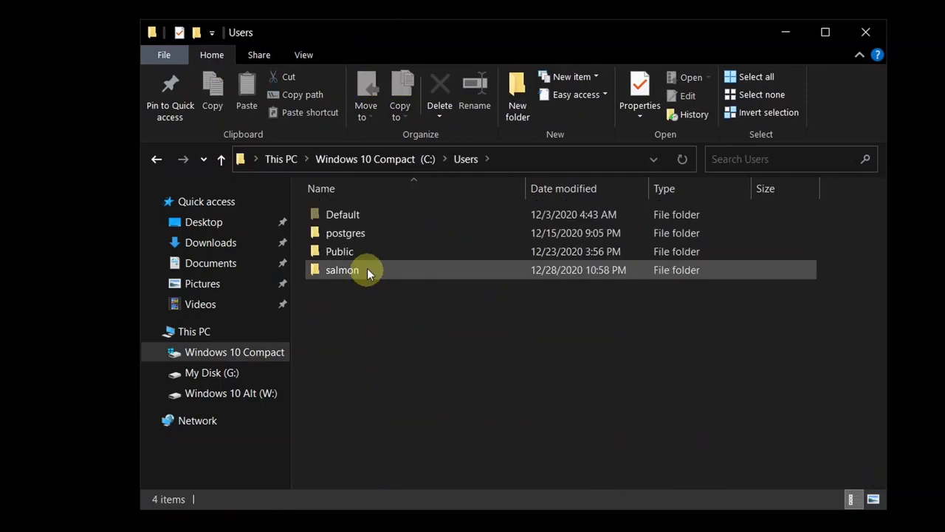
pyautogui.doubleClick(343, 268)
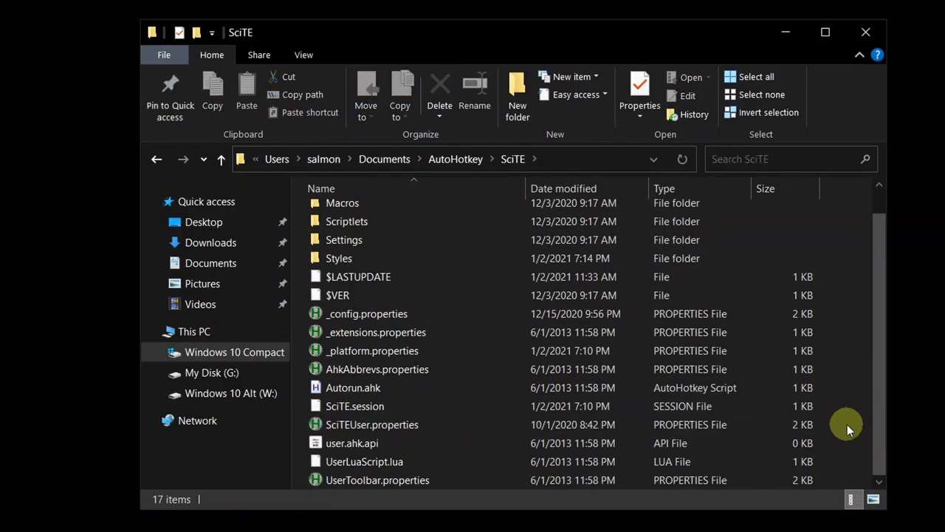
pyautogui.doubleClick(339, 257)
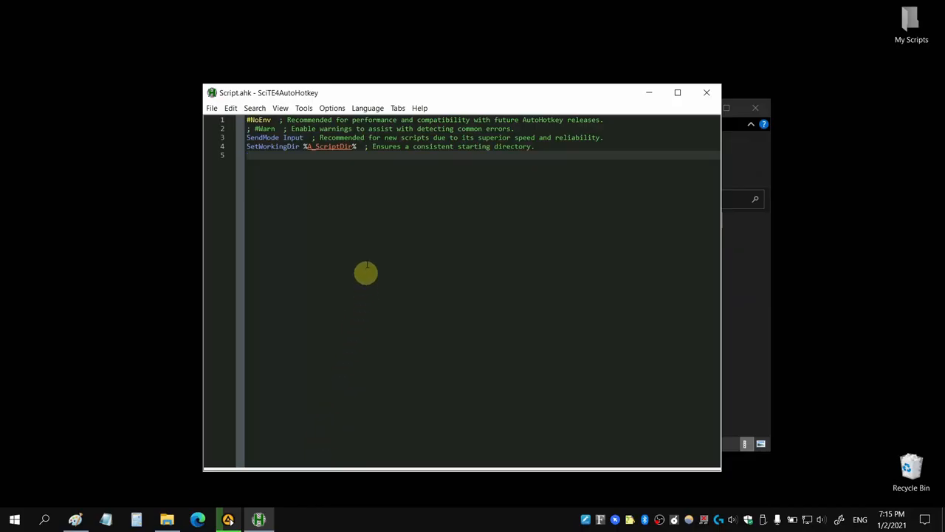
# Review SciTE4AutoHotkey settings, keep English and Style1 with auto-backups off, and apply them.
pyautogui.click(304, 108)
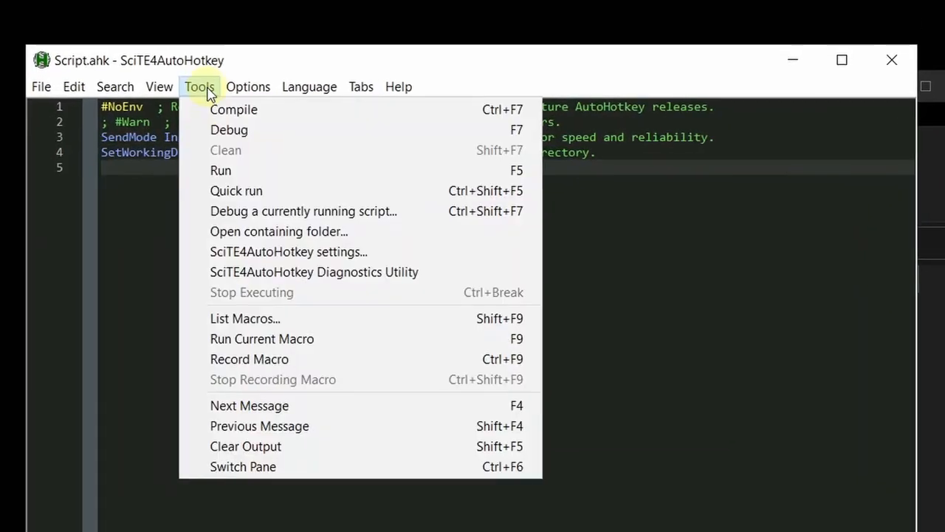
pyautogui.click(290, 251)
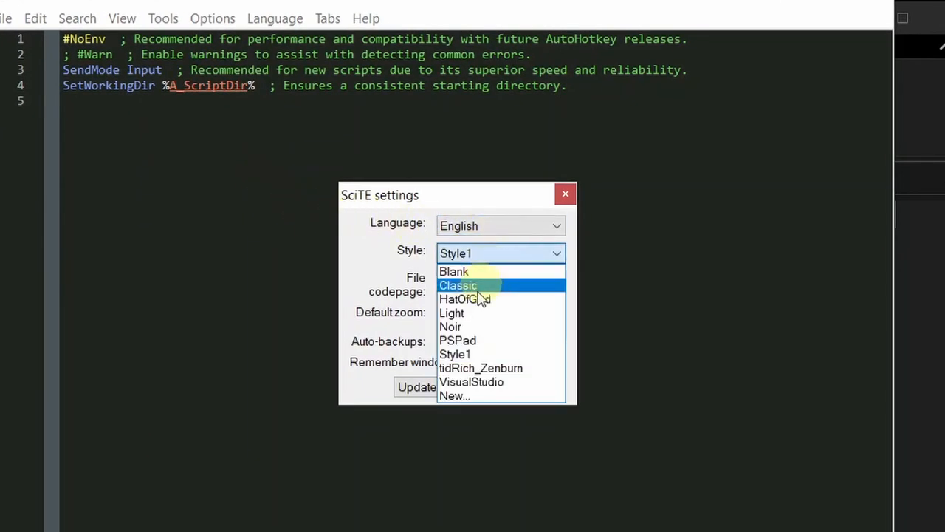
pyautogui.moveTo(431, 333)
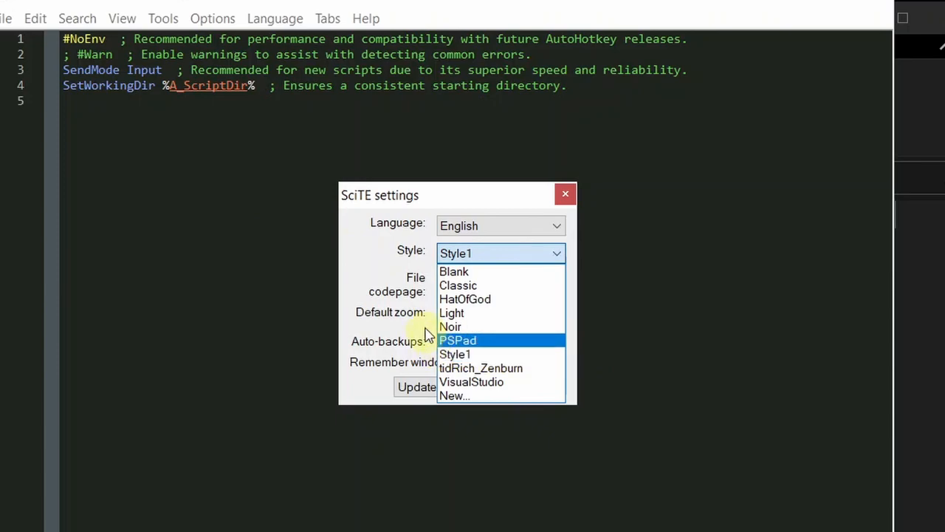
pyautogui.click(454, 355)
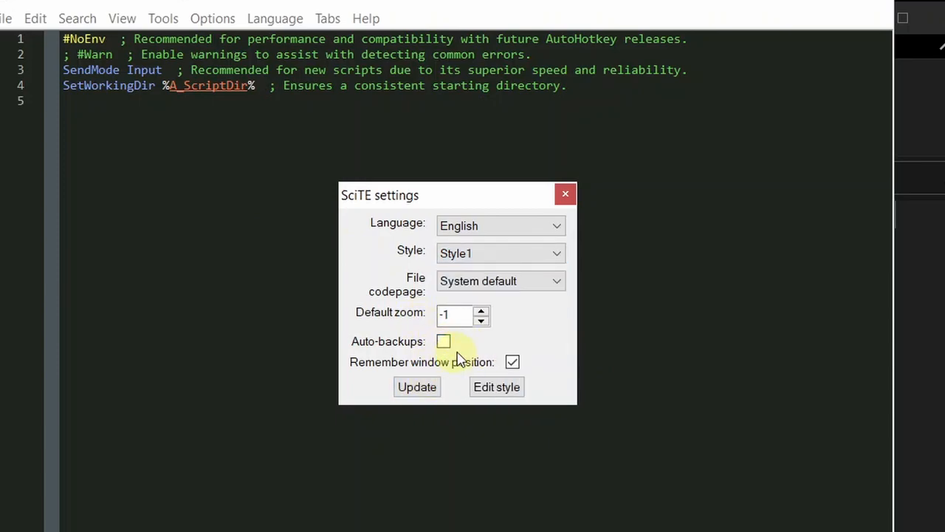
pyautogui.moveTo(454, 340)
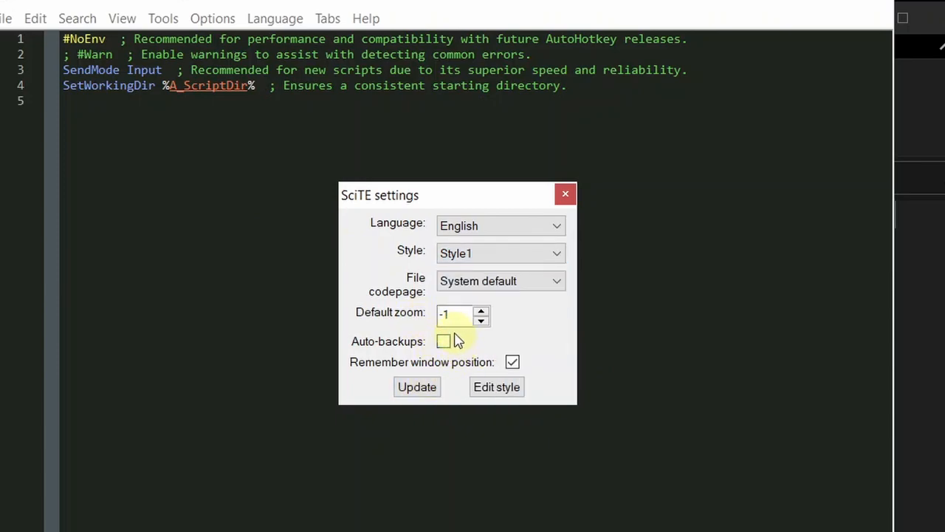
pyautogui.moveTo(465, 343)
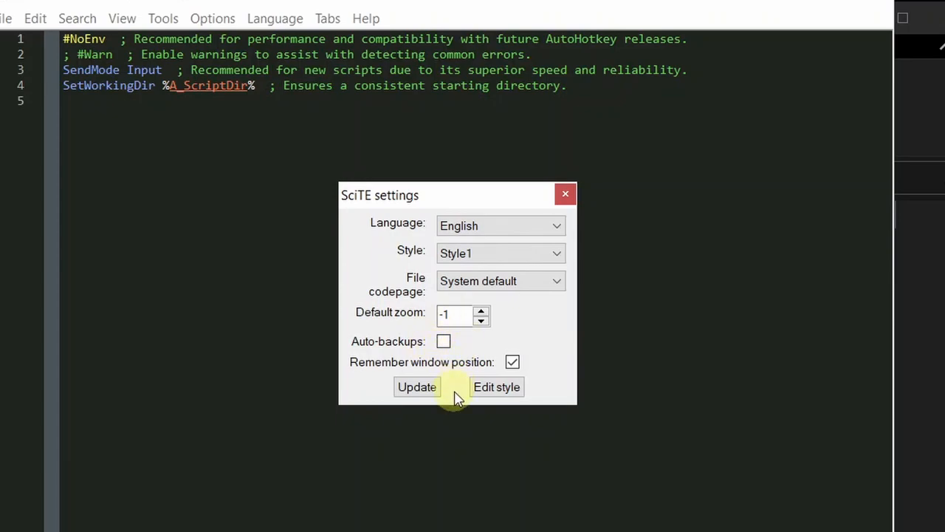
pyautogui.click(416, 387)
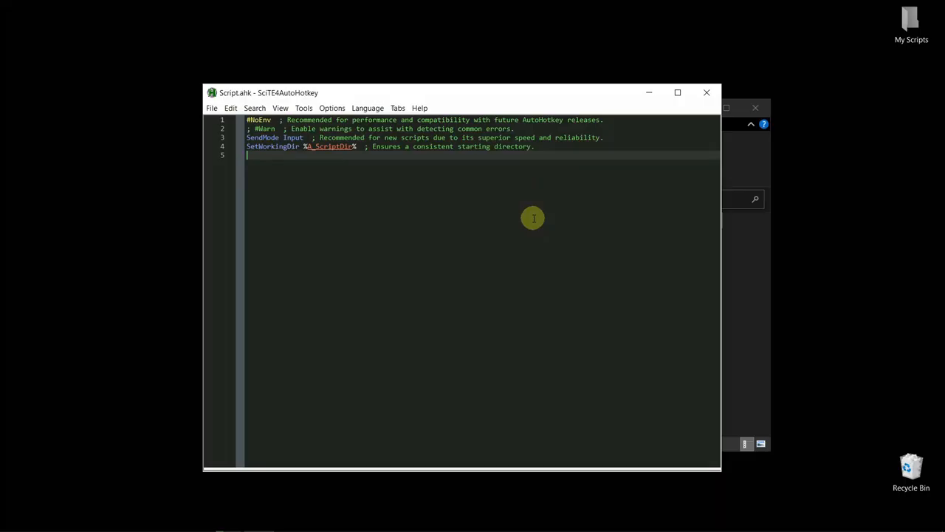
pyautogui.moveTo(527, 216)
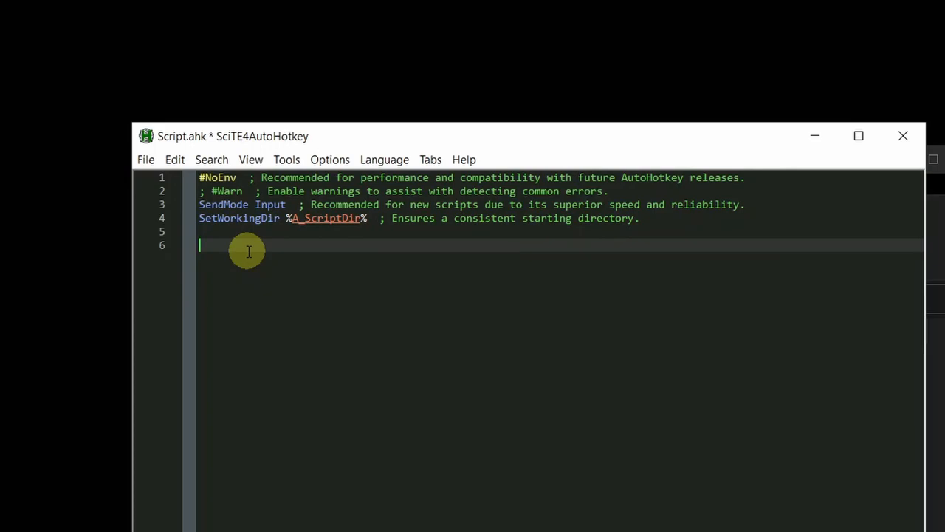
# Start a hotkey line '1::' in Script.ahk and bring up the running script's tray menu.
pyautogui.write('1')
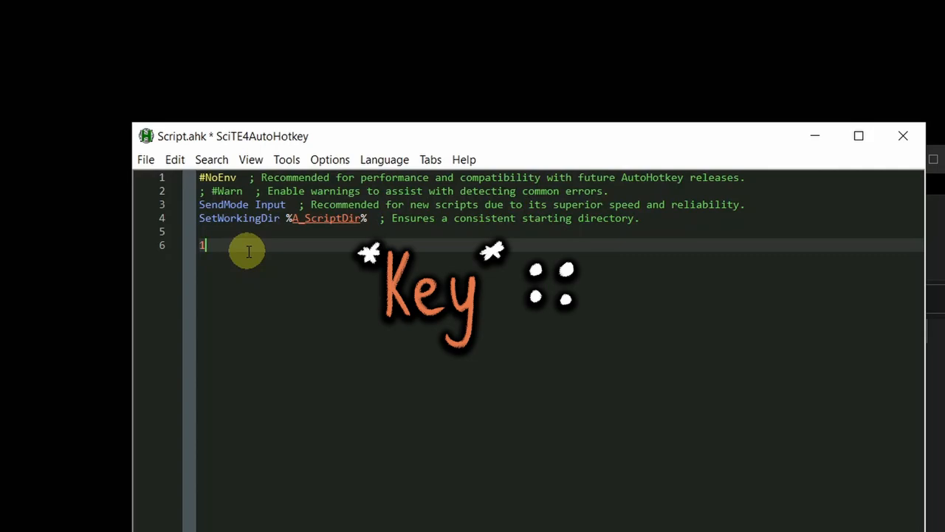
pyautogui.write('::')
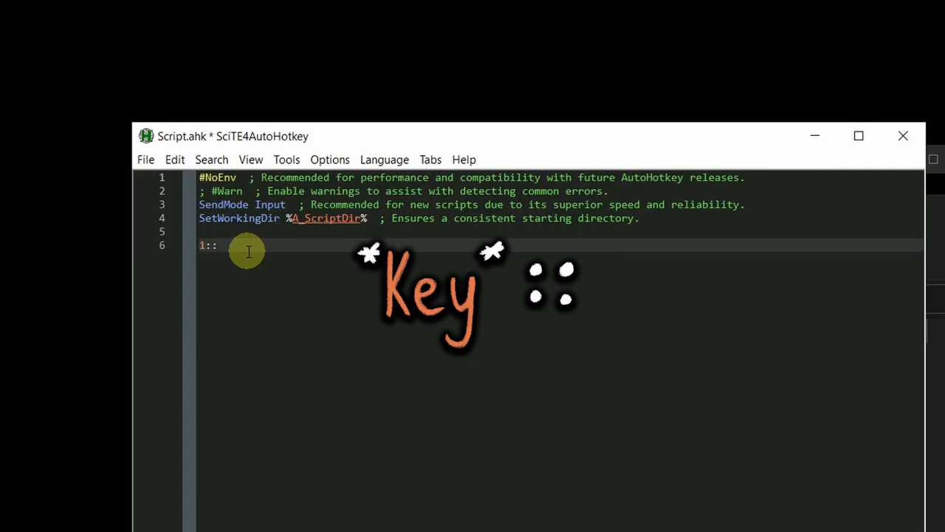
pyautogui.rightClick(541, 511)
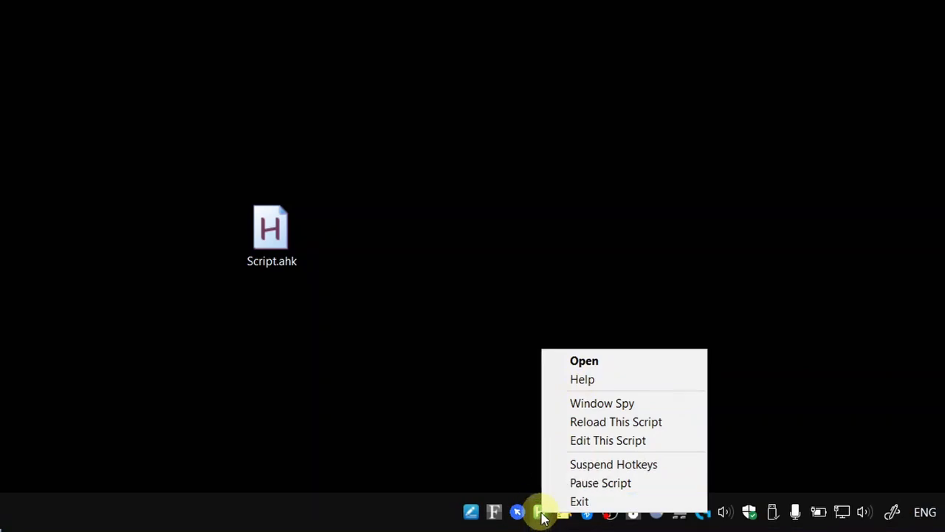
# Consult AutoHotkey Help's List of Keys page down to the Keyboard section for key names.
pyautogui.click(582, 378)
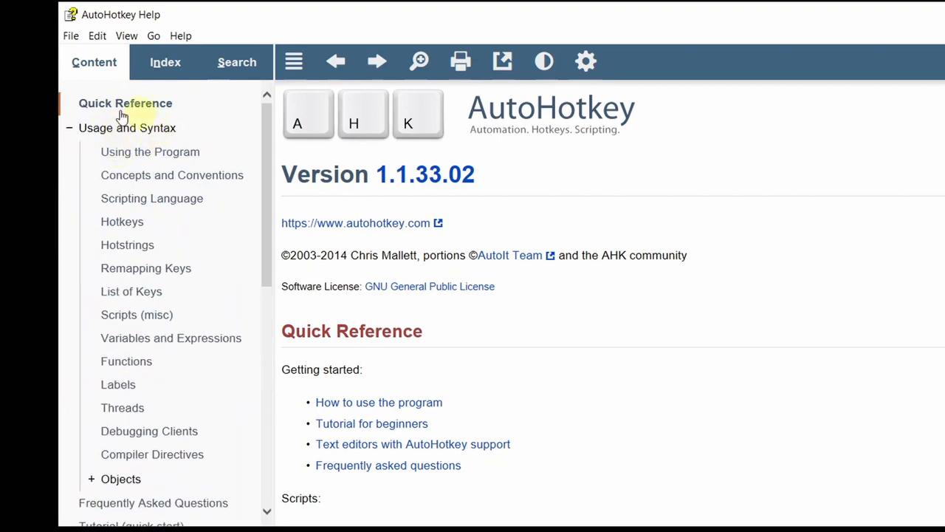
pyautogui.moveTo(131, 291)
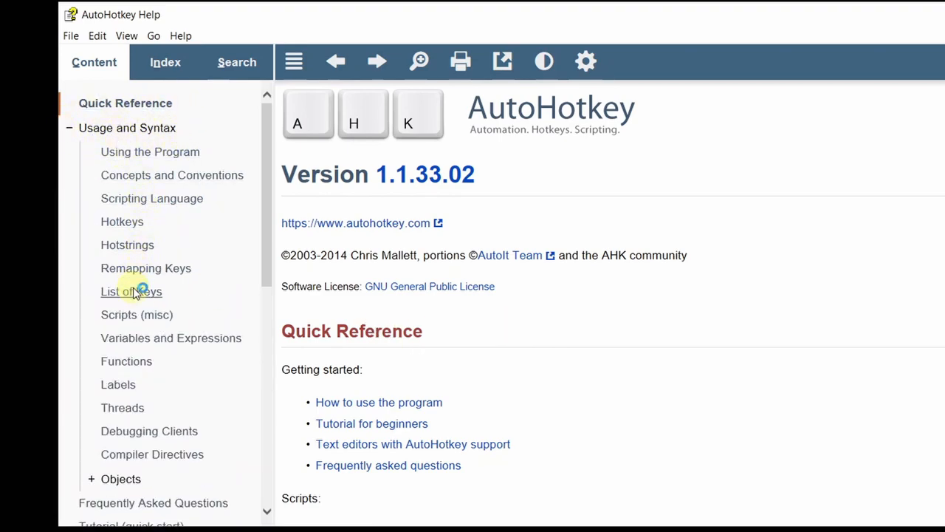
pyautogui.click(130, 291)
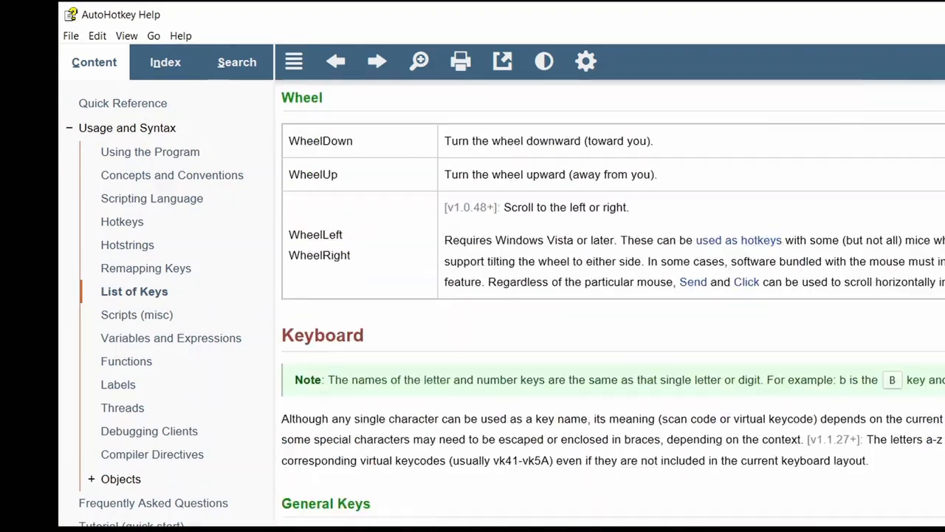
pyautogui.scroll(-3)
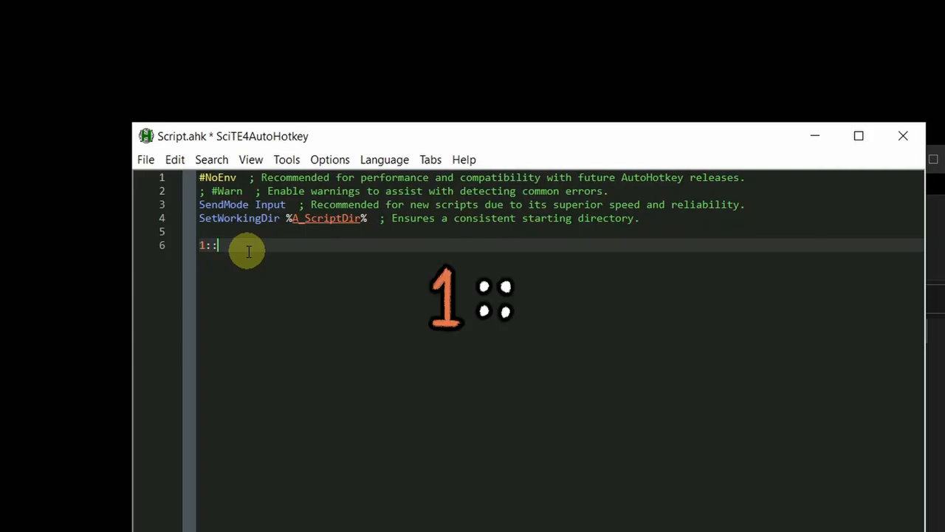
# Write 'Send, This is an AHK Script' under 1:: and finish the hotkey with 'return'.
pyautogui.press('Enter')
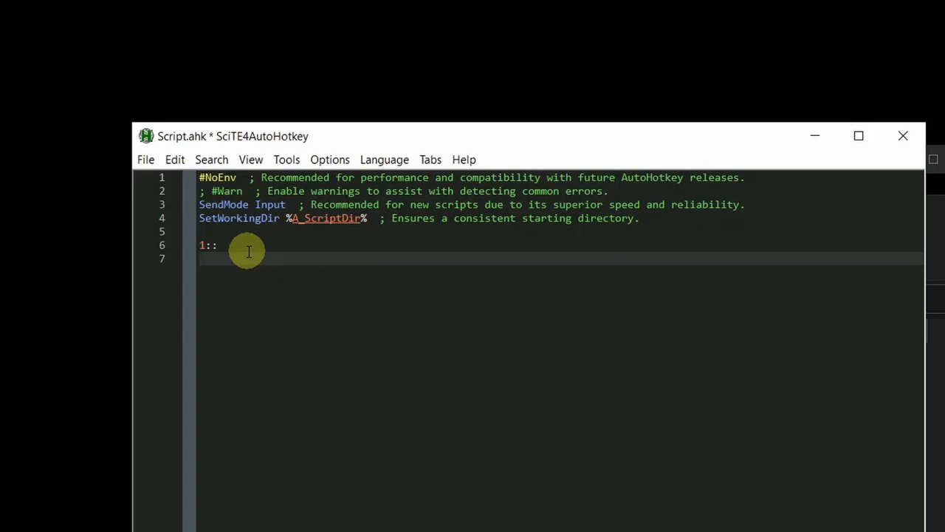
pyautogui.write('Send')
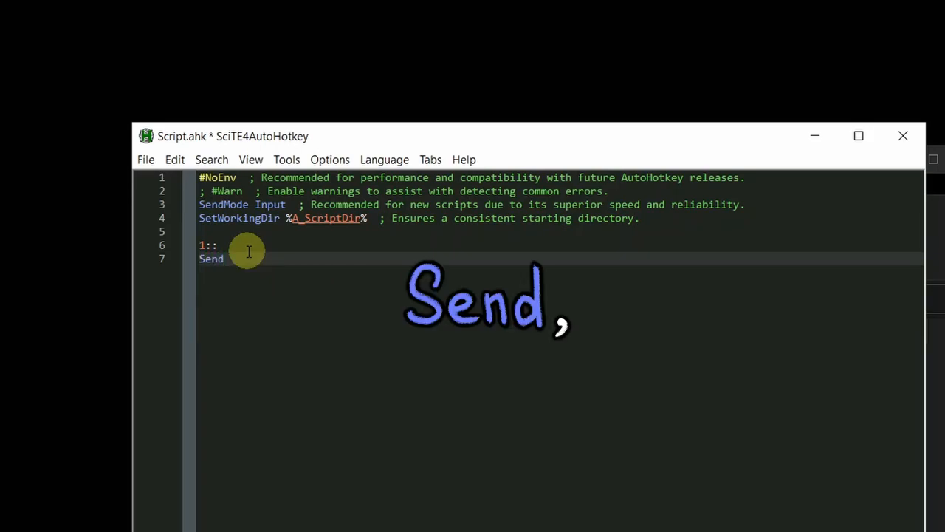
pyautogui.write(',')
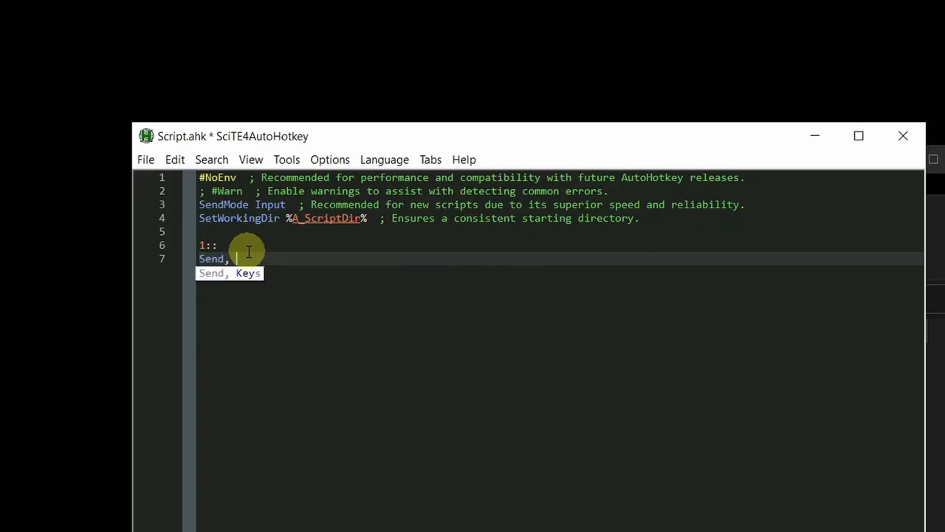
pyautogui.moveTo(375, 355)
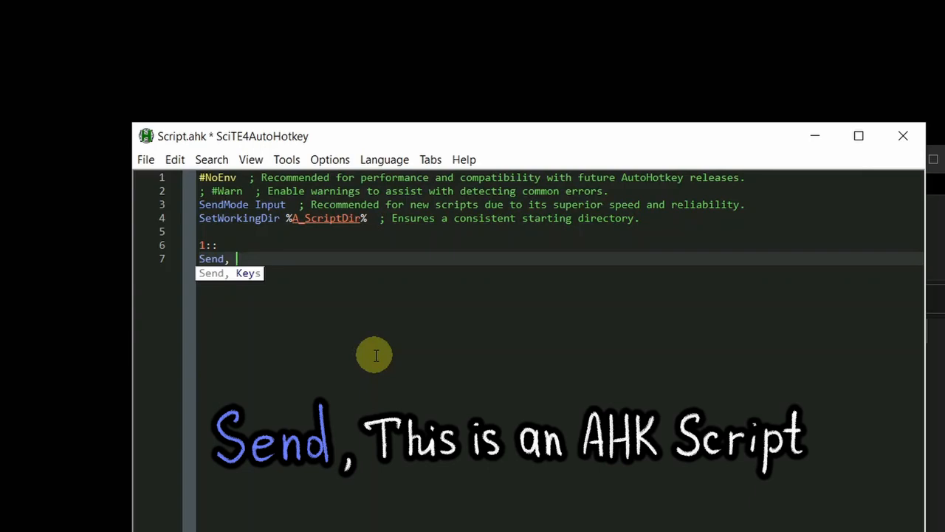
pyautogui.write('This is an')
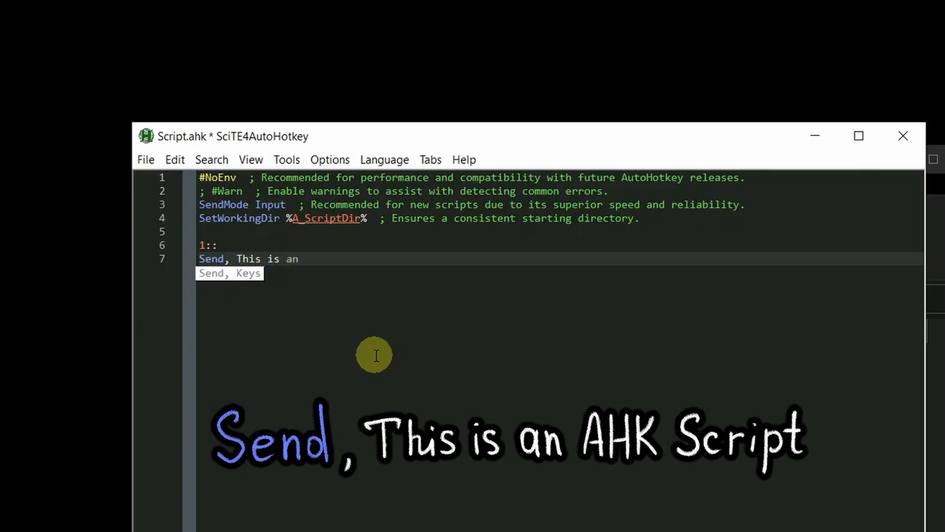
pyautogui.write('AHK Script')
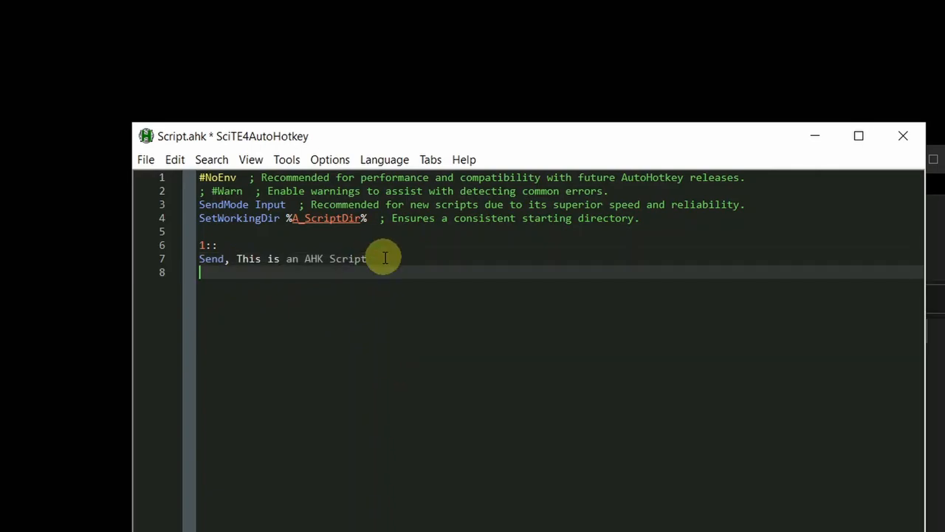
pyautogui.write('return')
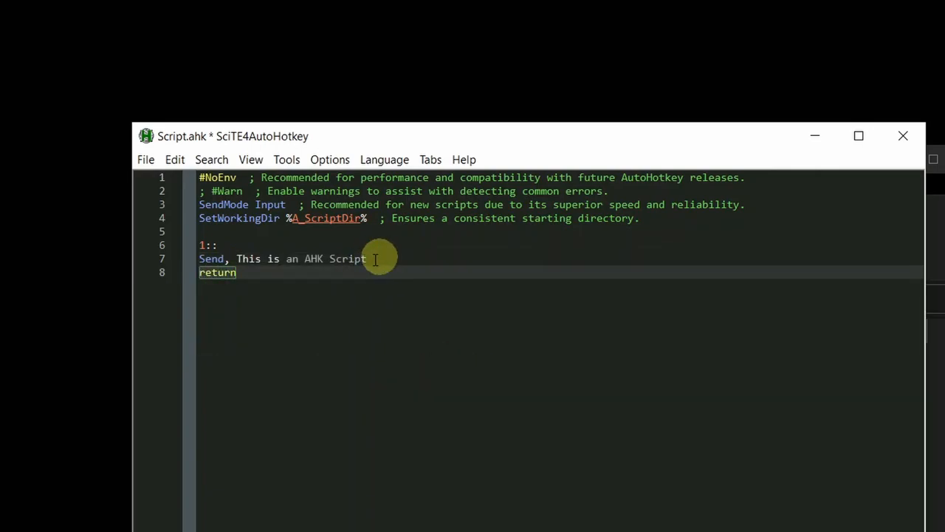
pyautogui.moveTo(308, 332)
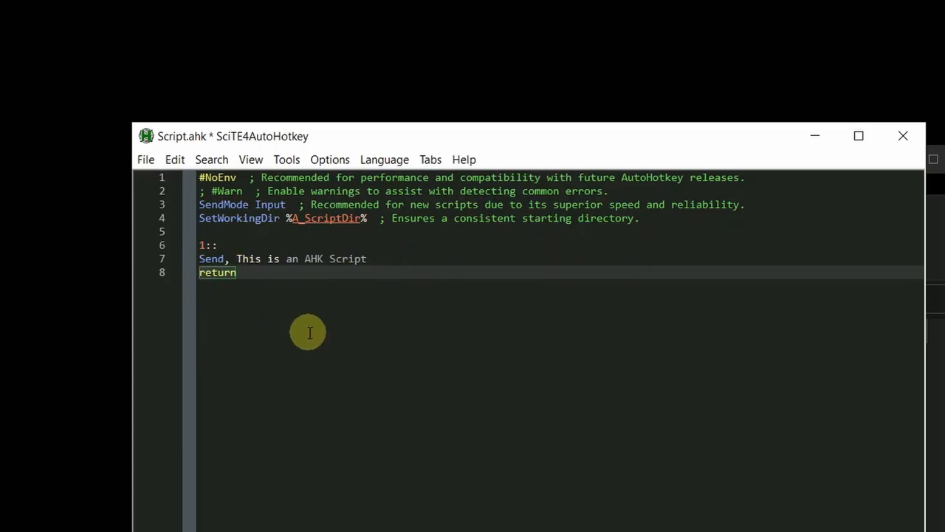
pyautogui.moveTo(163, 206)
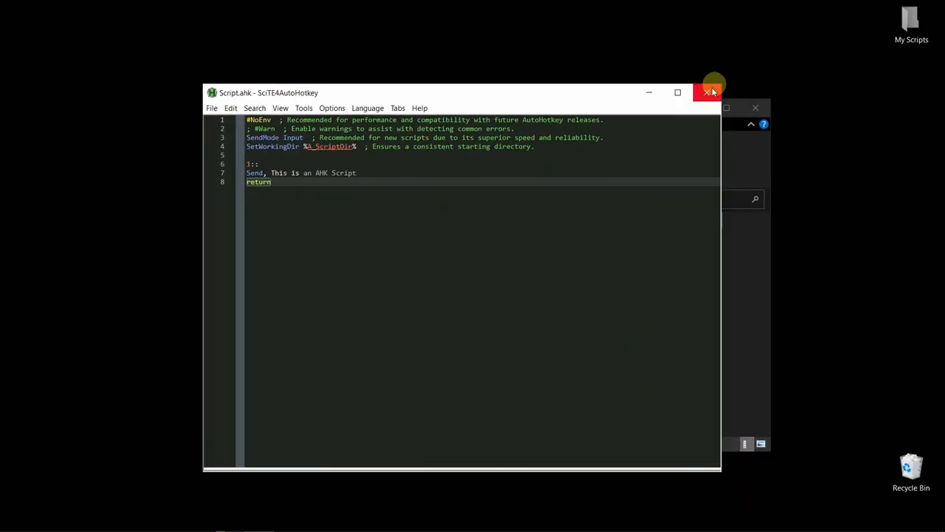
# Close SciTE saving Script.ahk and show the running script's tray menu.
pyautogui.click(709, 92)
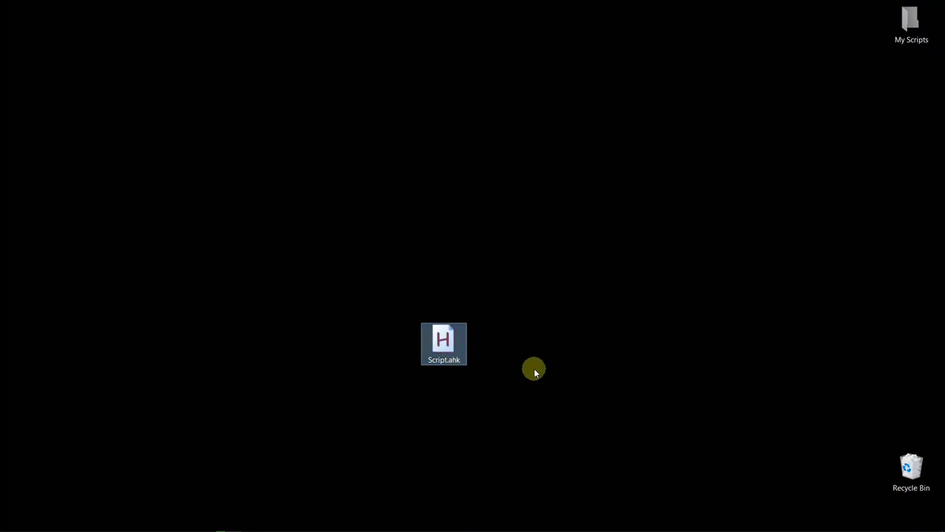
pyautogui.rightClick(535, 511)
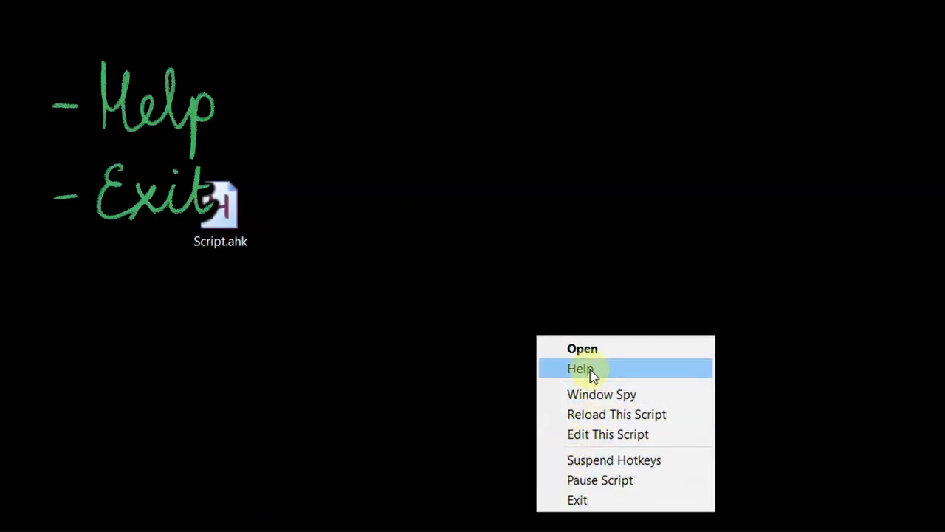
pyautogui.moveTo(600, 480)
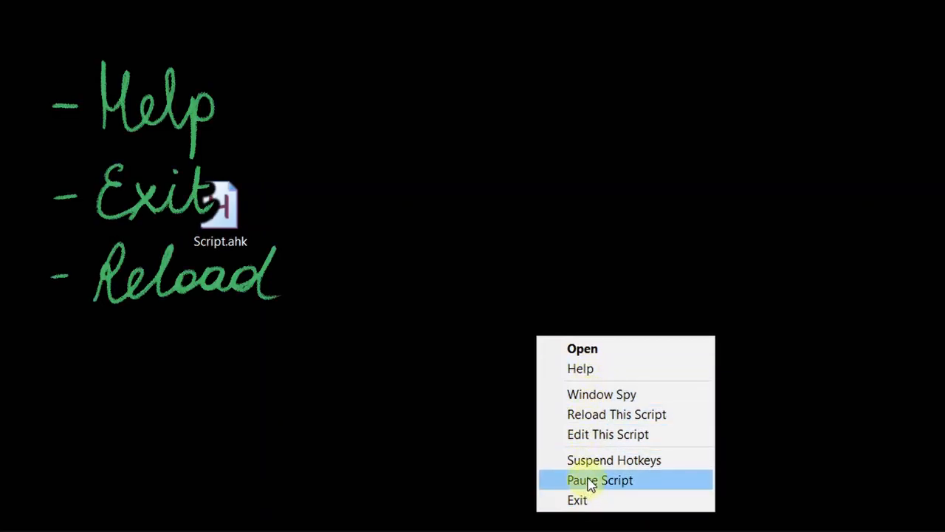
pyautogui.moveTo(588, 414)
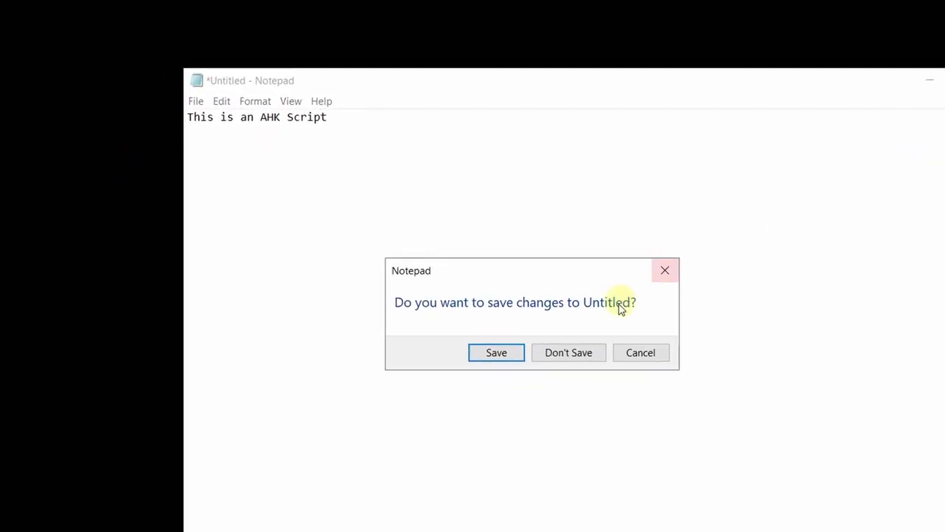
# Discard the Notepad test note 'This is an AHK Script' without saving.
pyautogui.click(568, 352)
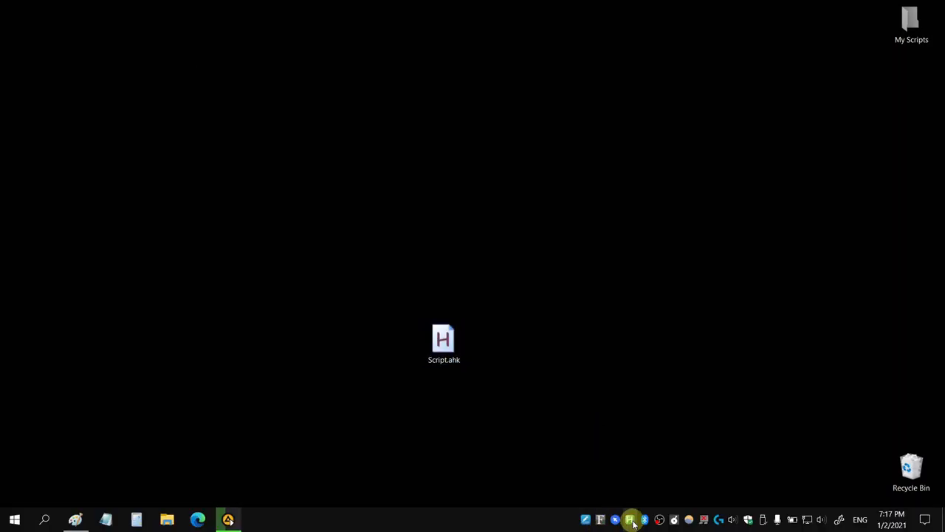
# Reopen Script.ahk and add a '2::' hotkey with 'Send, {ctrl down}{a}{ctrl up}' and 'return'.
pyautogui.doubleClick(443, 340)
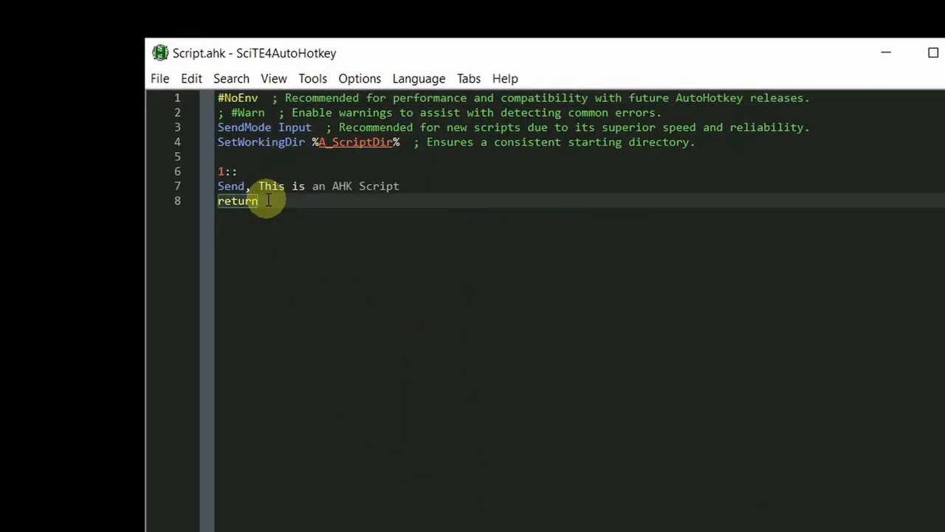
pyautogui.press('Enter')
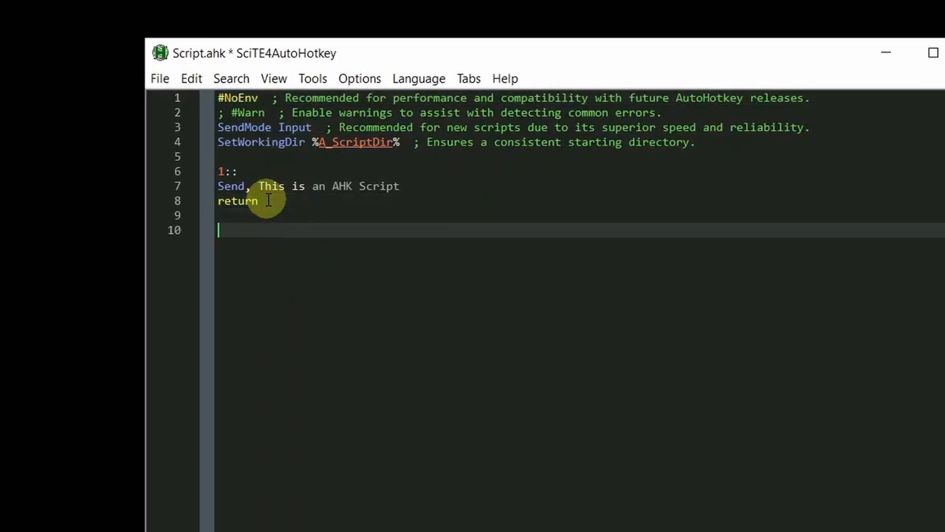
pyautogui.write('2::')
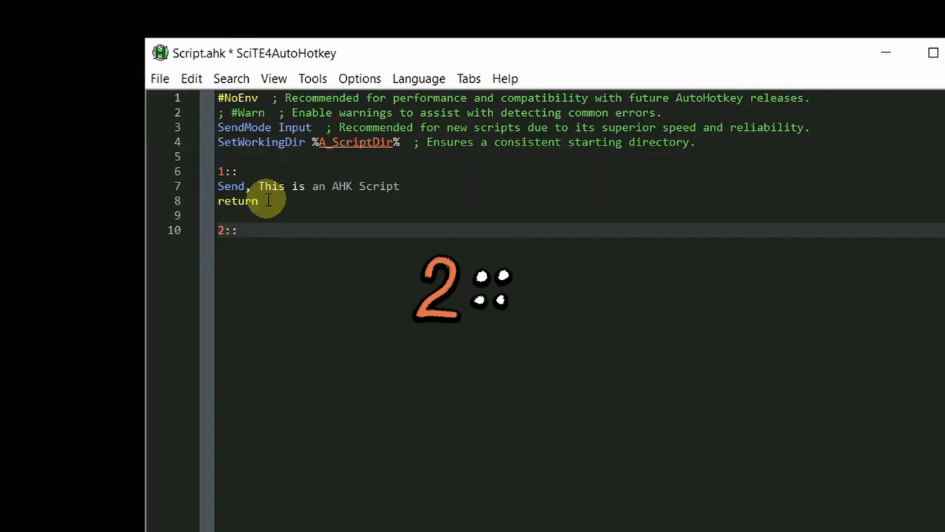
pyautogui.write('Send')
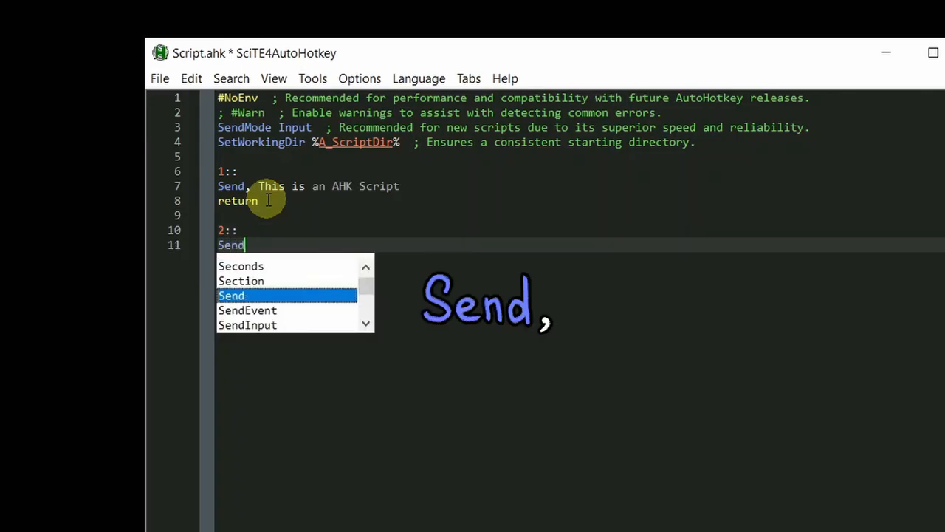
pyautogui.write(', {ctrl down')
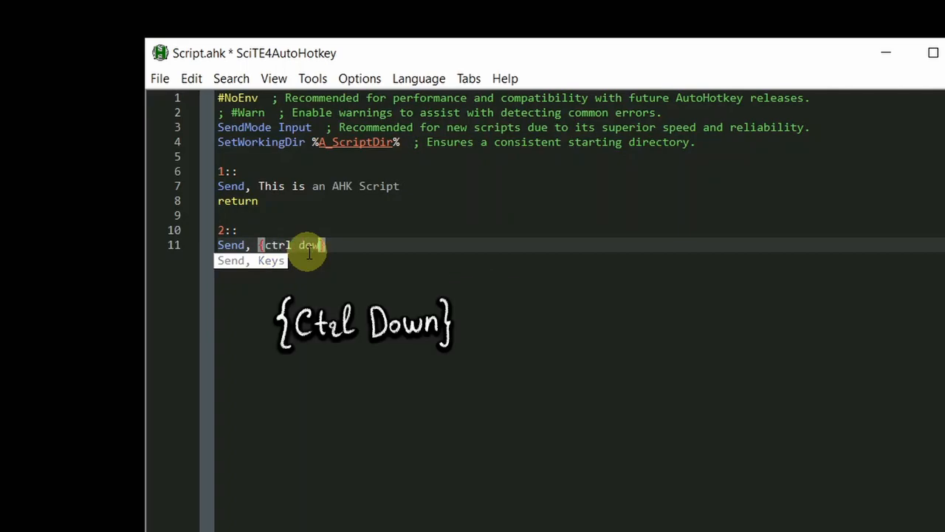
pyautogui.write('}{a}{ctrl up')
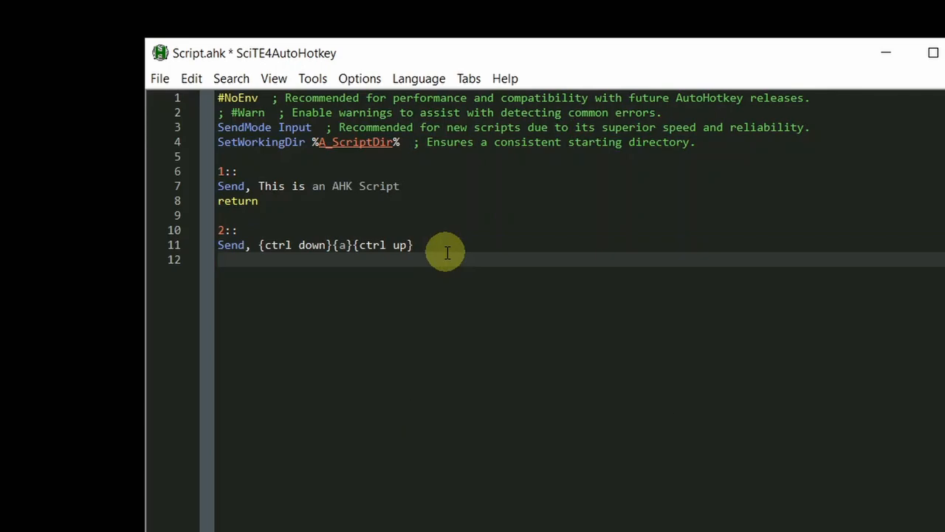
pyautogui.press('ctrl+a')
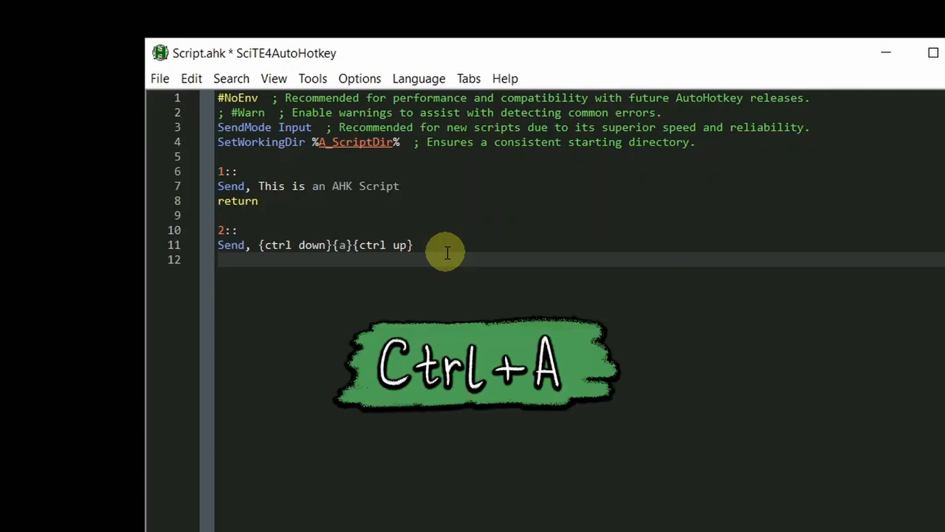
pyautogui.write('return')
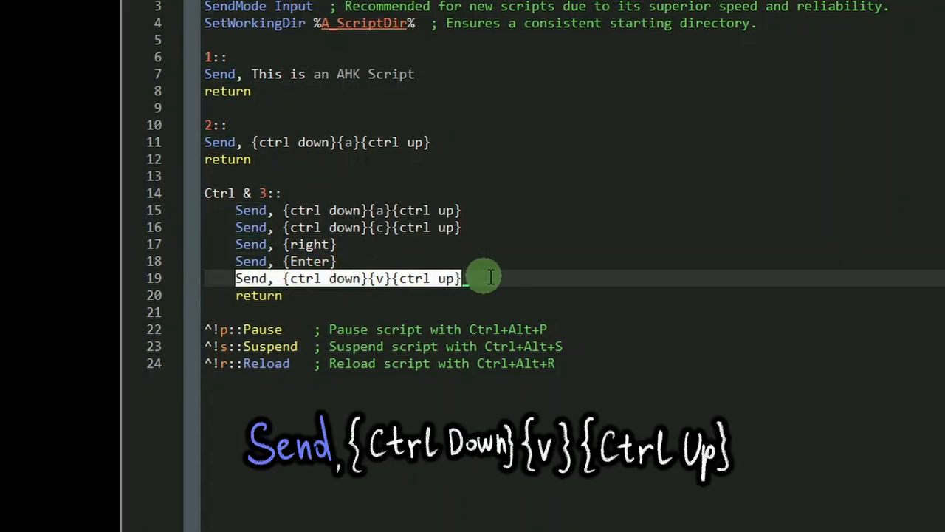
# Add the 'Ctrl & 3::' select-copy-newline-paste hotkey plus ^!p Pause, ^!s Suspend and ^!r Reload.
pyautogui.doubleClick(378, 278)
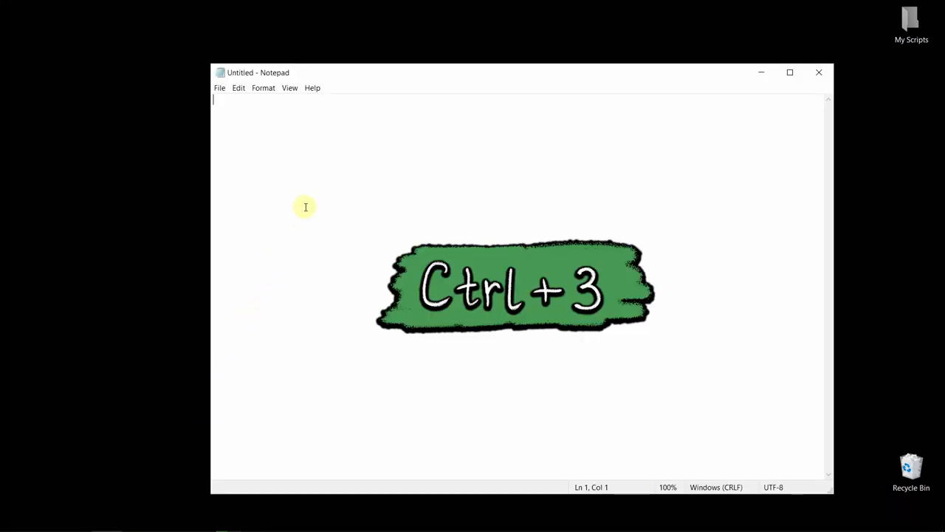
# Fire the hotkeys to fill the note with repeated 'This is an AHK Script' lines, then close Notepad without saving.
pyautogui.press('ctrl+3')
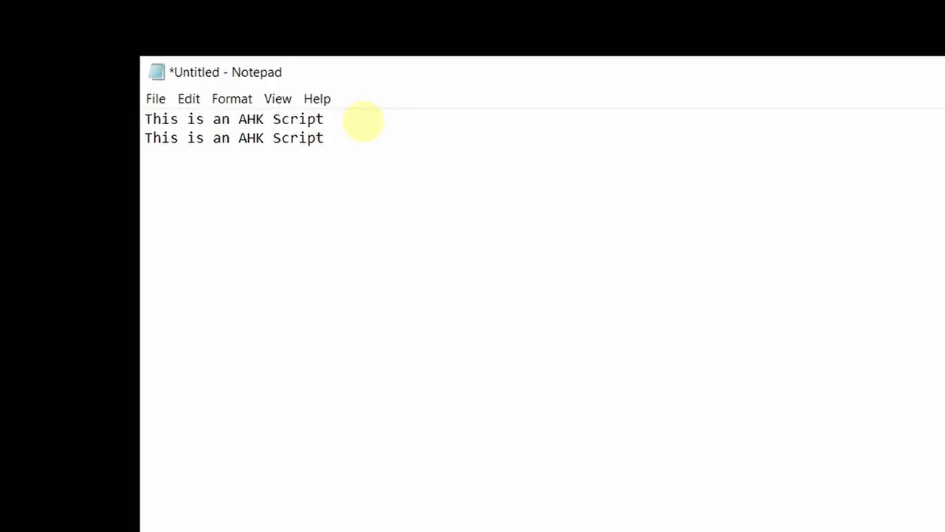
pyautogui.write('This is an AHK Script')
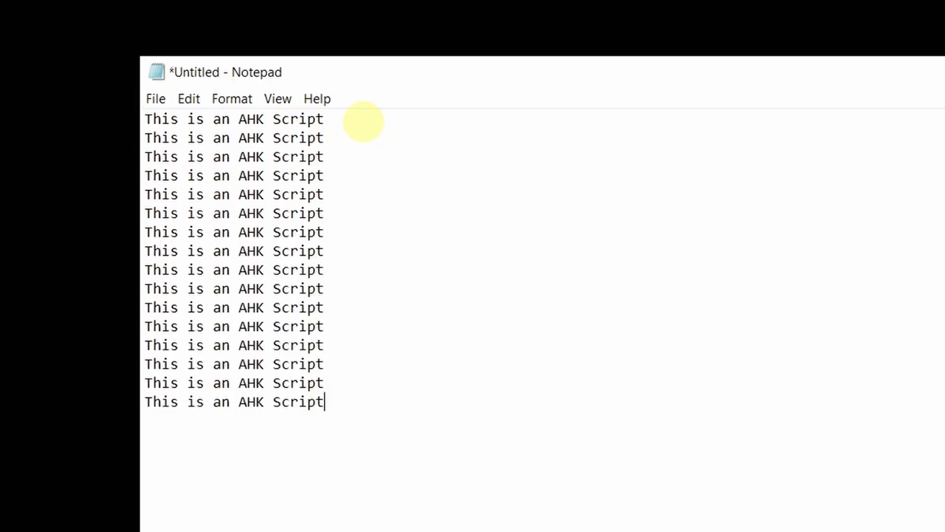
pyautogui.press('ctrl+a')
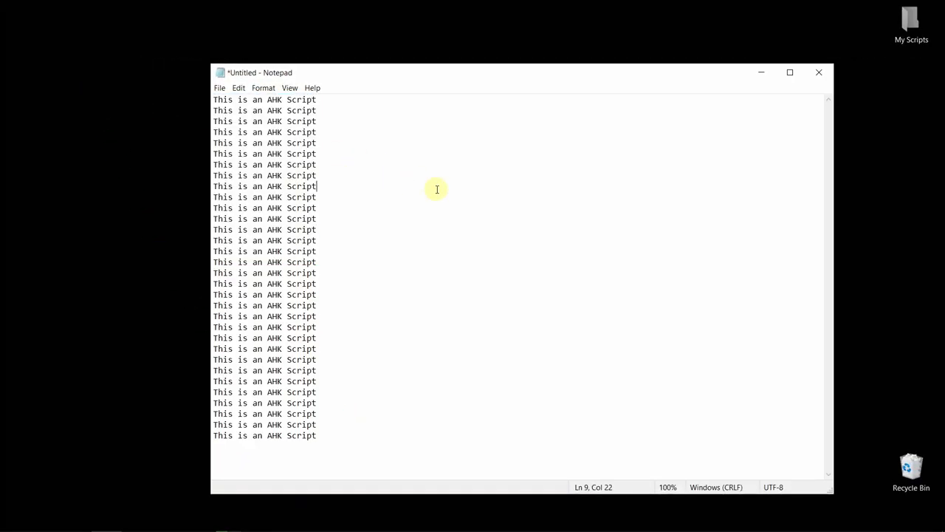
pyautogui.click(818, 73)
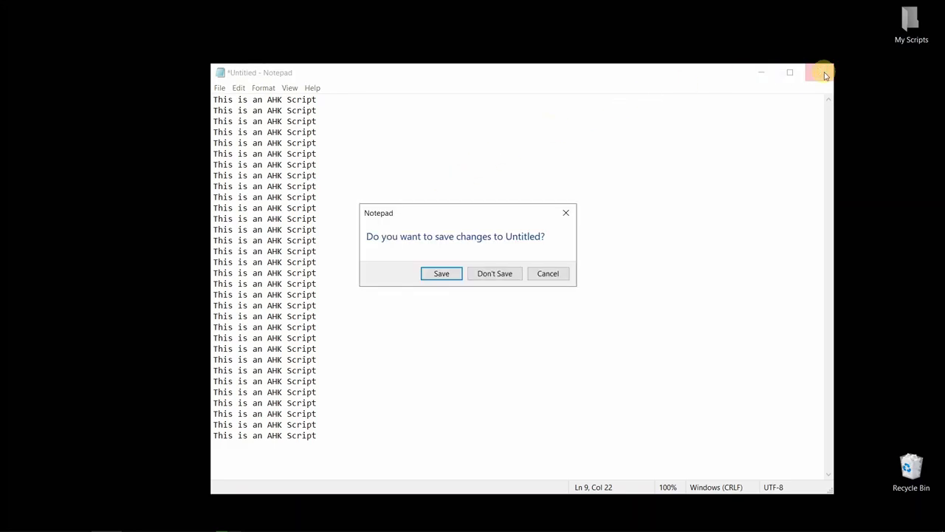
pyautogui.click(495, 274)
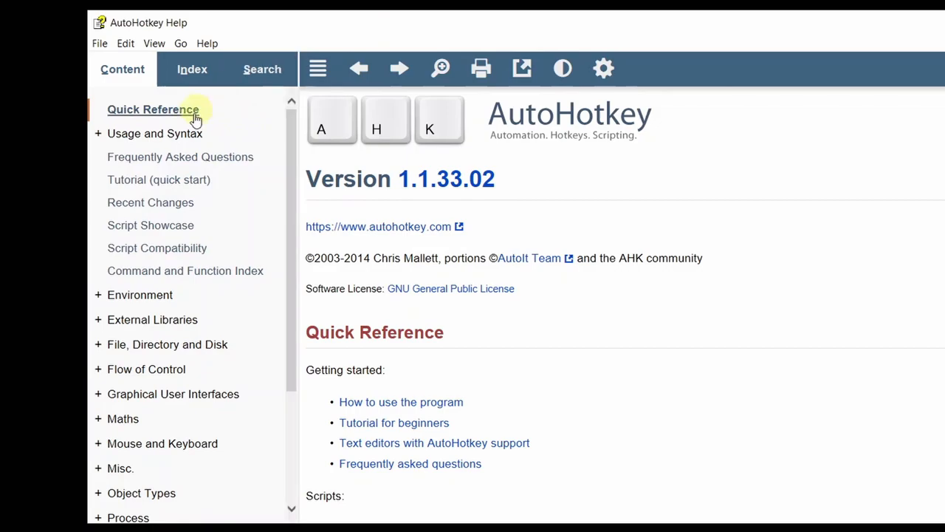
pyautogui.moveTo(156, 248)
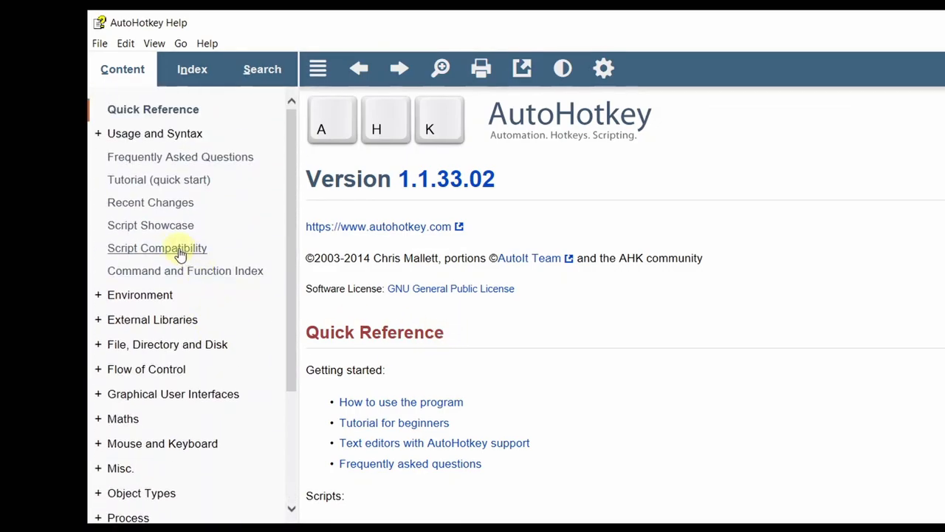
# View the Script Showcase page, then search the help documentation for 'Click'.
pyautogui.click(153, 224)
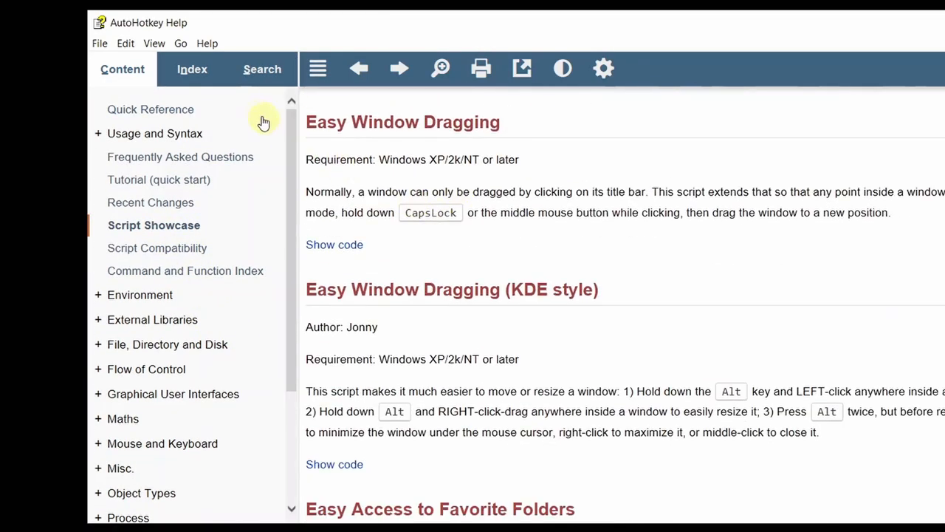
pyautogui.click(263, 69)
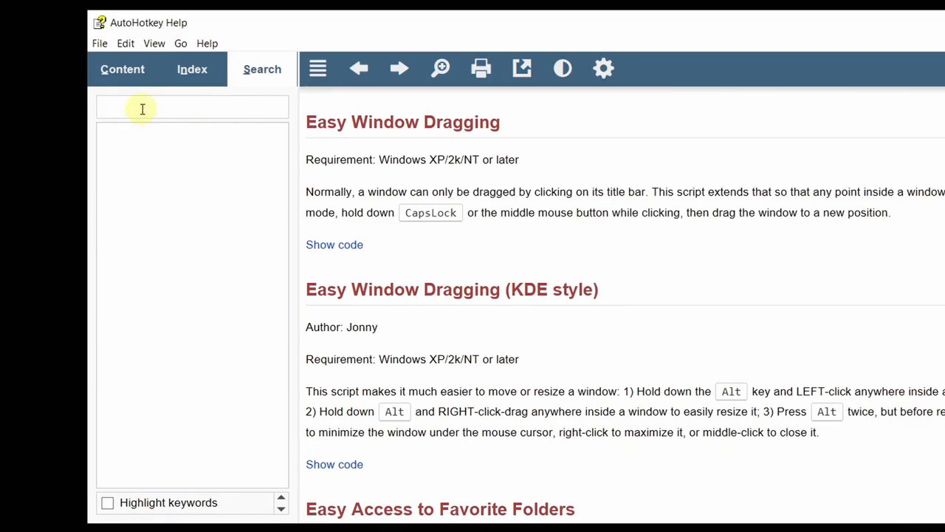
pyautogui.write('Click')
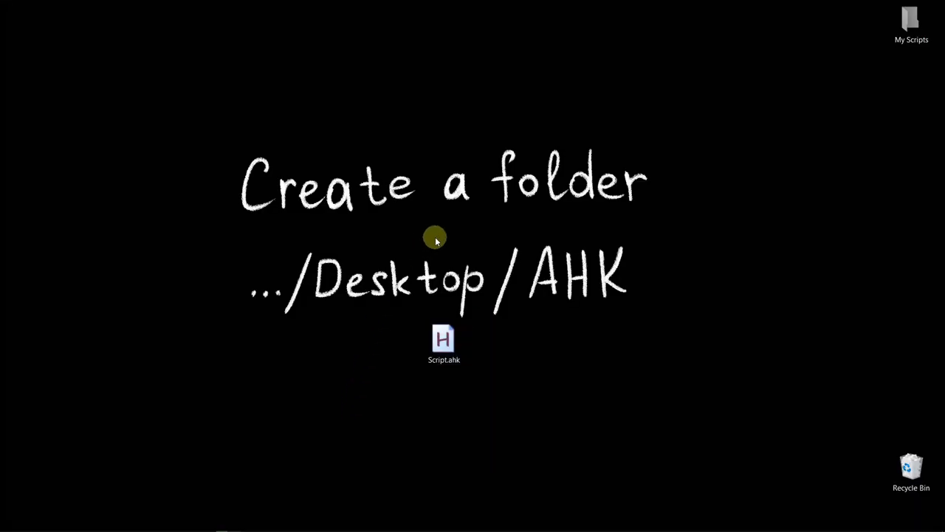
# Create a new desktop folder named AHK via the New > Folder context menu.
pyautogui.rightClick(436, 238)
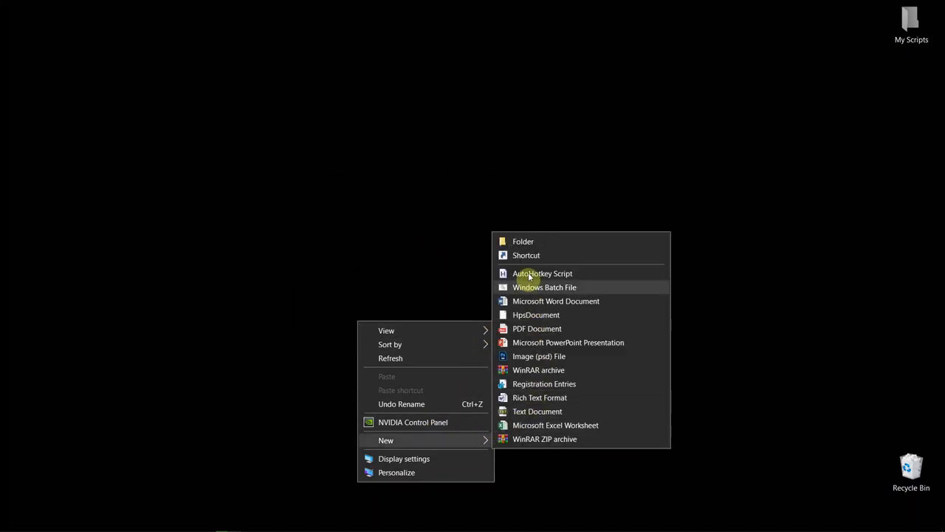
pyautogui.click(522, 241)
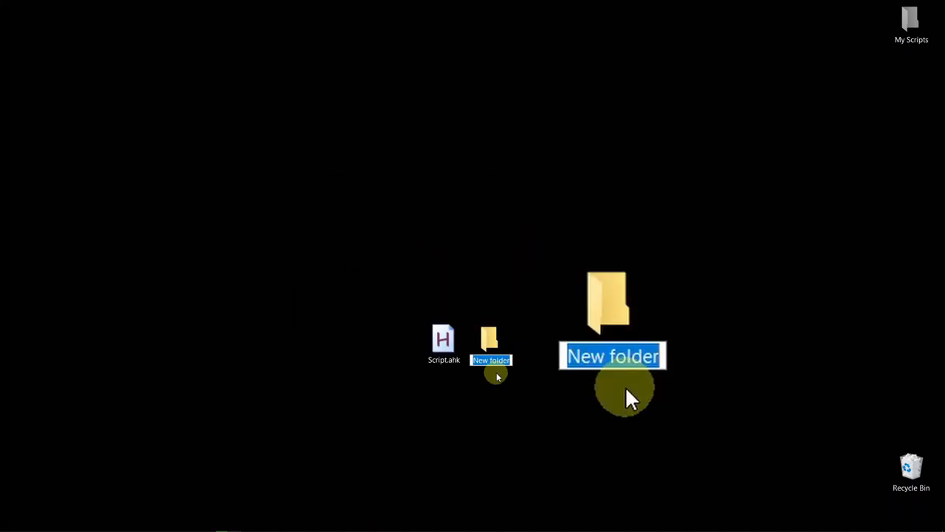
pyautogui.write('AHK')
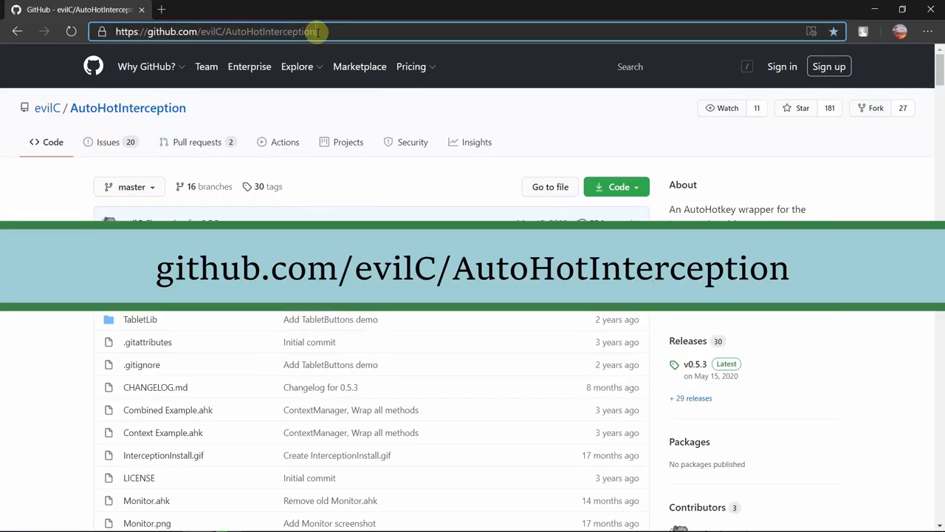
# Download the Interception.zip asset from the Interception v1.0.1 release page.
pyautogui.scroll(-3)
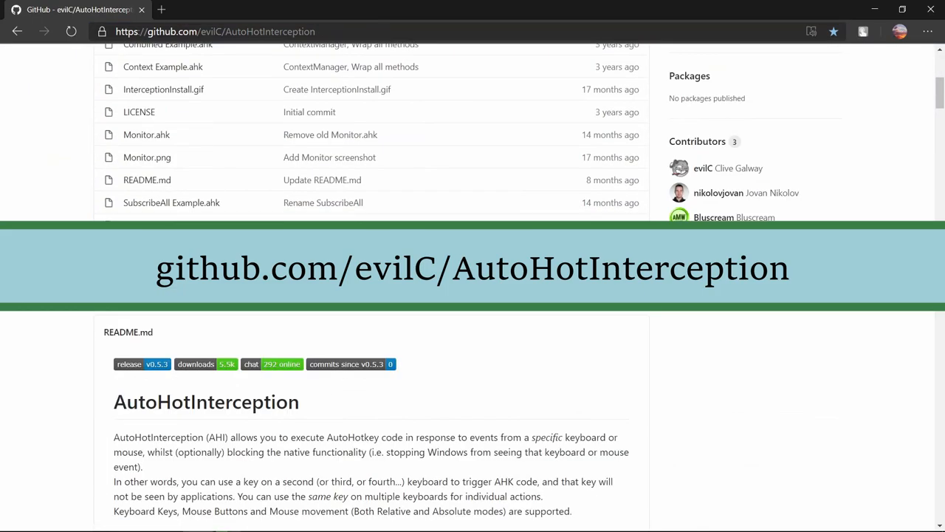
pyautogui.scroll(-3)
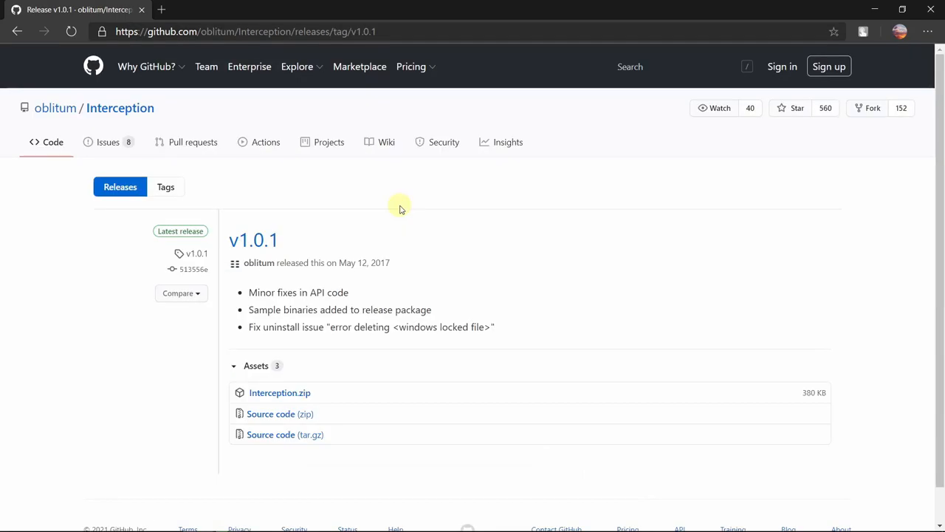
pyautogui.moveTo(293, 220)
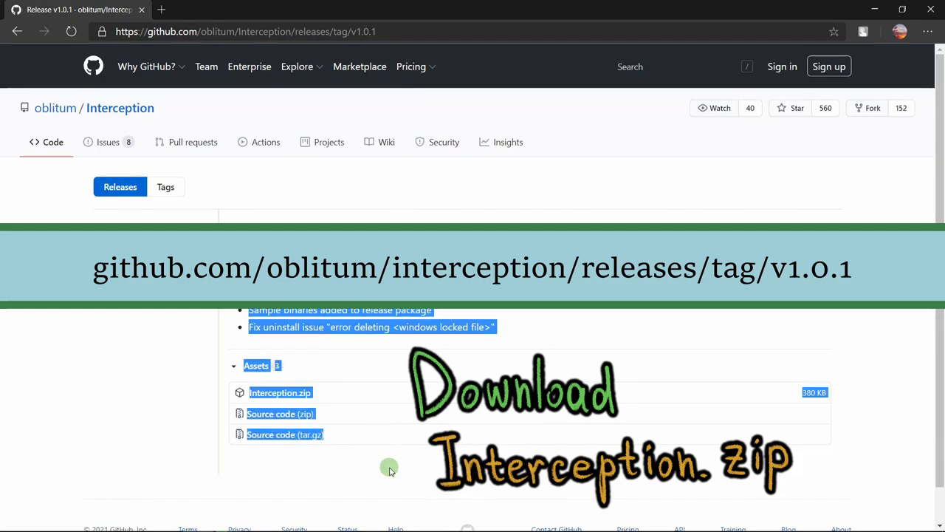
pyautogui.click(279, 392)
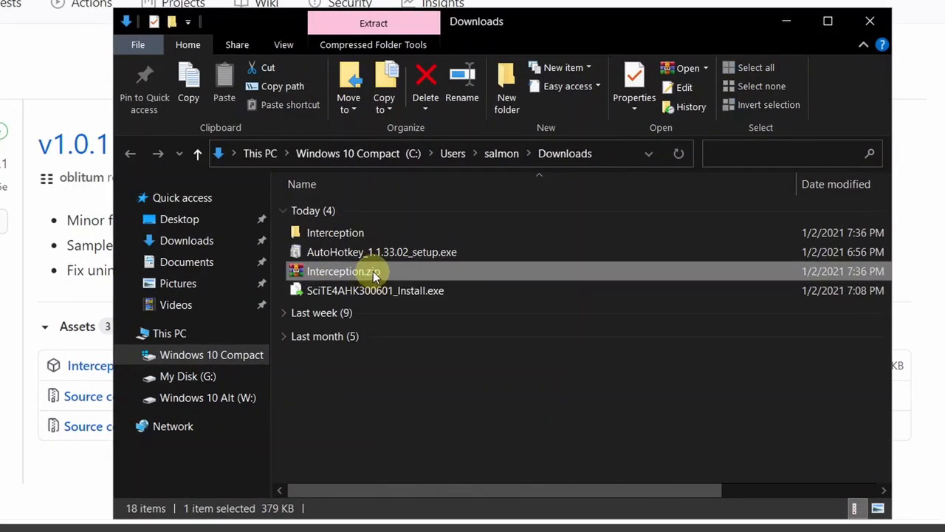
# Copy the extracted Interception folder into Desktop\AHK and select install-interception.exe in its command line installer folder.
pyautogui.rightClick(338, 272)
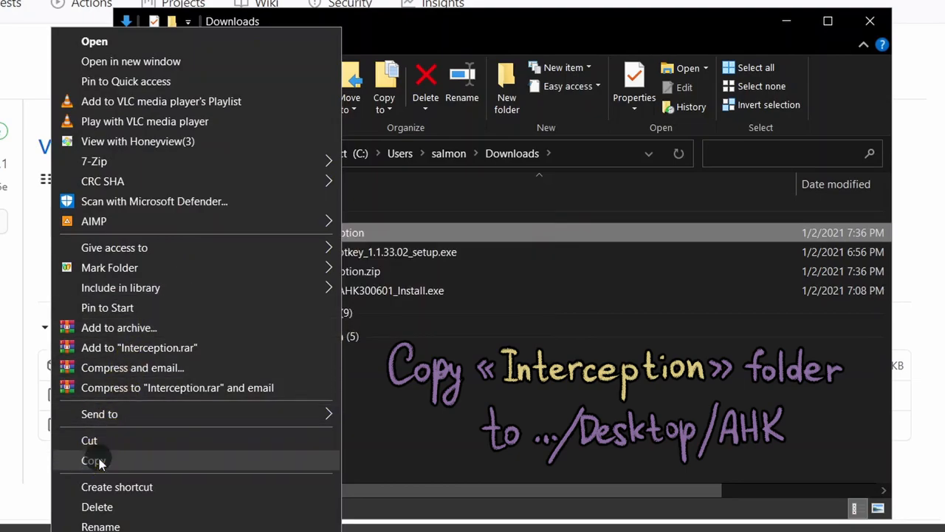
pyautogui.click(93, 461)
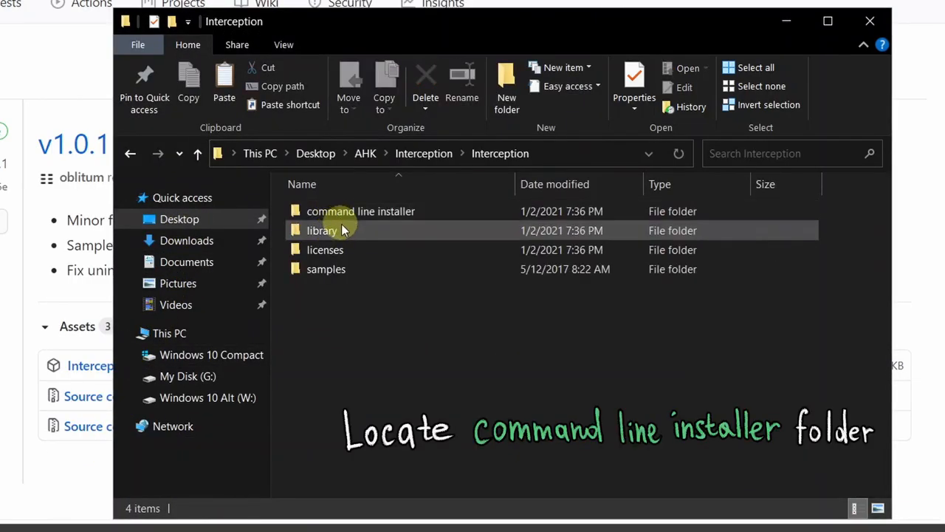
pyautogui.doubleClick(360, 211)
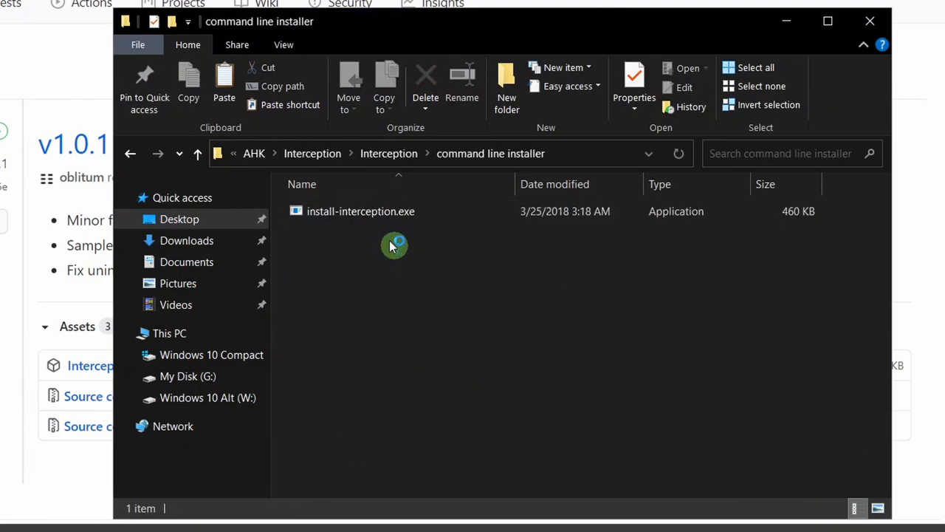
pyautogui.click(360, 211)
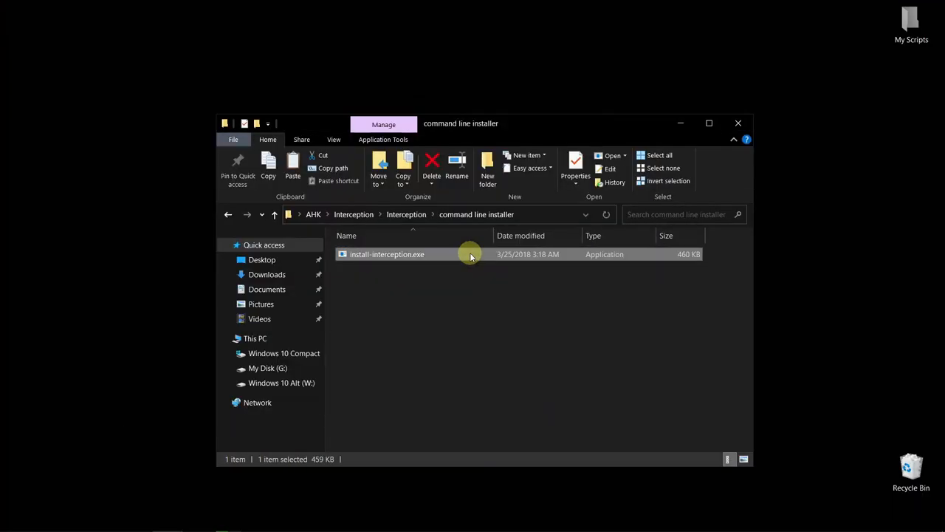
pyautogui.moveTo(455, 279)
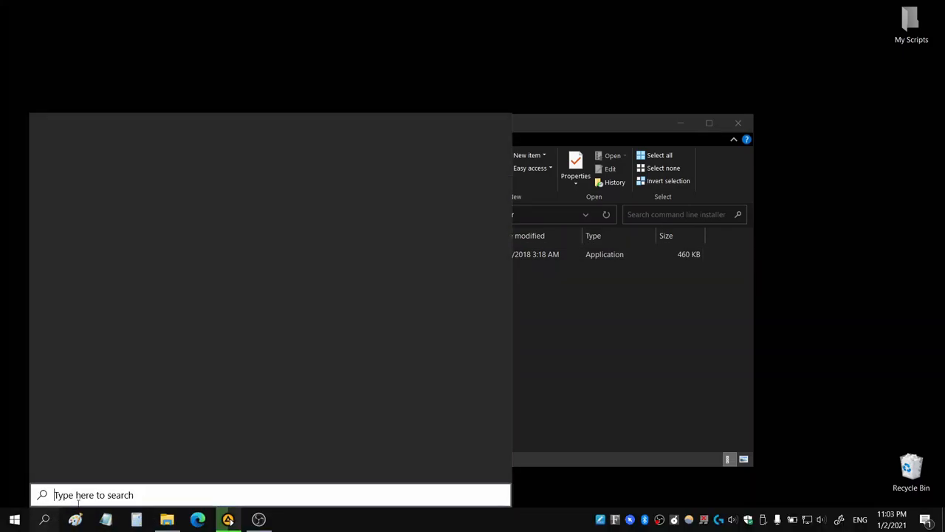
# In an administrator cmd, cd to C:\Users\salmon\Desktop\AHK\Interception\Interception\command line installer.
pyautogui.write('cmd')
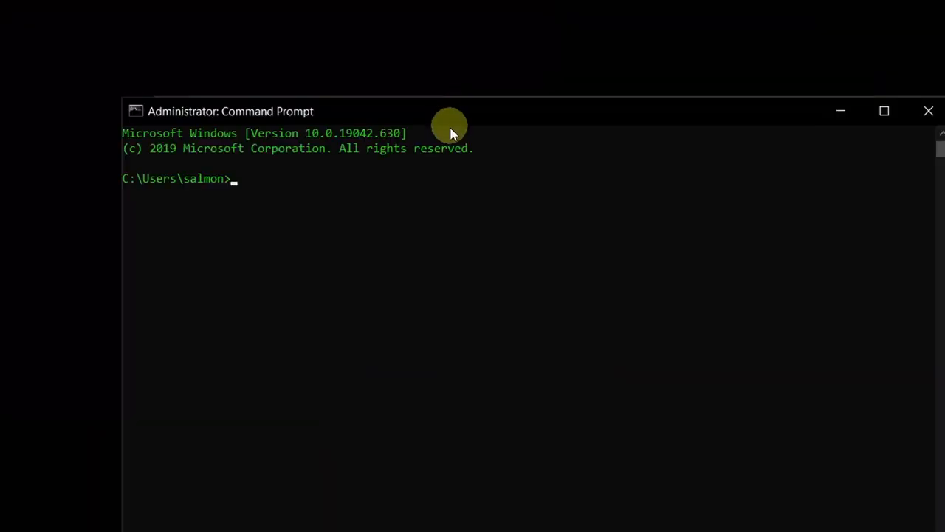
pyautogui.click(301, 199)
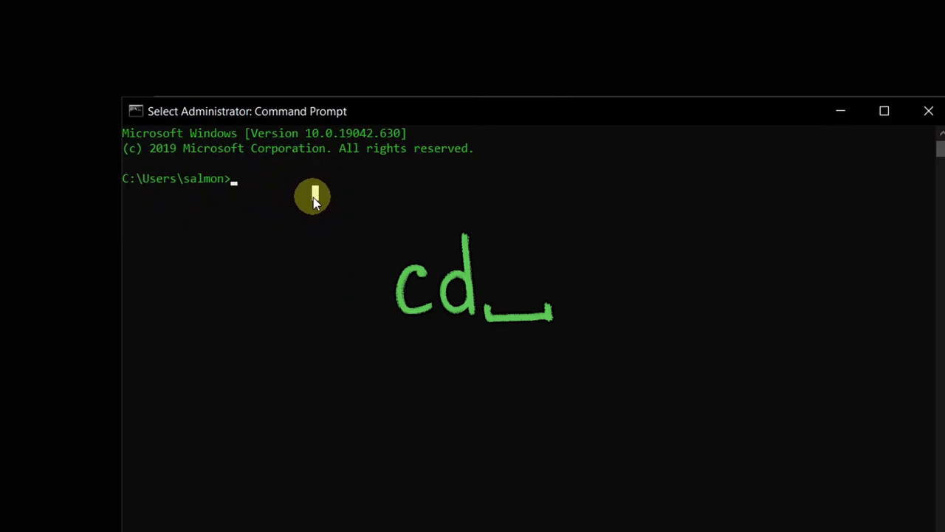
pyautogui.write('cd')
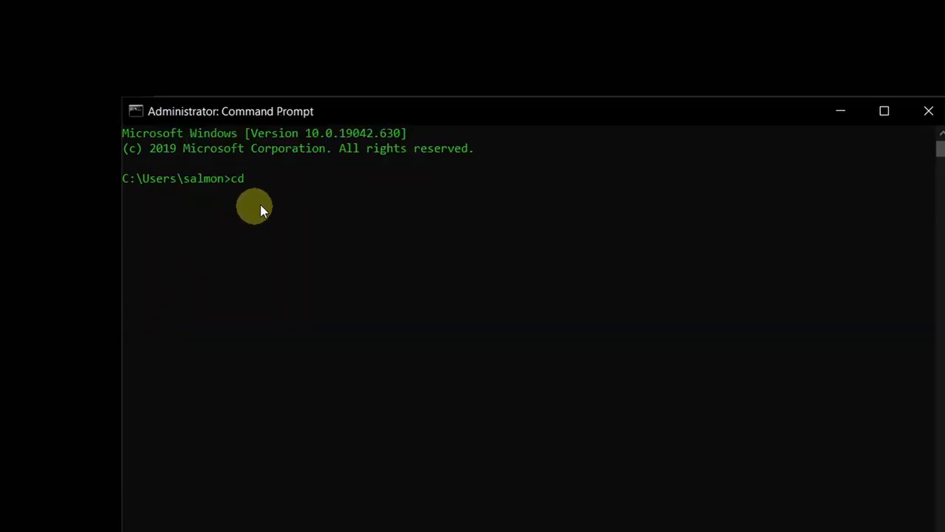
pyautogui.write('C:\\Users\\salmon\\Desktop\\AHK\\Interception\\Interception\\command line installer')
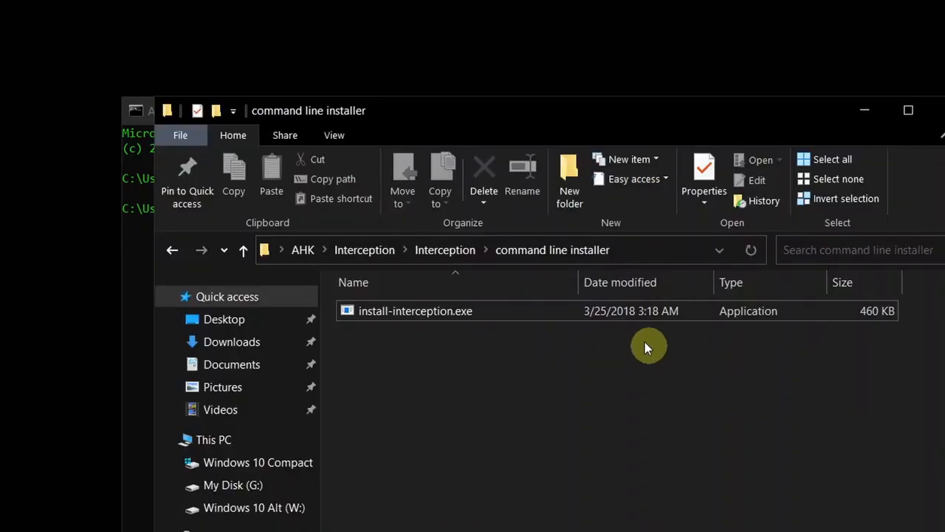
# Run install-interception.exe with the /install switch to install the driver.
pyautogui.click(415, 310)
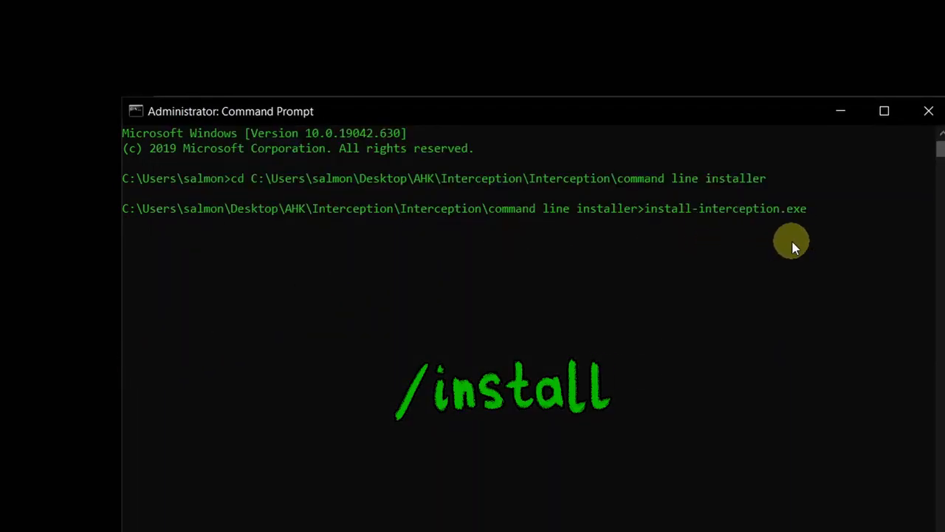
pyautogui.write('/install')
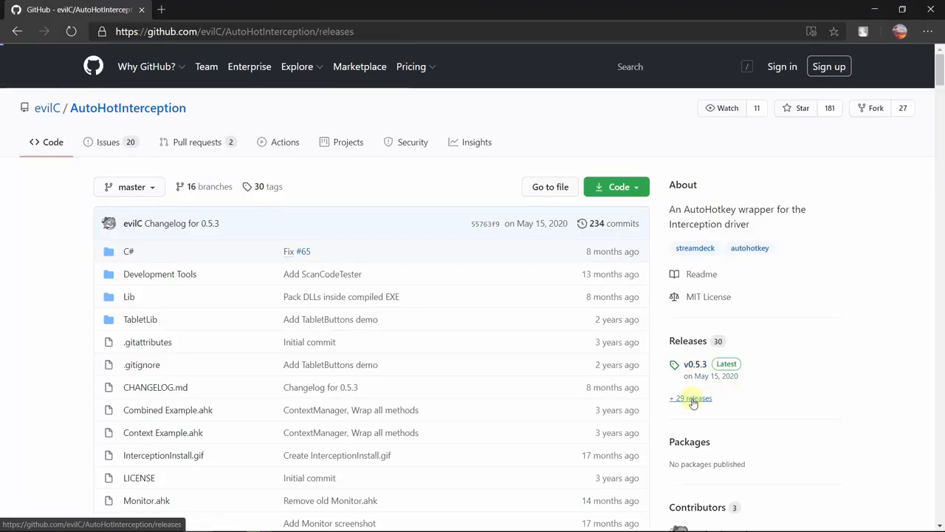
# Download AutoHotInterception.zip from the v0.5.2 release and show it in the Downloads folder.
pyautogui.click(691, 398)
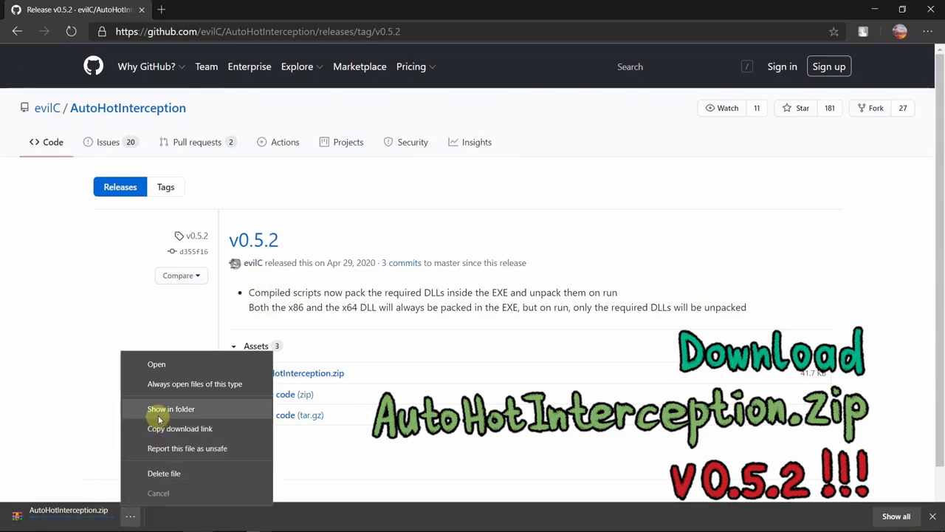
pyautogui.click(171, 407)
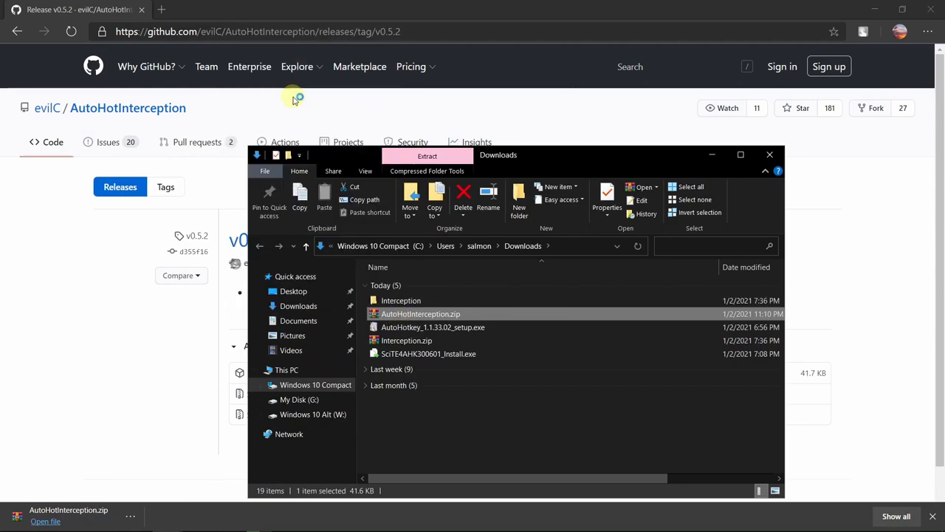
# Bring up the context menu on the extracted AutoHotInterception folder to copy it.
pyautogui.rightClick(419, 314)
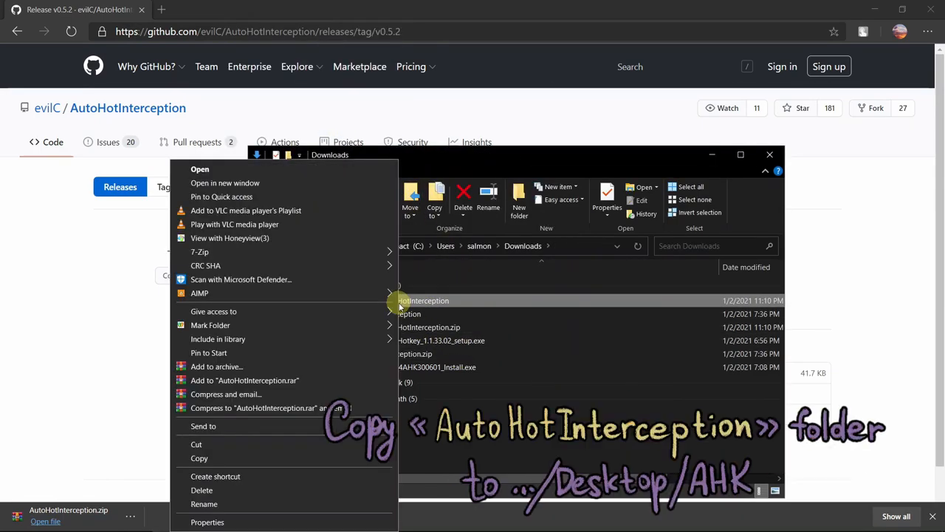
pyautogui.moveTo(200, 457)
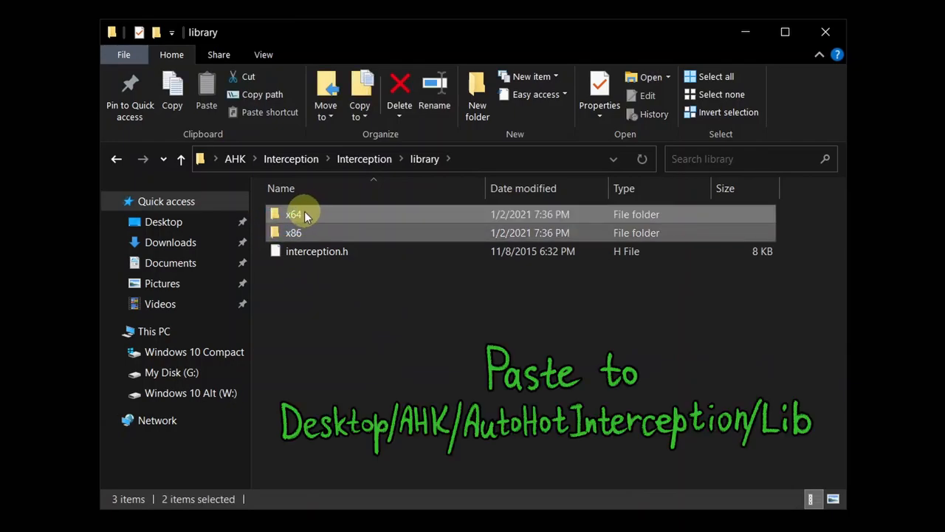
# Paste Interception's library folders into AutoHotInterception\Lib inside Desktop\AHK.
pyautogui.click(115, 159)
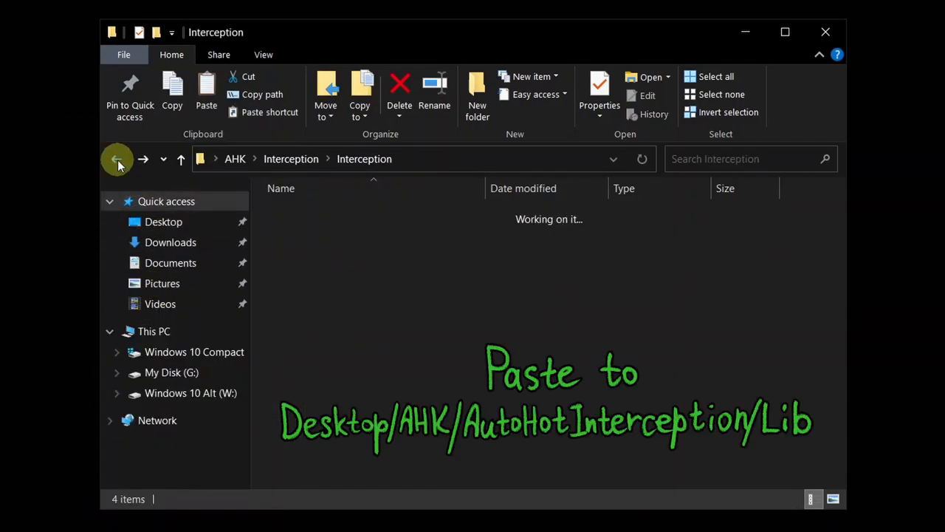
pyautogui.click(116, 159)
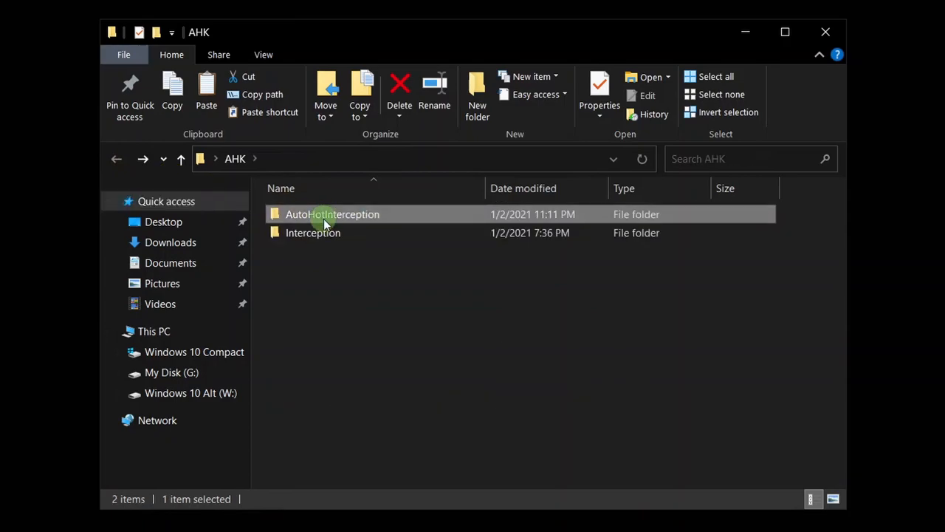
pyautogui.doubleClick(332, 214)
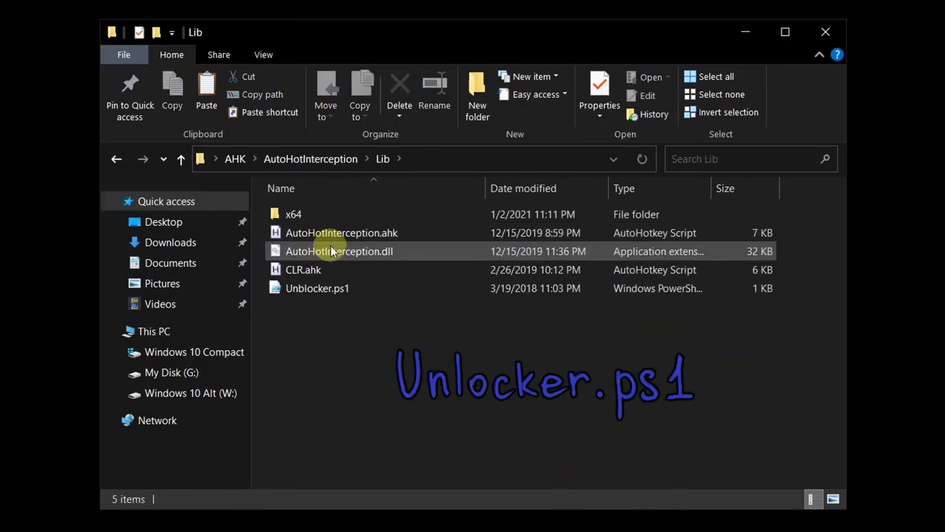
pyautogui.rightClick(328, 340)
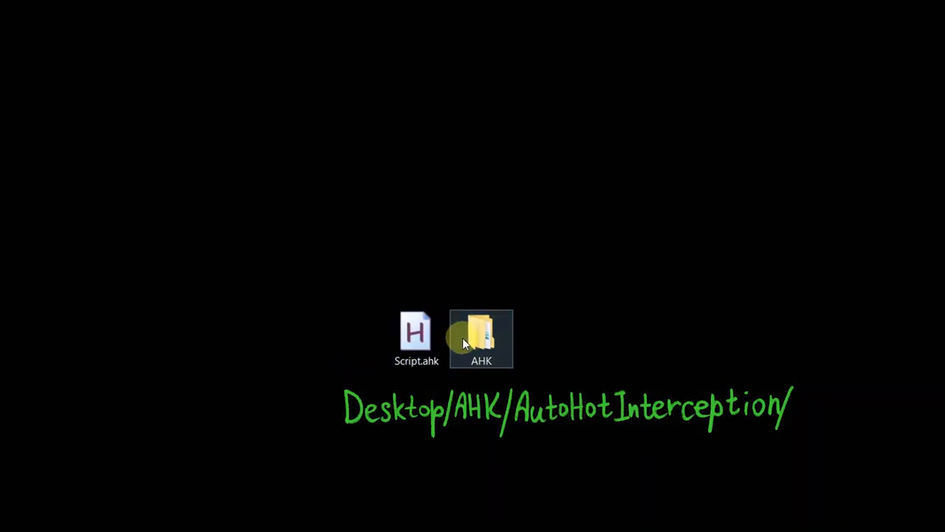
# Run Monitor.ahk from Desktop\AHK\AutoHotInterception to list the connected keyboards and mice.
pyautogui.doubleClick(481, 338)
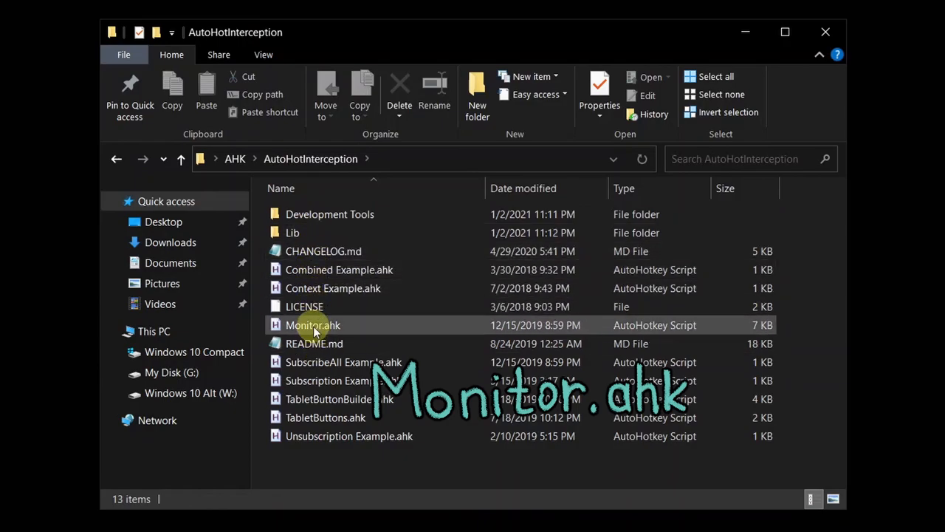
pyautogui.doubleClick(313, 325)
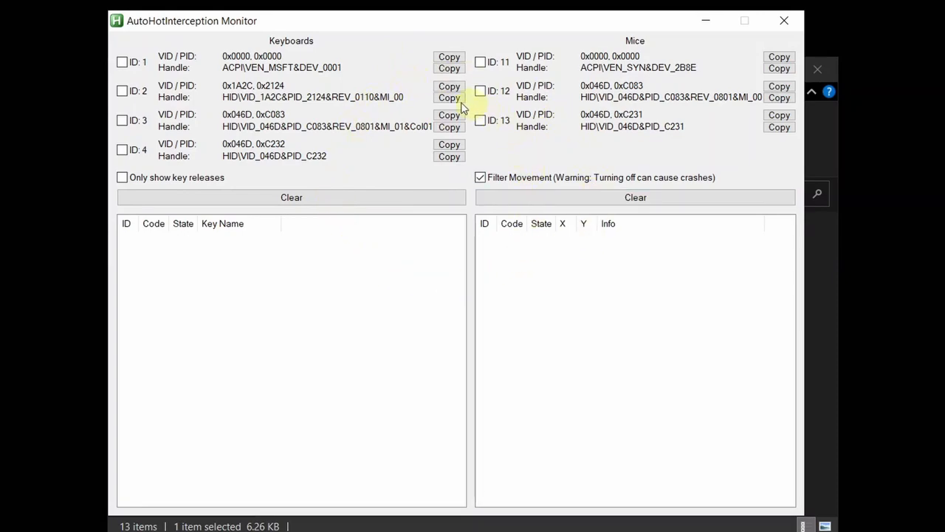
pyautogui.moveTo(520, 303)
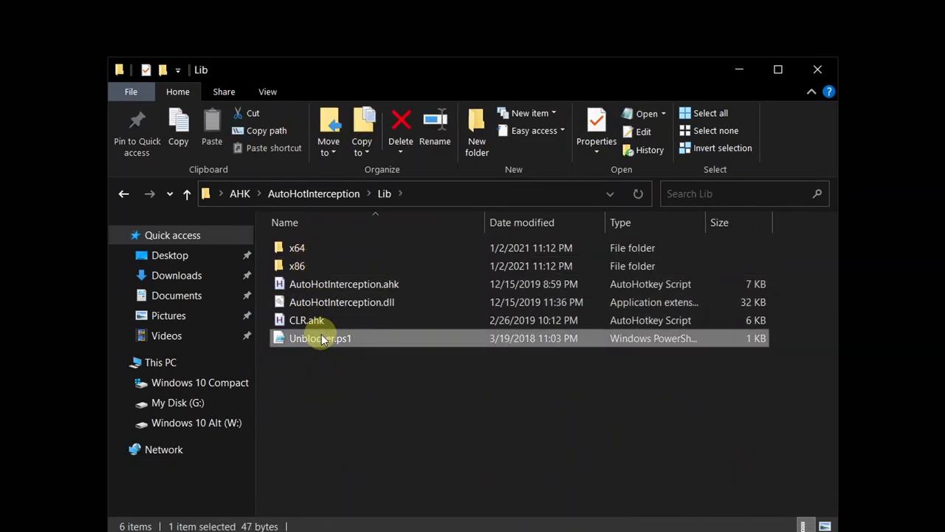
# Copy the AutoHotInterception Lib files and paste them into Documents\AutoHotkey\Lib.
pyautogui.click(319, 337)
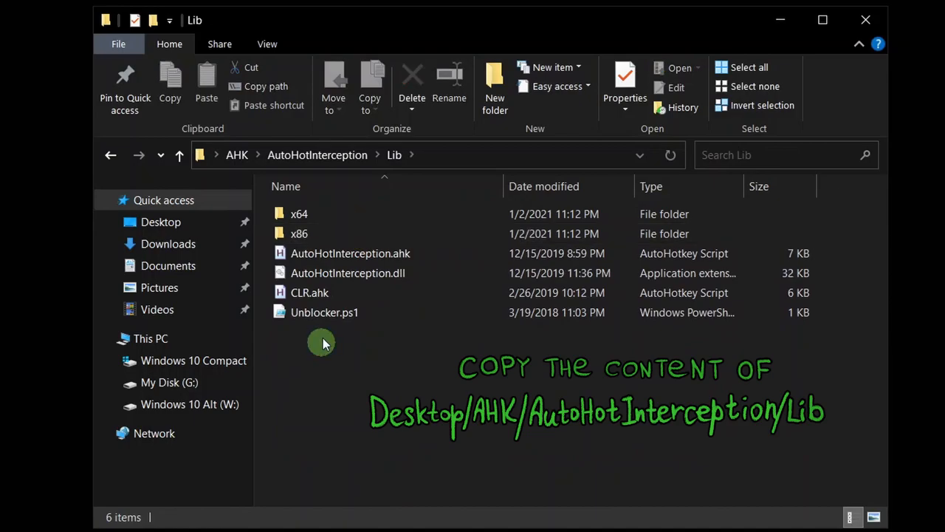
pyautogui.rightClick(322, 343)
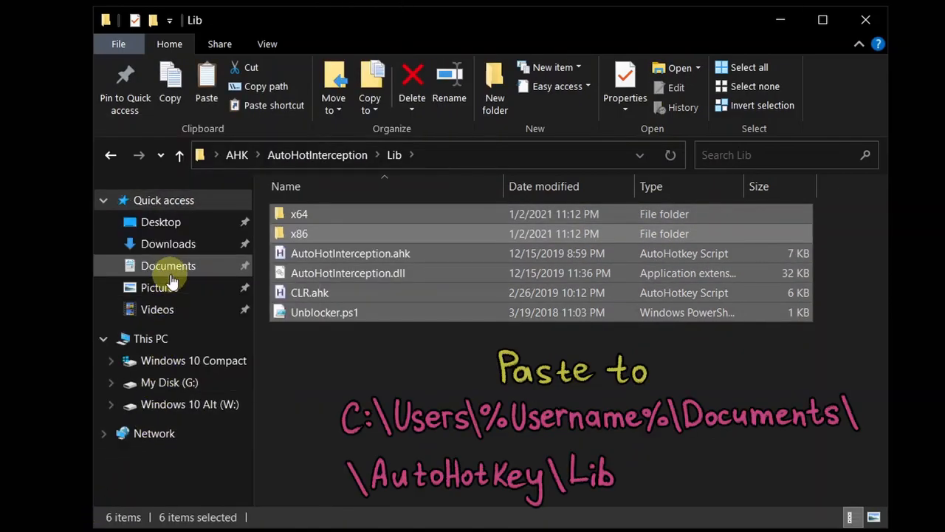
pyautogui.click(169, 266)
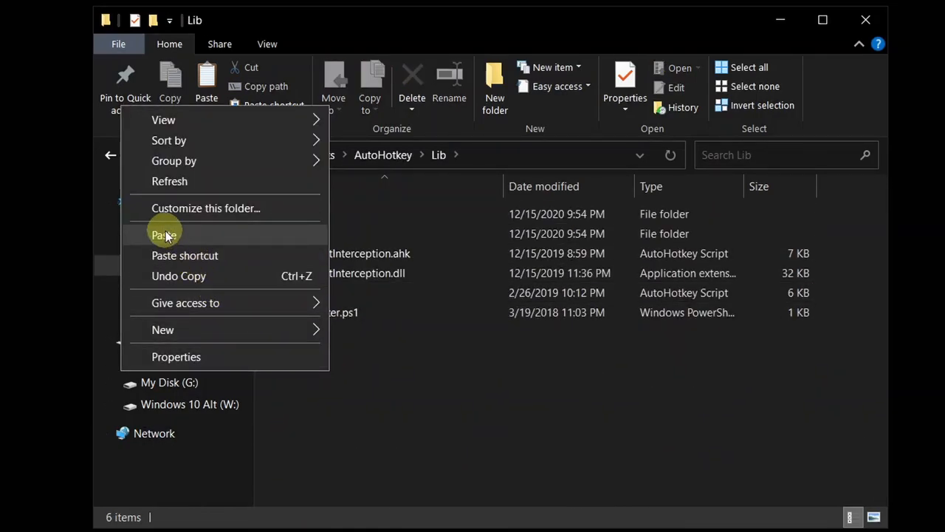
pyautogui.click(163, 233)
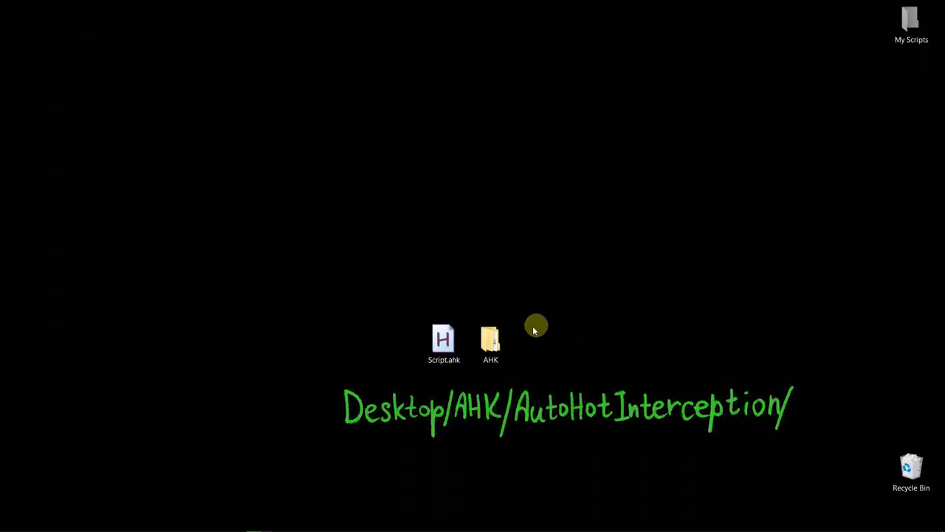
# Run Monitor.ahk from the desktop AHK\AutoHotInterception folder to list the keyboards and mice.
pyautogui.doubleClick(490, 340)
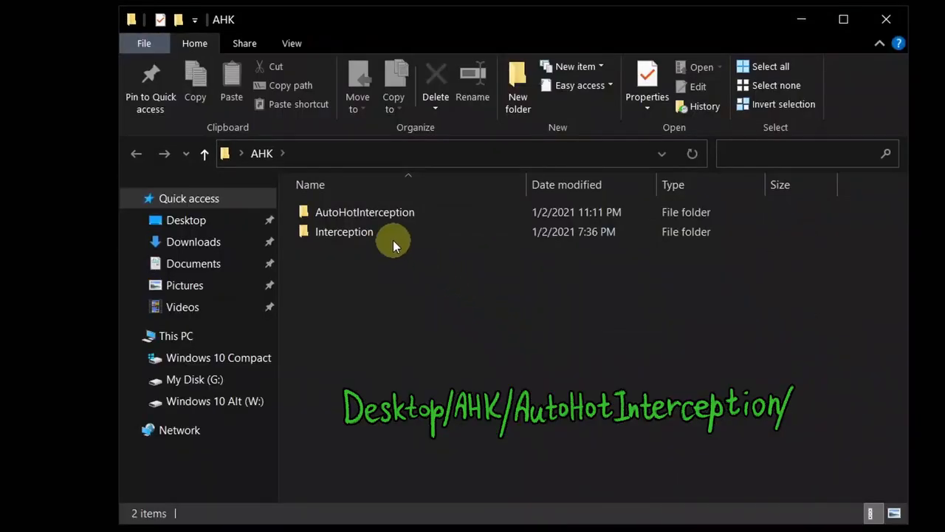
pyautogui.doubleClick(363, 213)
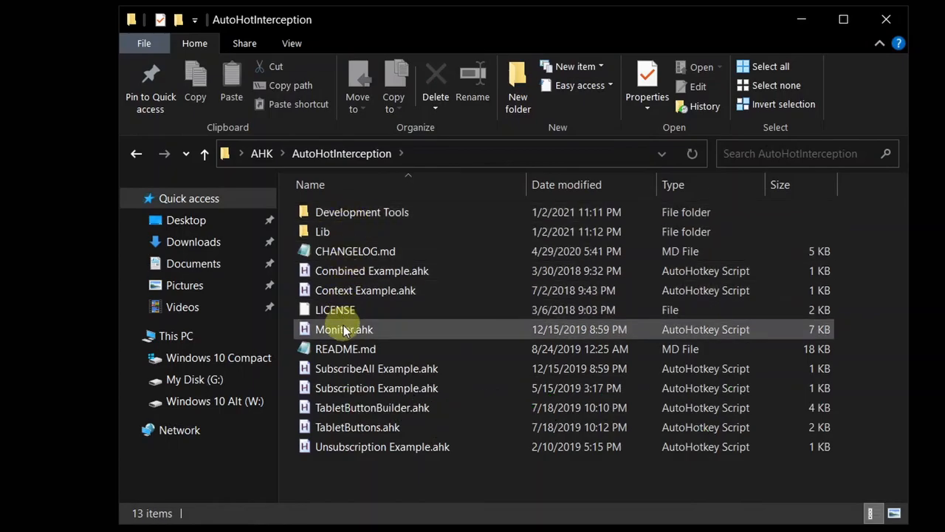
pyautogui.doubleClick(343, 328)
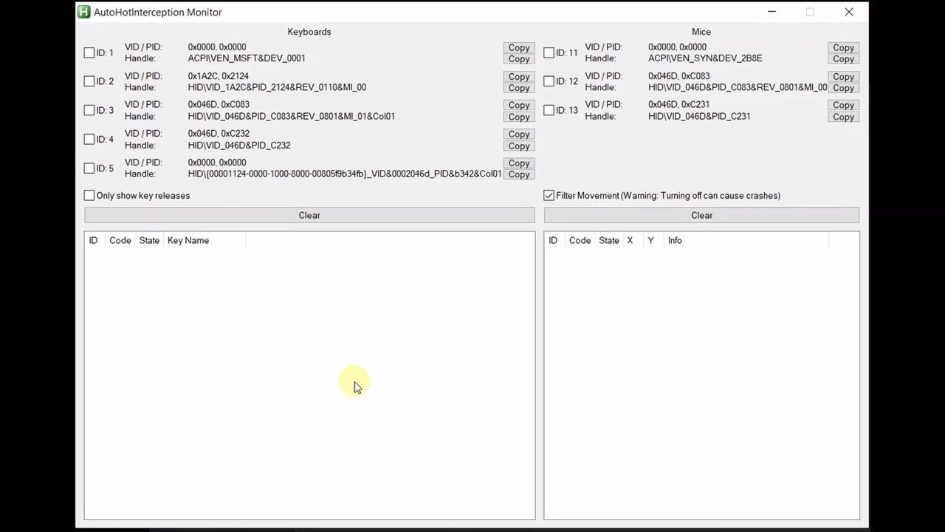
pyautogui.moveTo(387, 15)
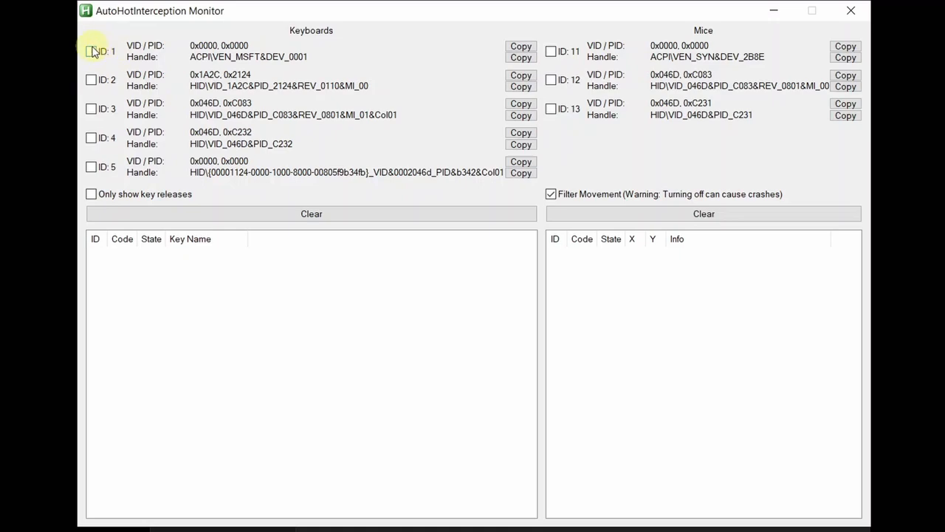
pyautogui.moveTo(124, 142)
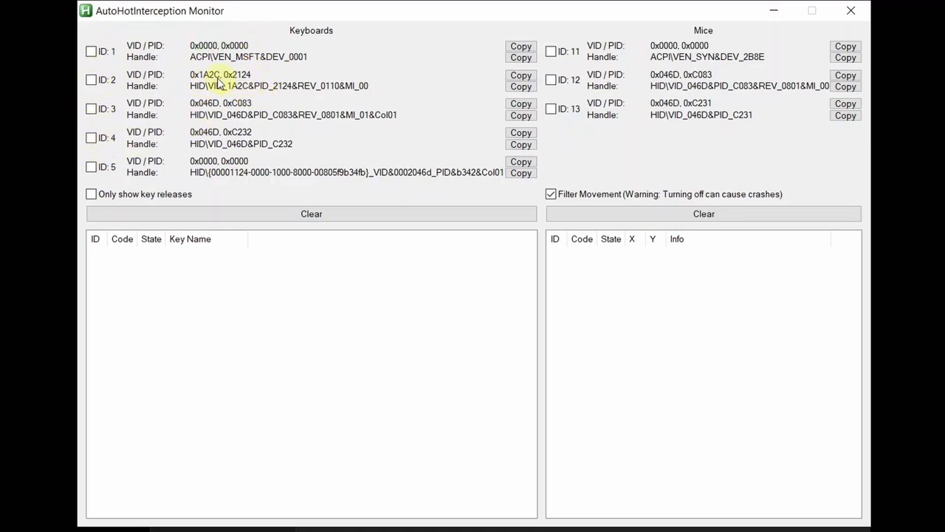
pyautogui.moveTo(266, 77)
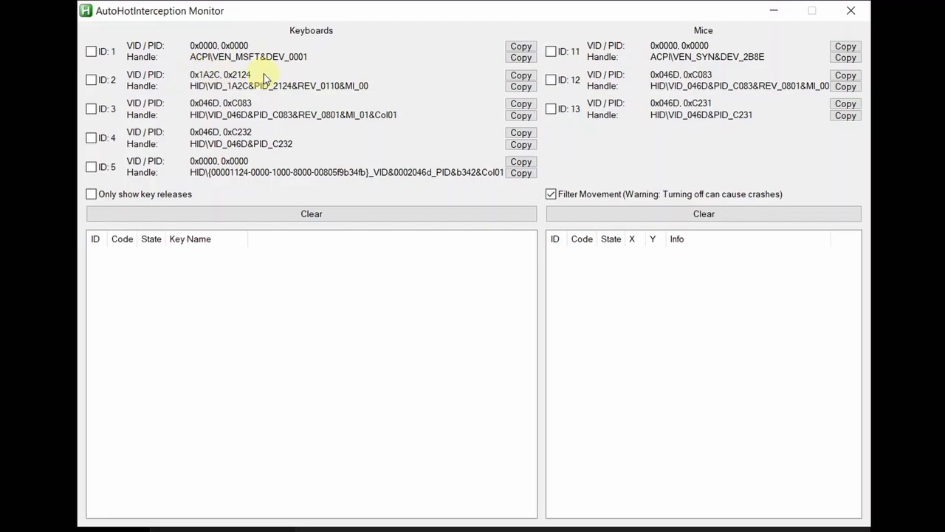
pyautogui.moveTo(352, 238)
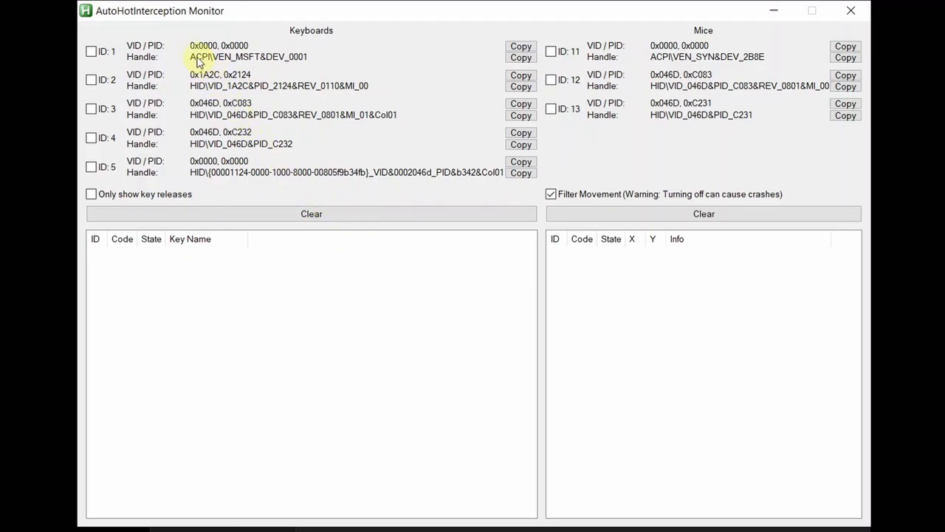
pyautogui.moveTo(180, 37)
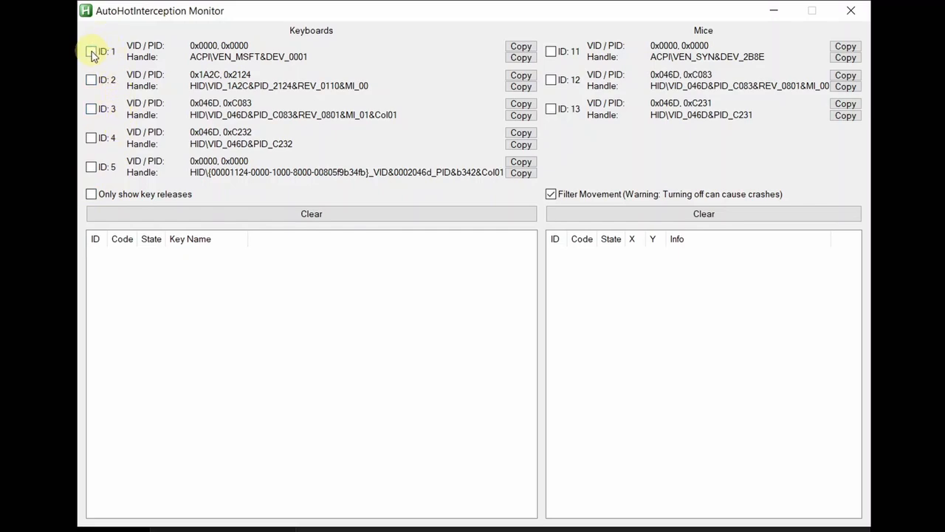
pyautogui.click(92, 50)
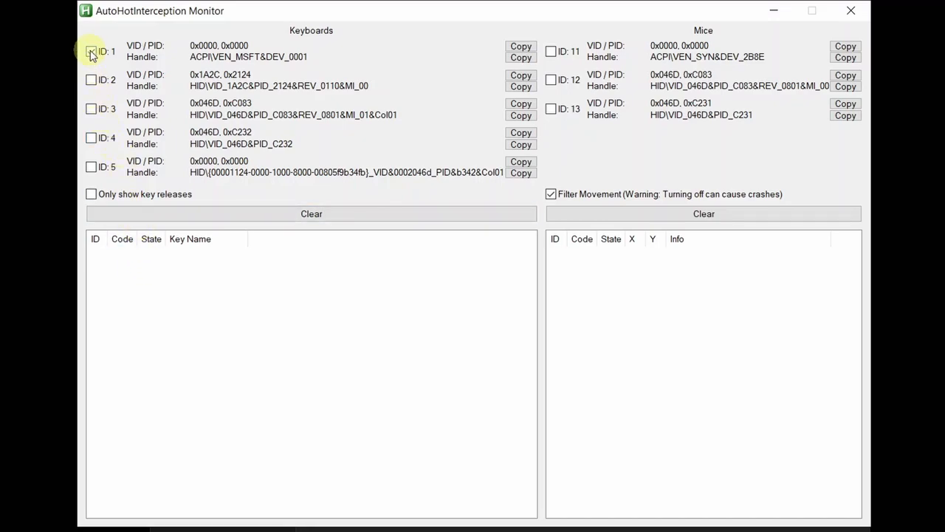
pyautogui.click(92, 51)
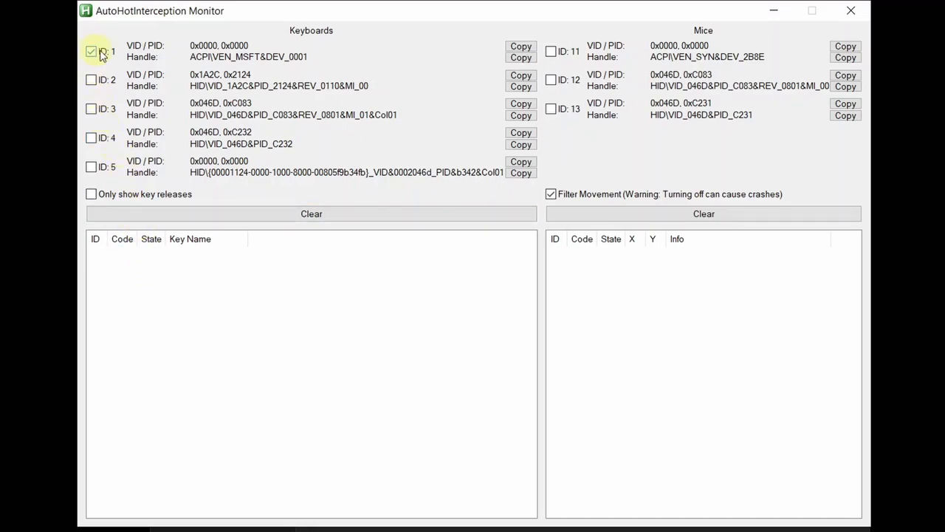
pyautogui.click(92, 52)
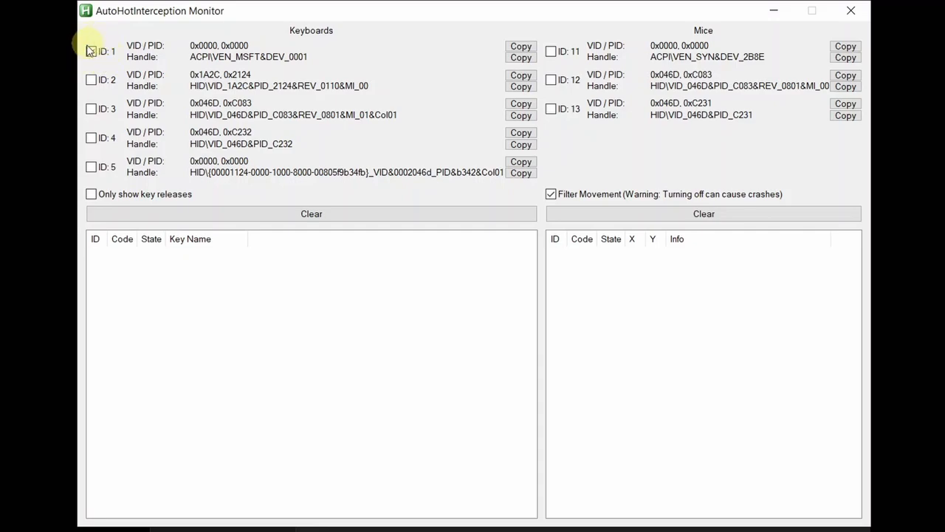
pyautogui.click(92, 51)
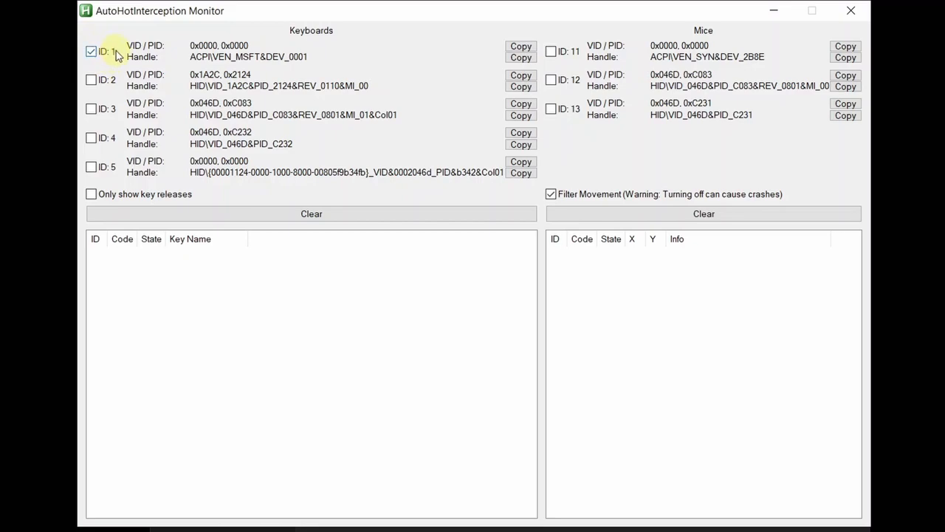
pyautogui.moveTo(216, 271)
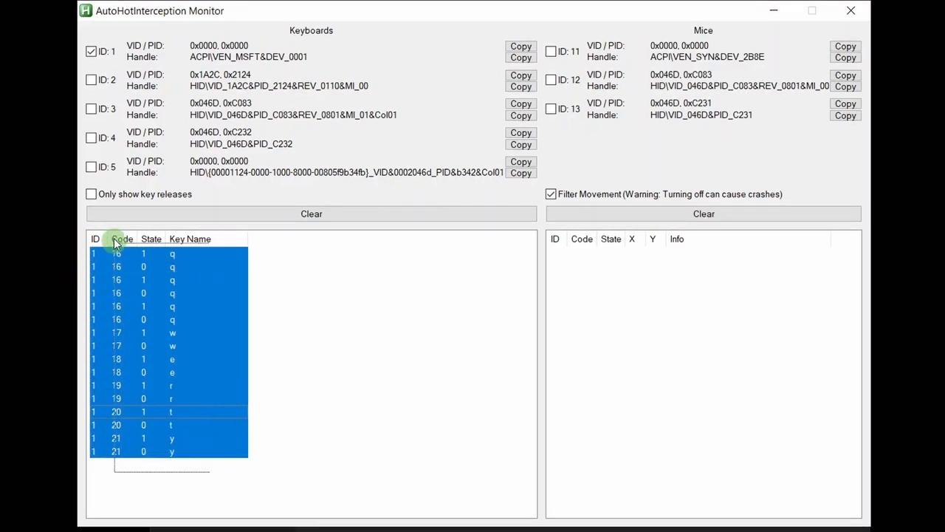
pyautogui.click(310, 213)
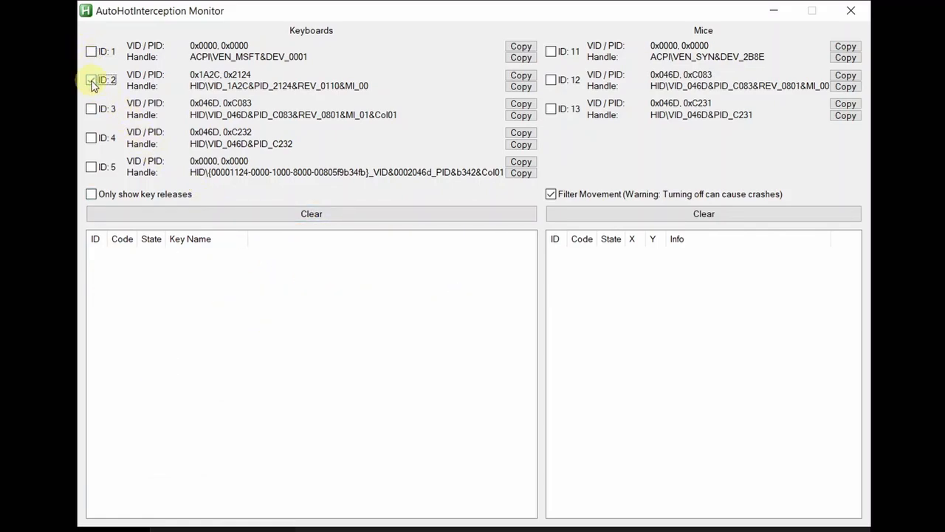
# Subscribe to keyboard ID 2 so its p, o, i and u presses show in the log.
pyautogui.click(91, 79)
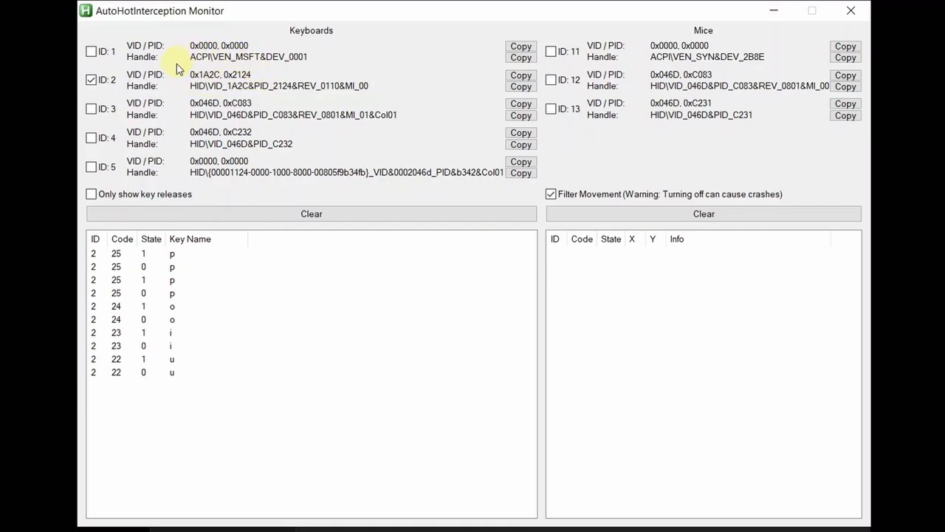
pyautogui.moveTo(184, 70)
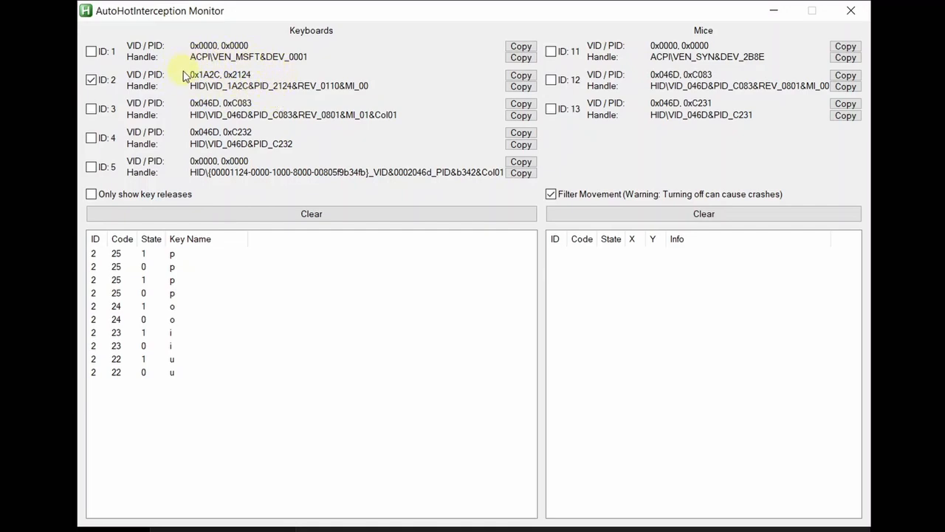
pyautogui.moveTo(189, 77)
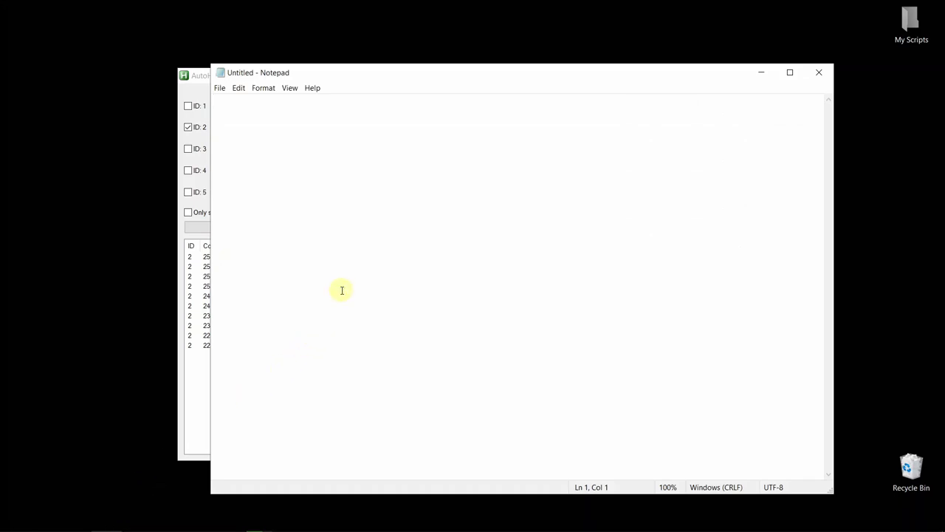
# Note the second keyboard's VID/PID '0x1A2C, 0x2124' in Notepad and minimize it.
pyautogui.write('0x1A2C, 0x2124')
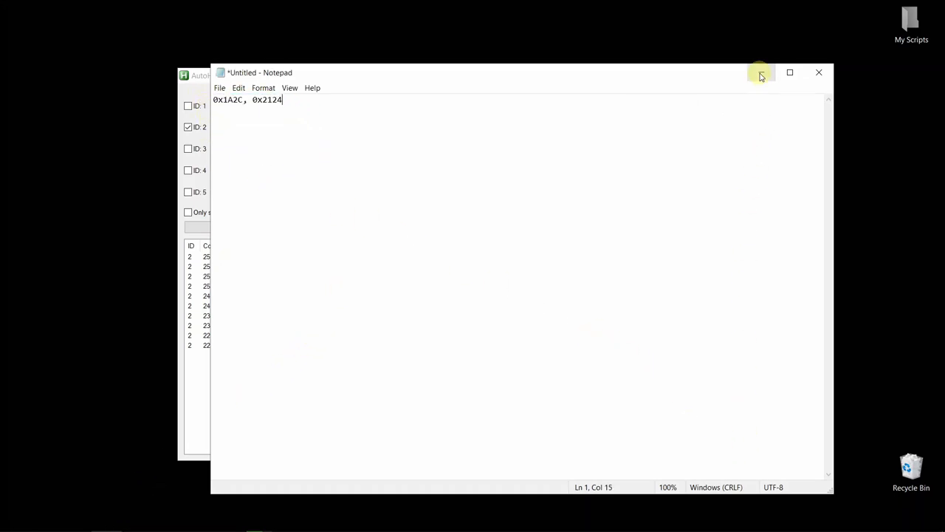
pyautogui.click(818, 73)
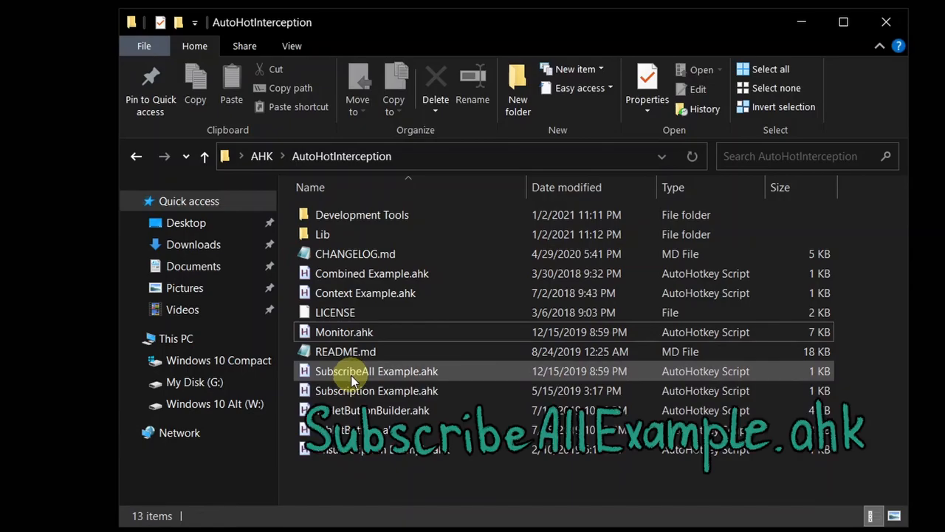
# Edit SubscribeAll Example.ahk into a keyboard-only subscription for IDs 0x1A2C, 0x2124.
pyautogui.rightClick(375, 371)
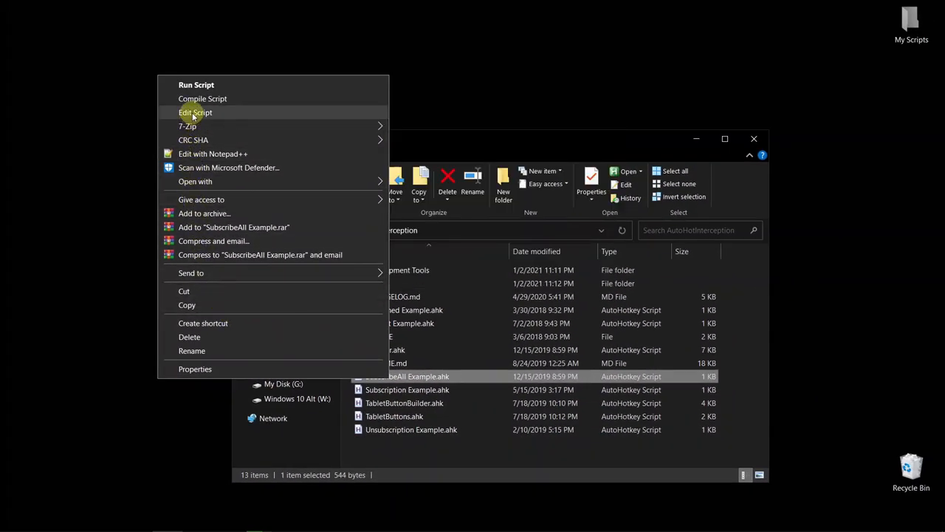
pyautogui.click(195, 112)
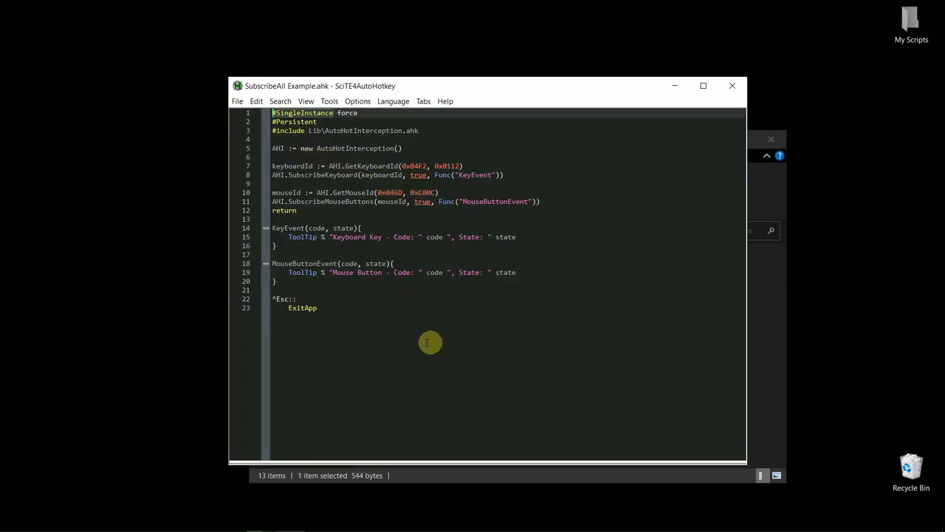
pyautogui.click(702, 86)
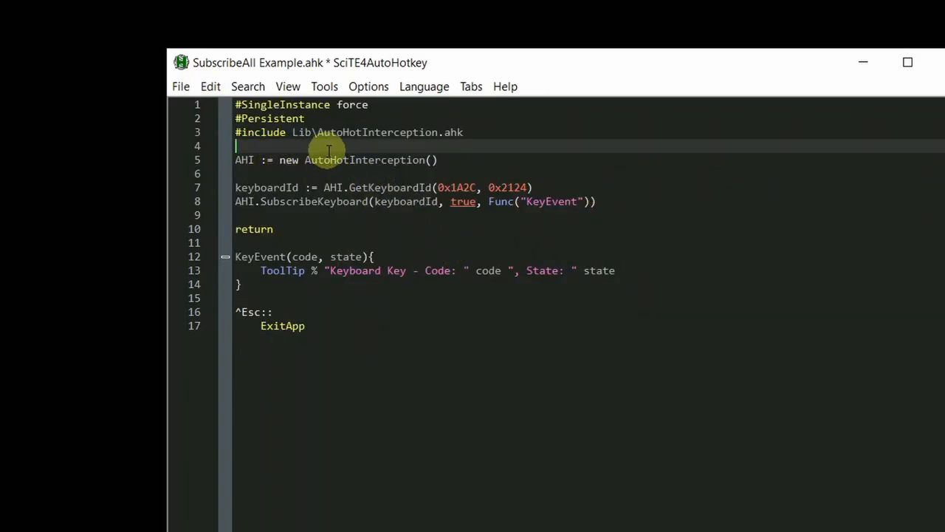
pyautogui.click(180, 85)
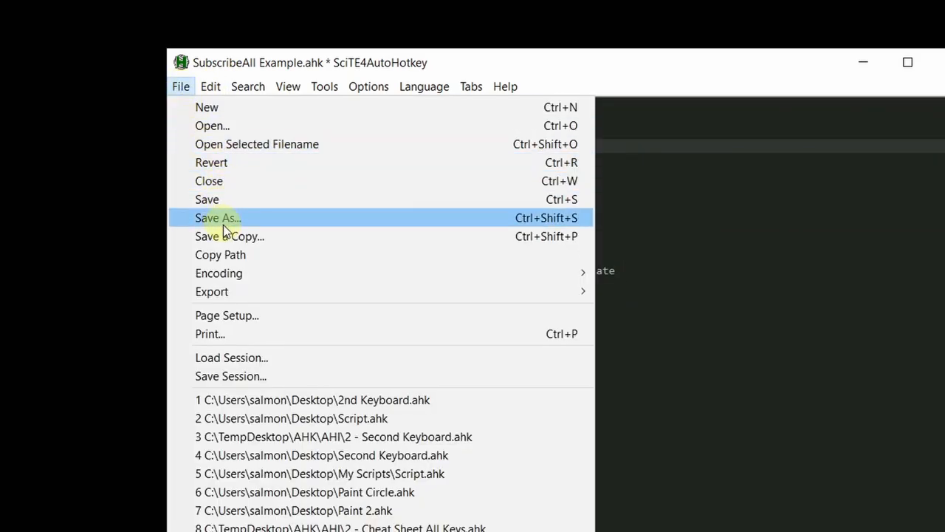
# Save the edited script to the desktop as 2nd Keyboard.ahk.
pyautogui.click(217, 217)
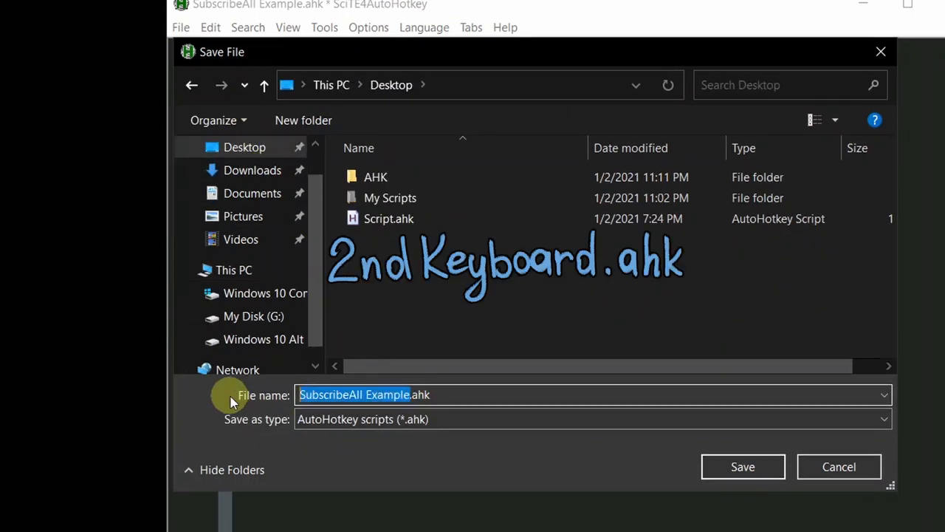
pyautogui.click(741, 467)
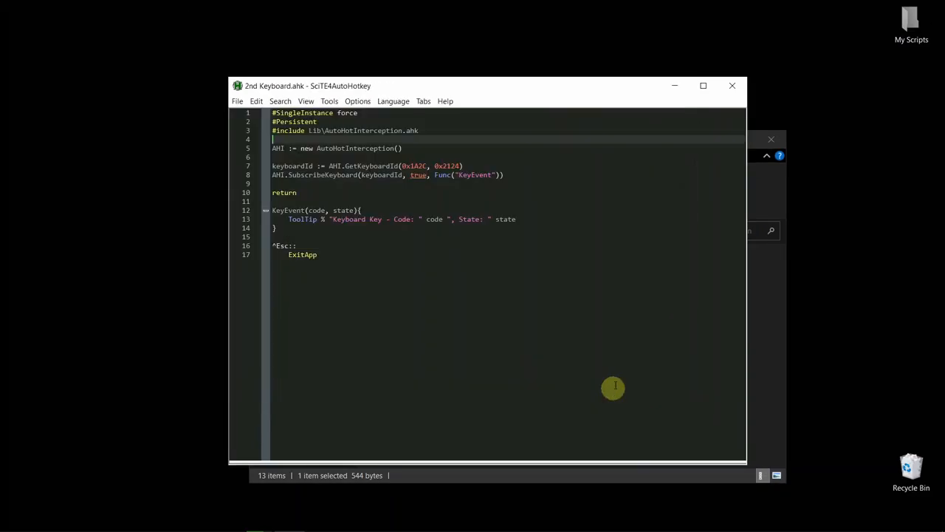
pyautogui.click(733, 86)
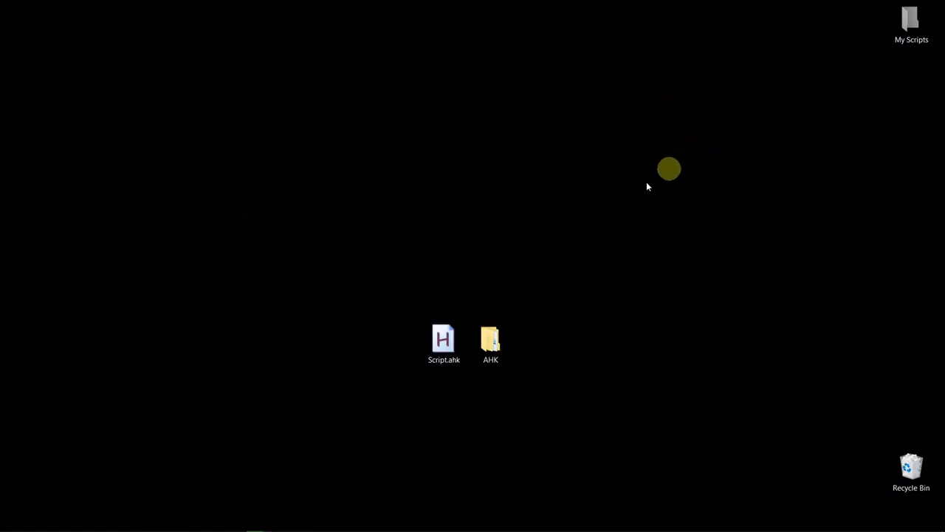
# Copy Script.ahk's standard #NoEnv header lines into 2nd Keyboard.ahk and close the editor.
pyautogui.doubleClick(443, 338)
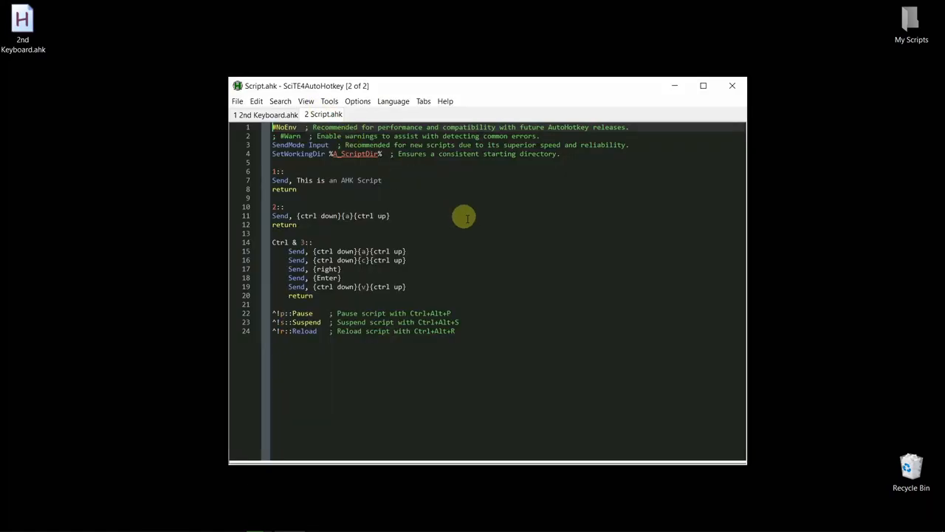
pyautogui.moveTo(272, 127); pyautogui.dragTo(561, 154)
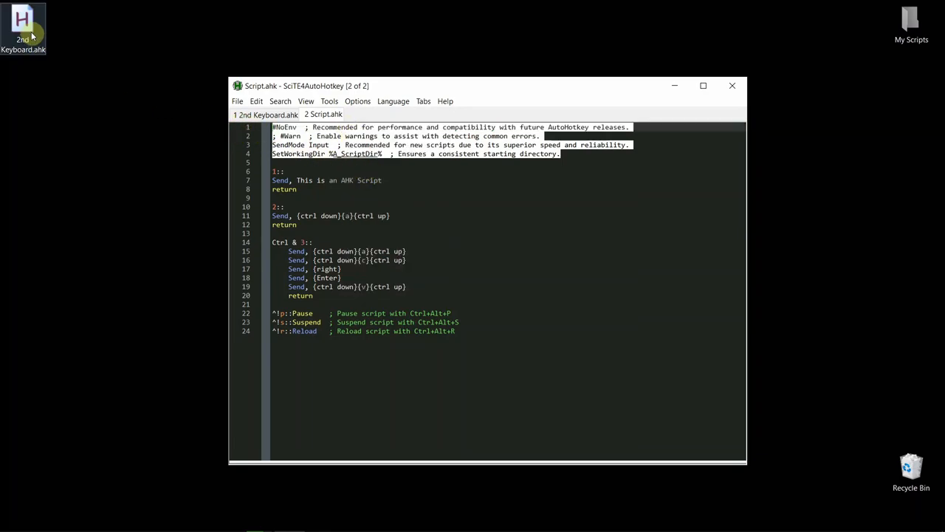
pyautogui.click(265, 116)
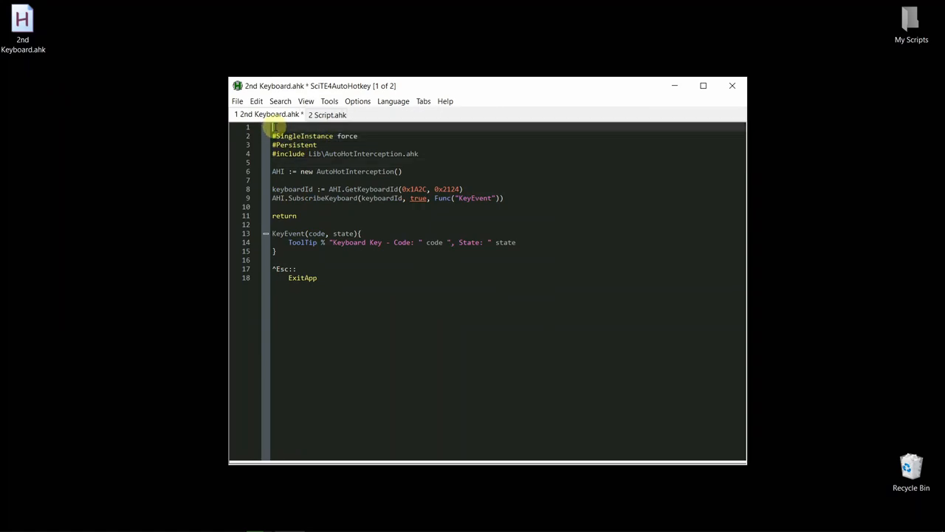
pyautogui.write('#NoEnv  ; Recommended for performance and compatibility with future AutoHotkey releases.')
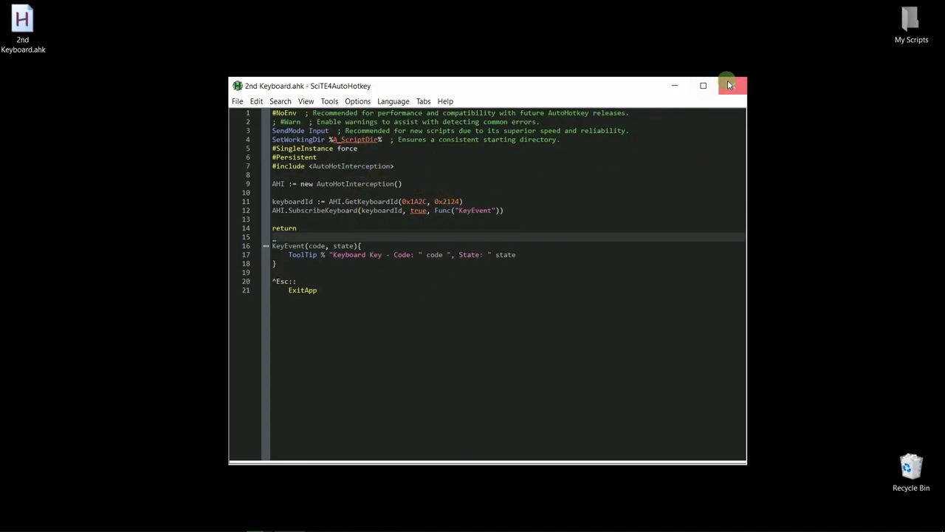
pyautogui.click(731, 84)
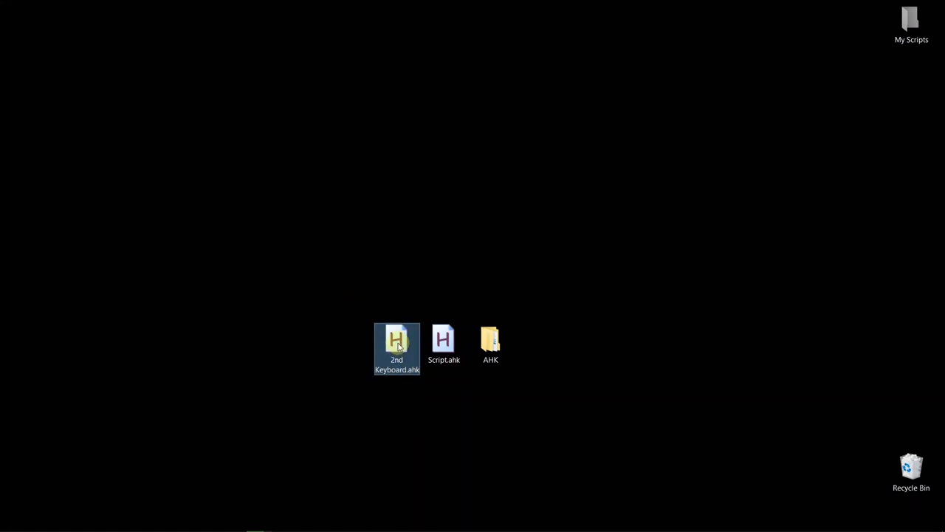
# Run the 2nd Keyboard.ahk script from the desktop context menu.
pyautogui.rightClick(396, 348)
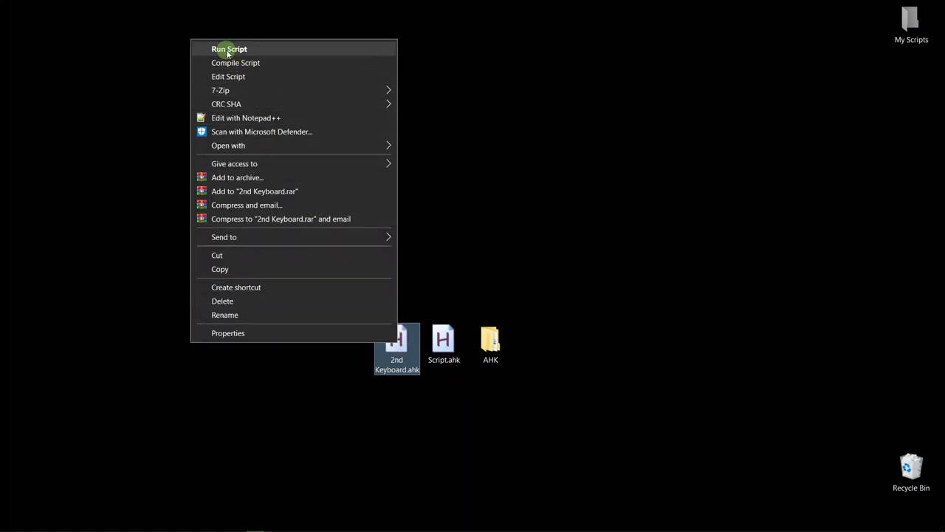
pyautogui.click(229, 49)
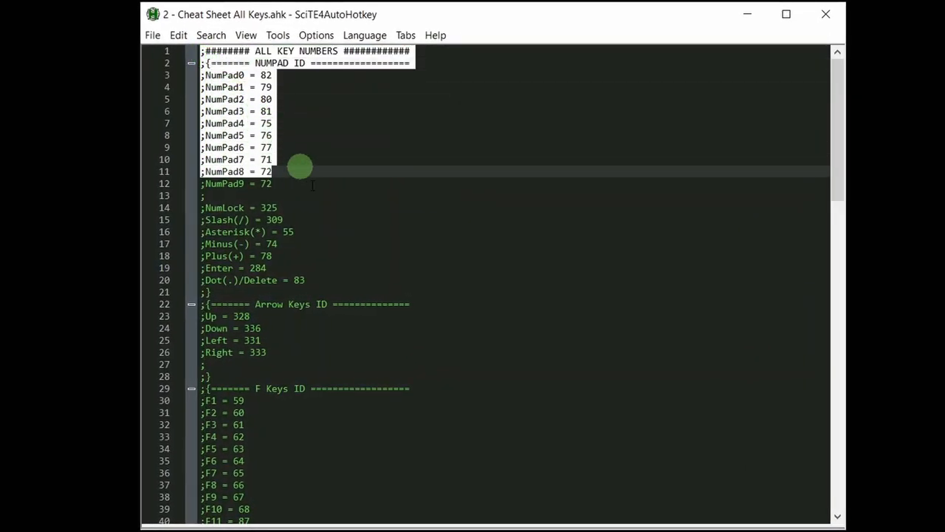
# Scroll the key-number cheat sheet and expand then collapse its Tab-Qwerty row section.
pyautogui.scroll(-3)
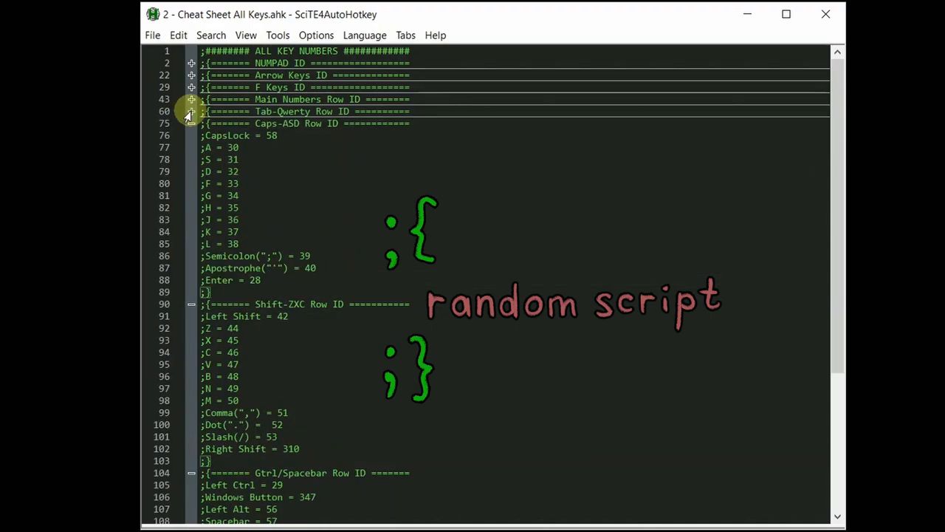
pyautogui.click(191, 111)
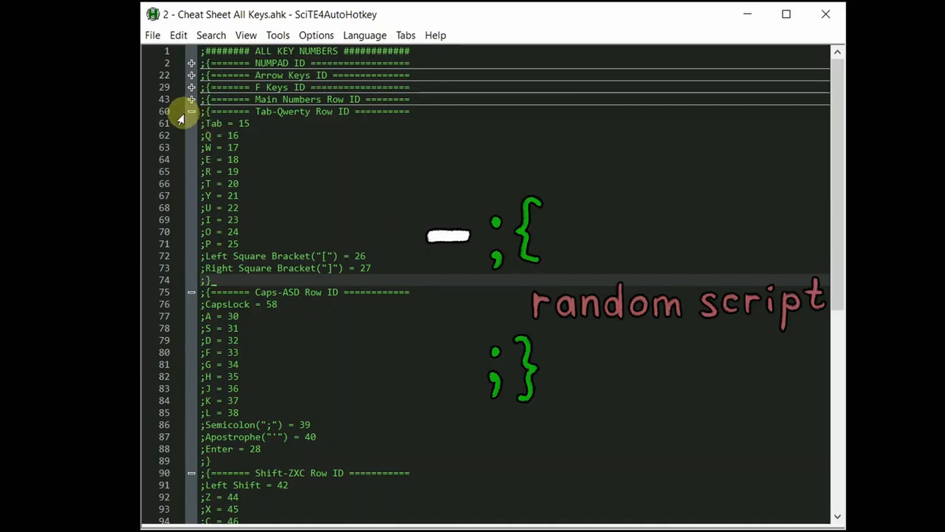
pyautogui.click(192, 111)
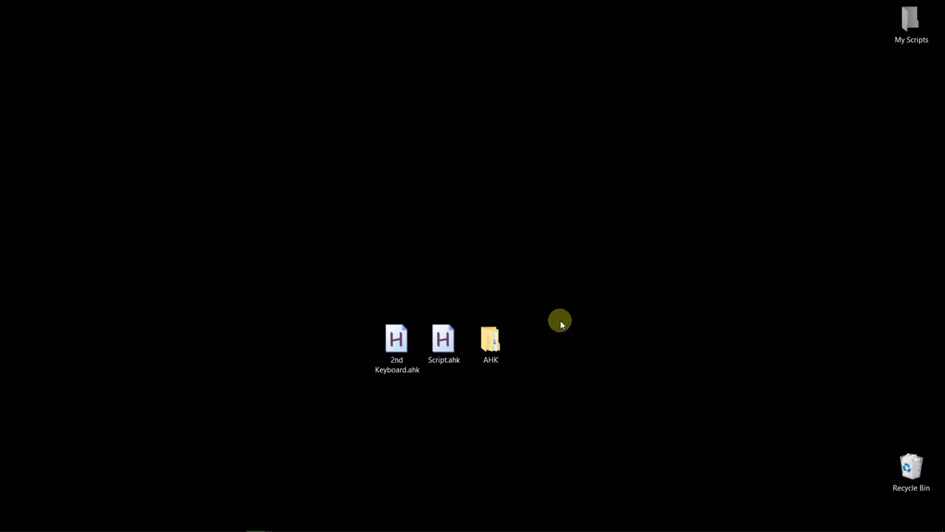
pyautogui.moveTo(443, 338)
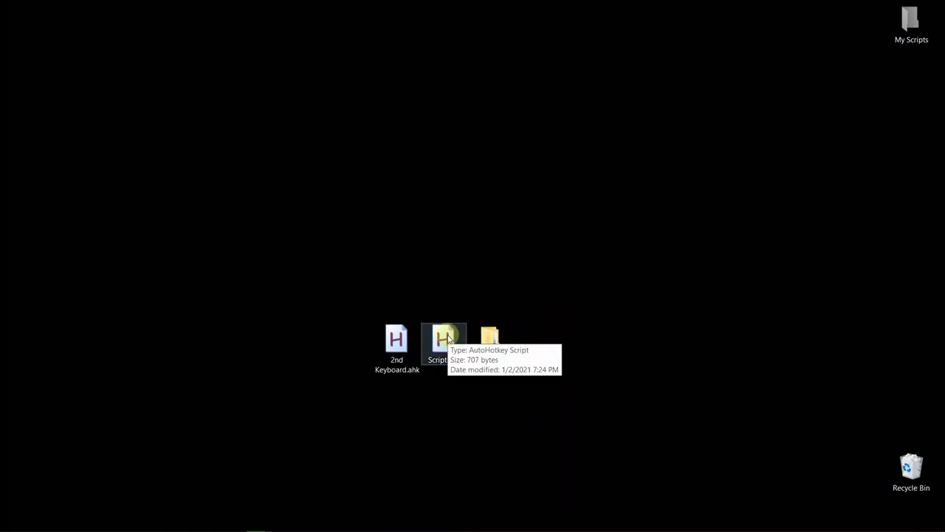
# Open 2nd Keyboard.ahk for editing, with Paint 2.ahk in a second tab.
pyautogui.rightClick(396, 340)
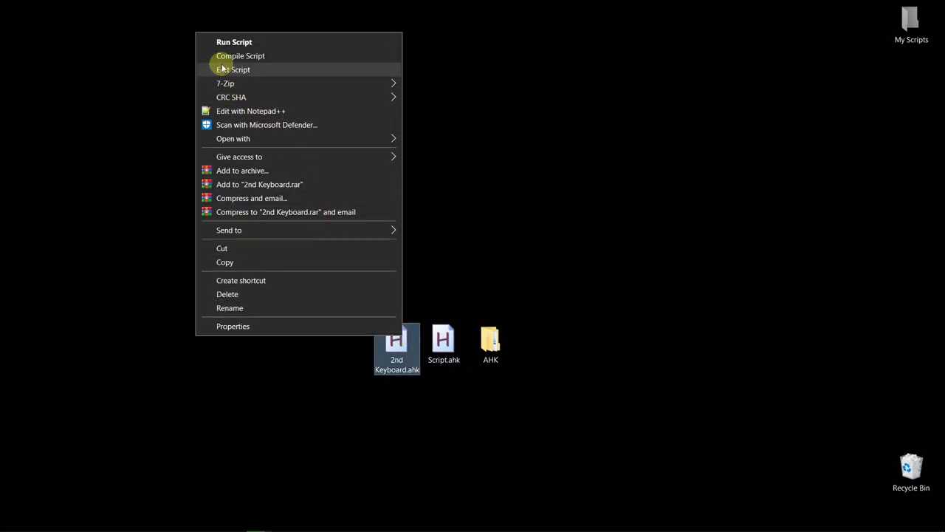
pyautogui.click(234, 69)
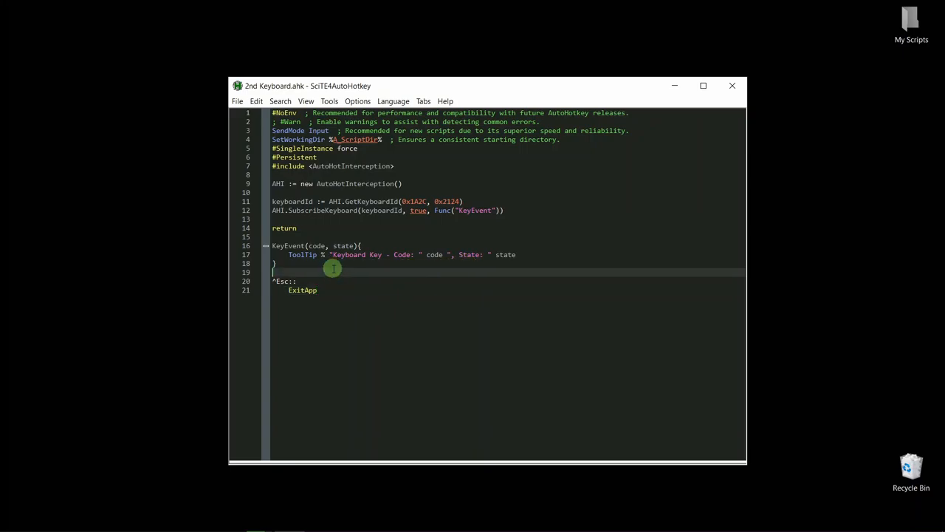
pyautogui.doubleClick(505, 254)
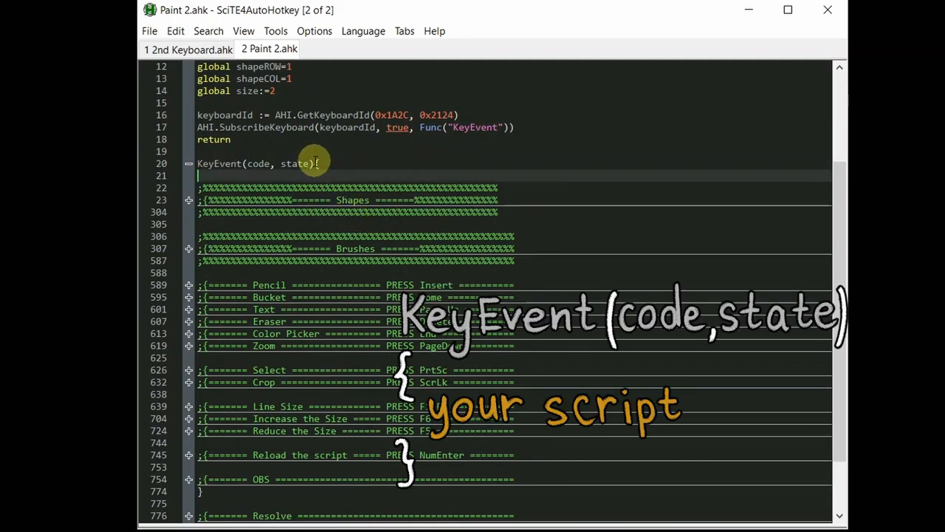
# Expand Paint 2.ahk's Pencil section with its code=338 block and add '=1' to its state check.
pyautogui.scroll(-3)
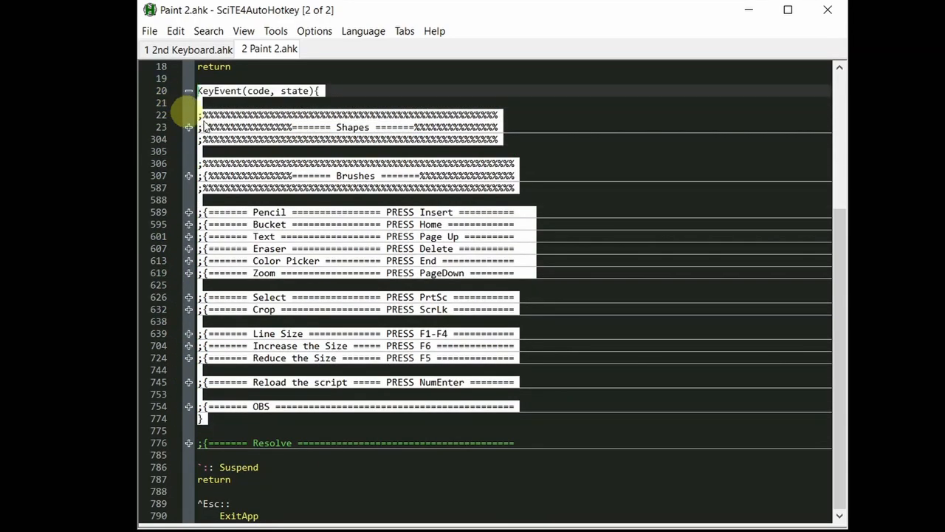
pyautogui.click(189, 213)
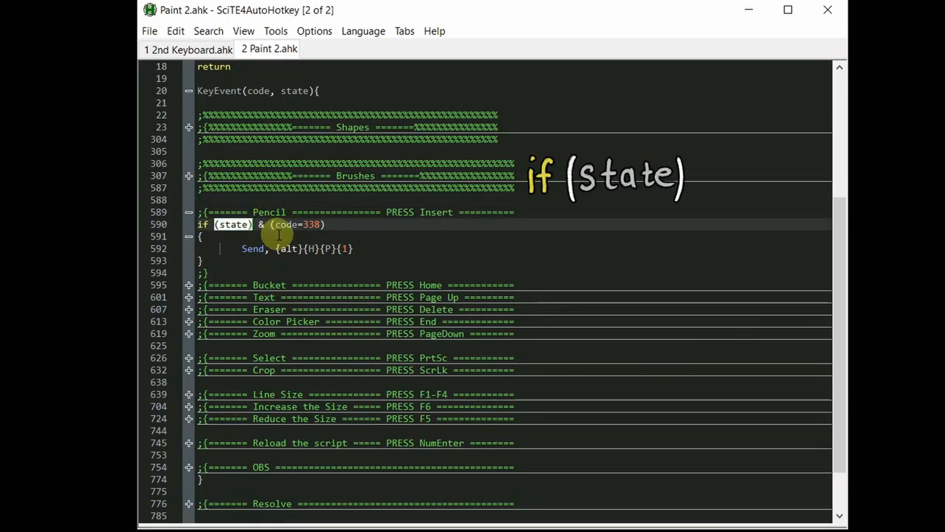
pyautogui.write('=1')
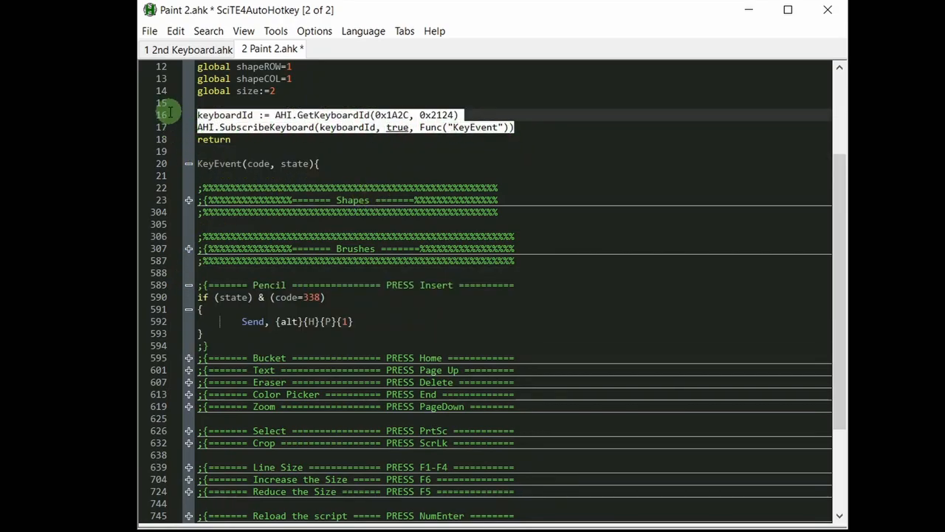
pyautogui.scroll(-3)
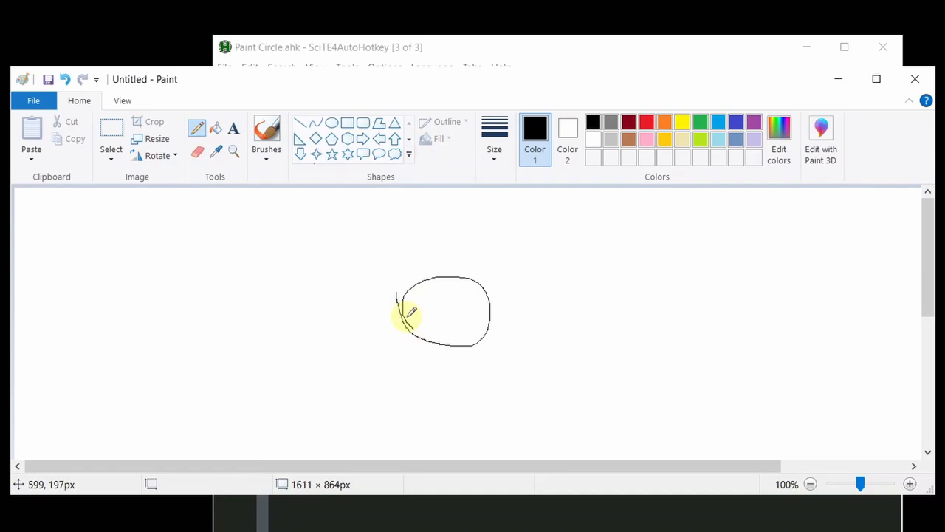
# Trigger the Paint Circle.ahk hotkey so the script draws a rough circle with the pencil.
pyautogui.press('alt')
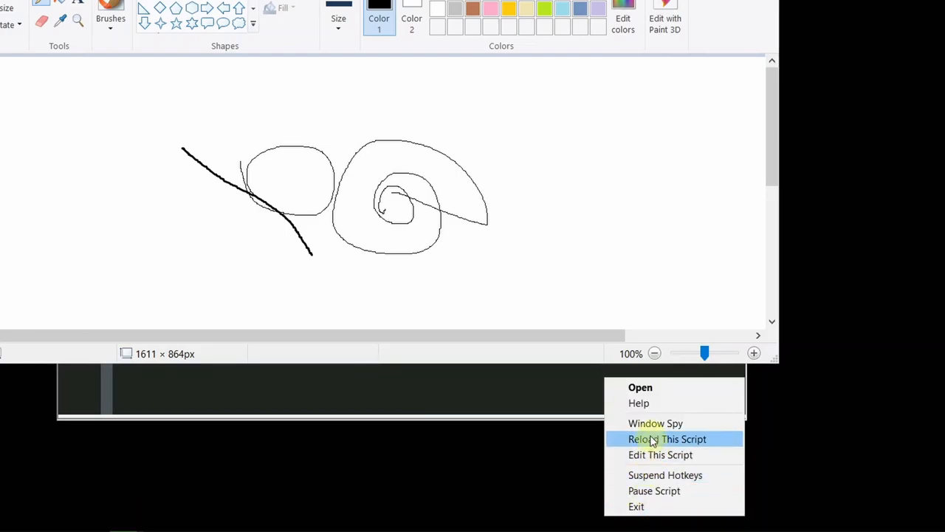
# Launch Window Spy from the script's tray menu to read Paint's Screen, Window and Client mouse positions.
pyautogui.click(656, 422)
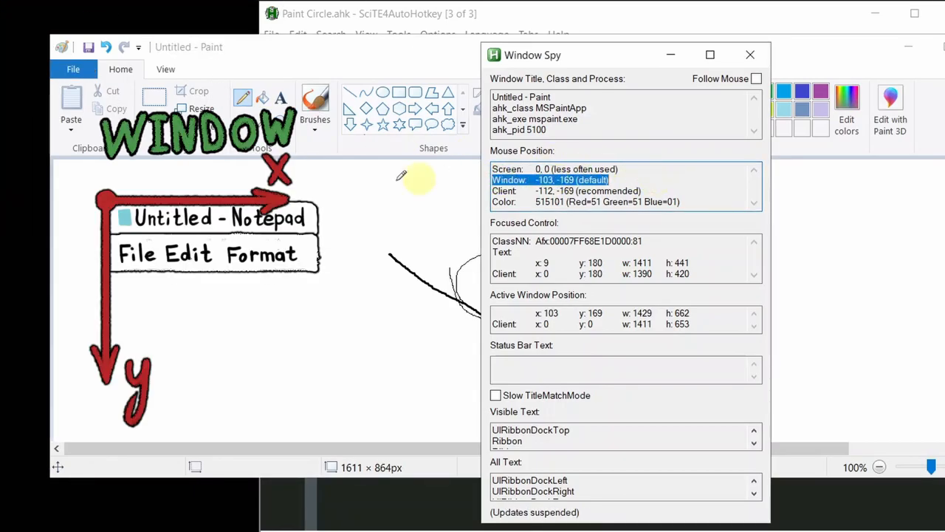
pyautogui.moveTo(47, 24)
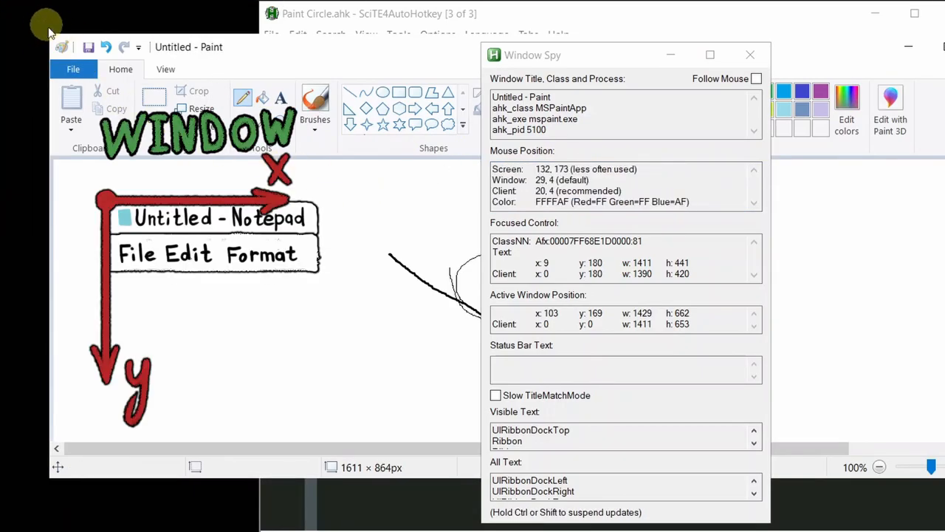
pyautogui.moveTo(437, 174)
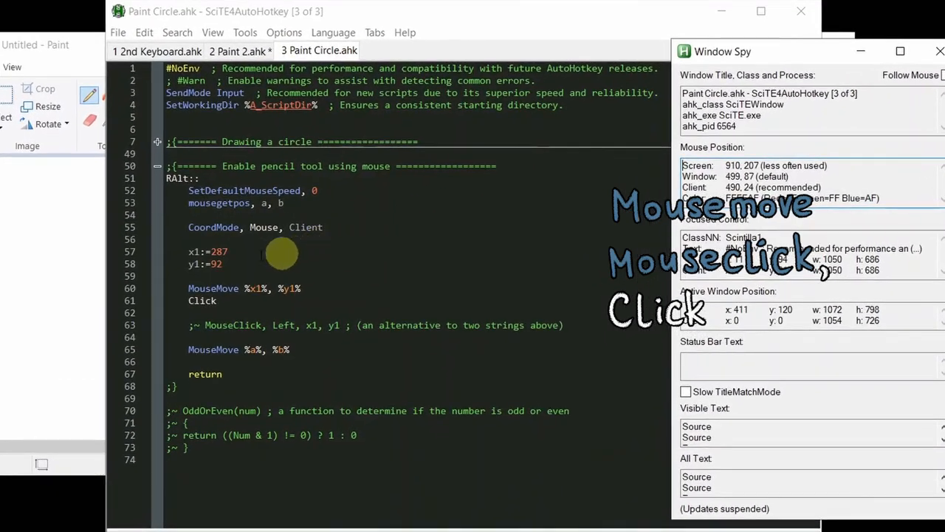
pyautogui.click(242, 309)
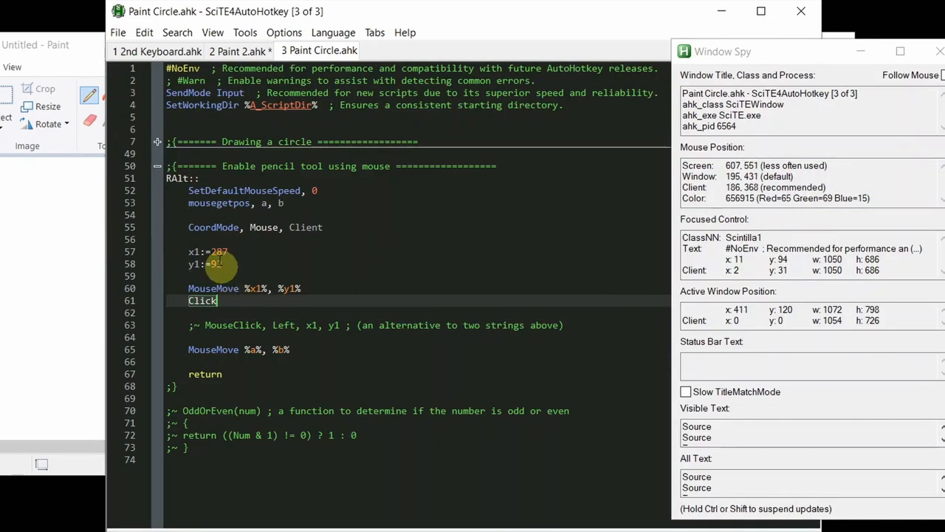
pyautogui.press('alt')
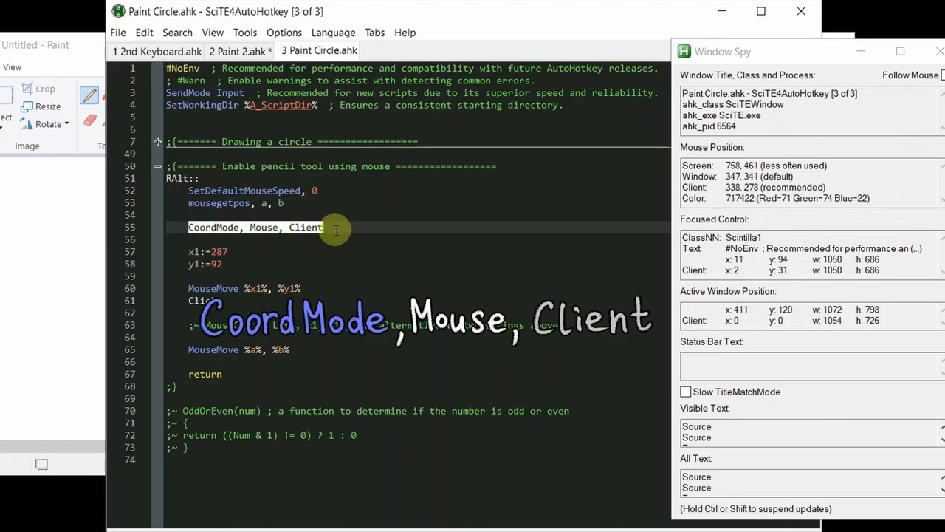
pyautogui.moveTo(70, 125)
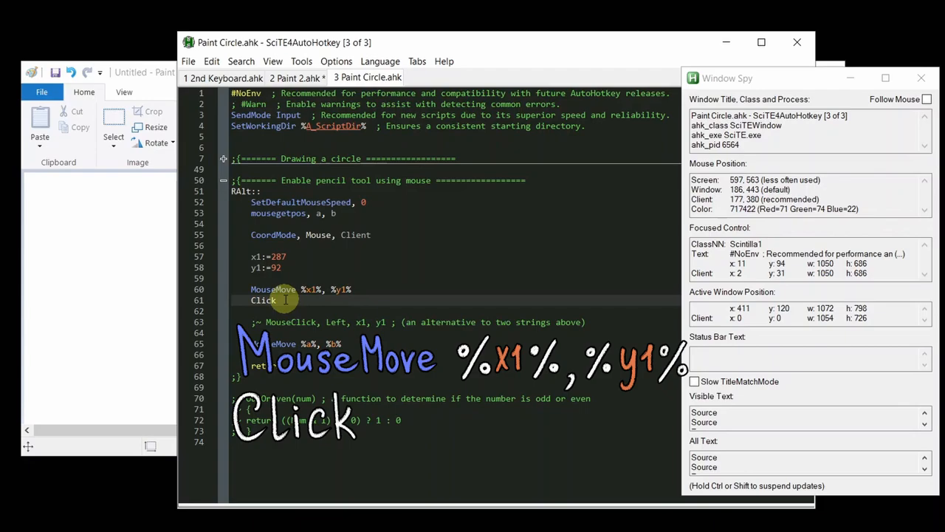
pyautogui.doubleClick(263, 300)
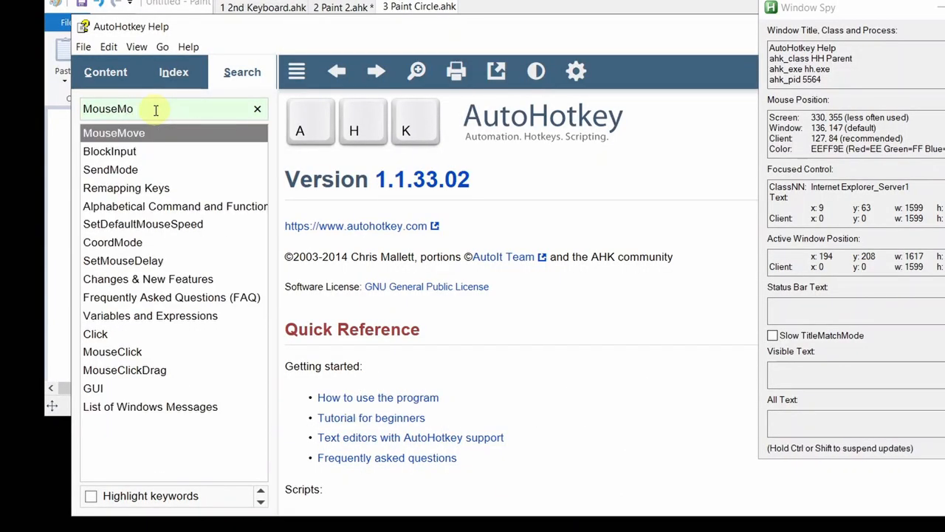
# Show the MouseMove command page from the AutoHotkey Help index.
pyautogui.click(113, 133)
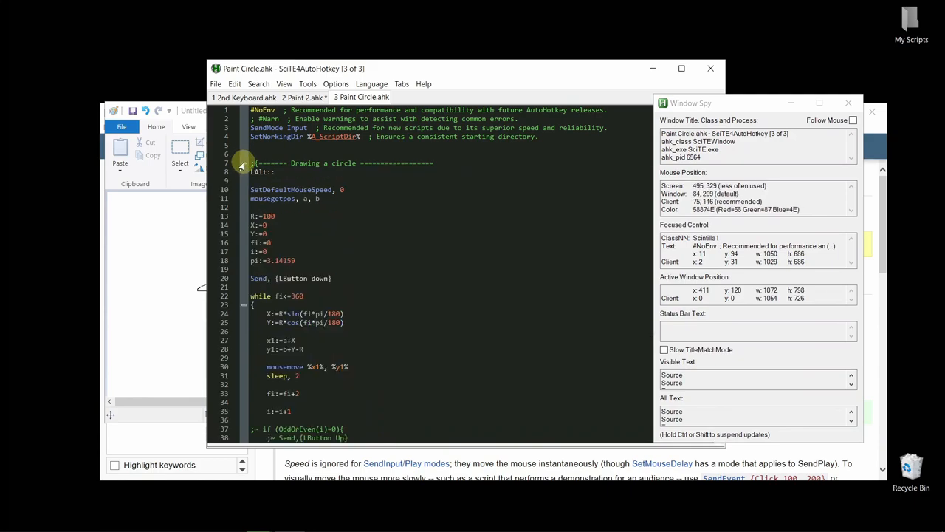
# Scroll Paint Circle.ahk to the while loop computing x and y with Sin and Cos.
pyautogui.scroll(-3)
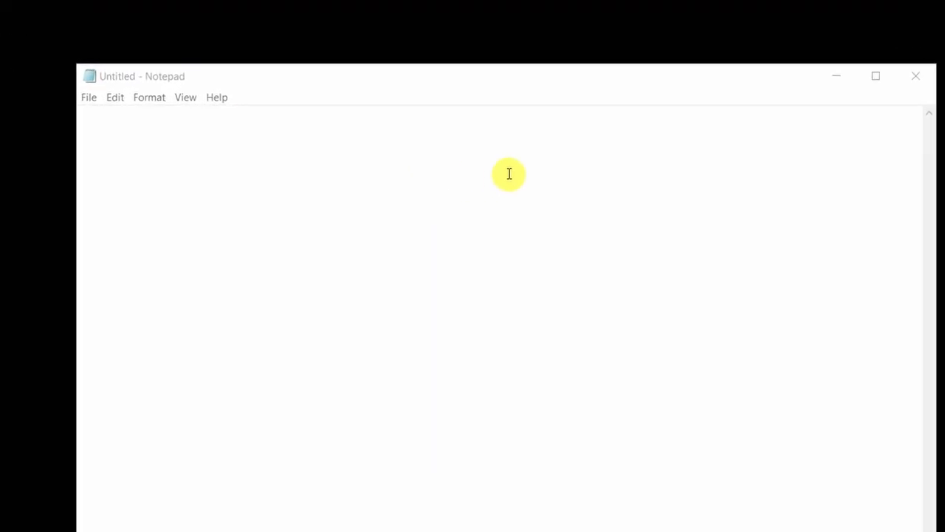
pyautogui.moveTo(475, 272)
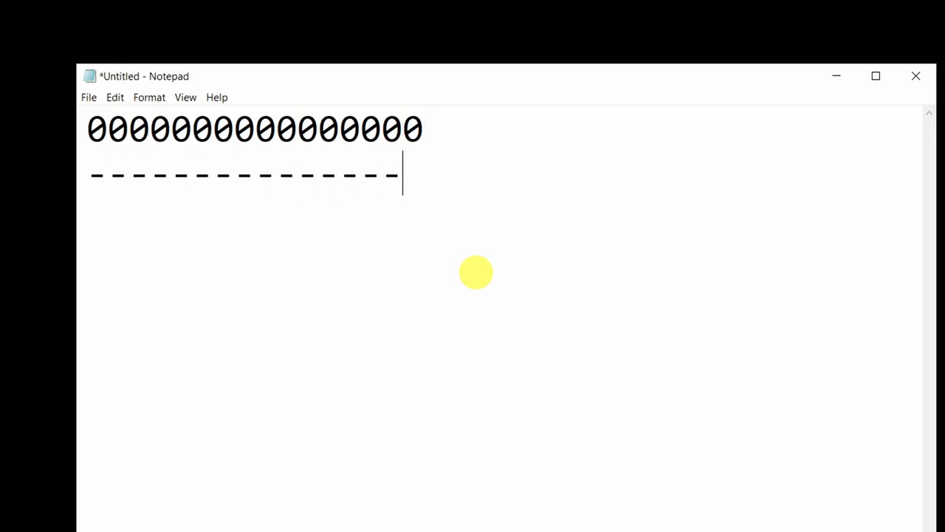
# Hold the 0 key so Notepad fills with a long row of repeated zeros.
pyautogui.write('00000')
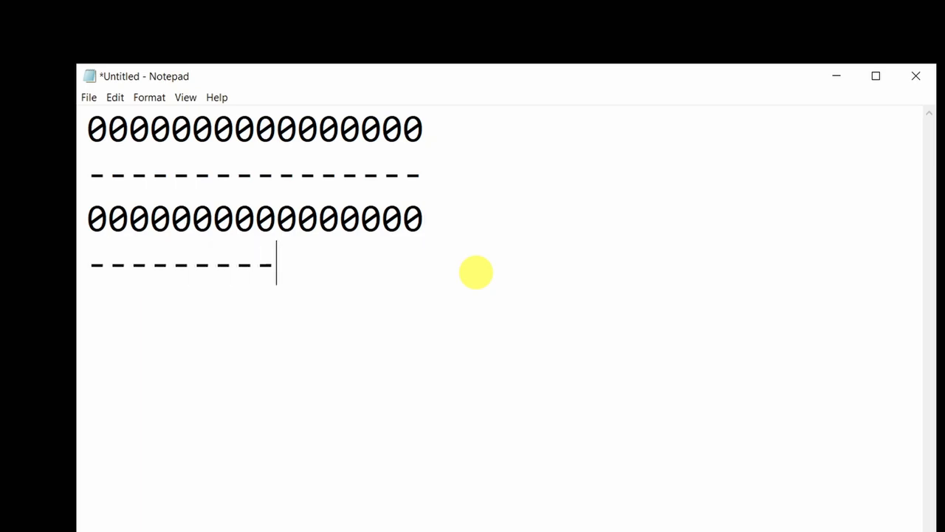
pyautogui.write('0')
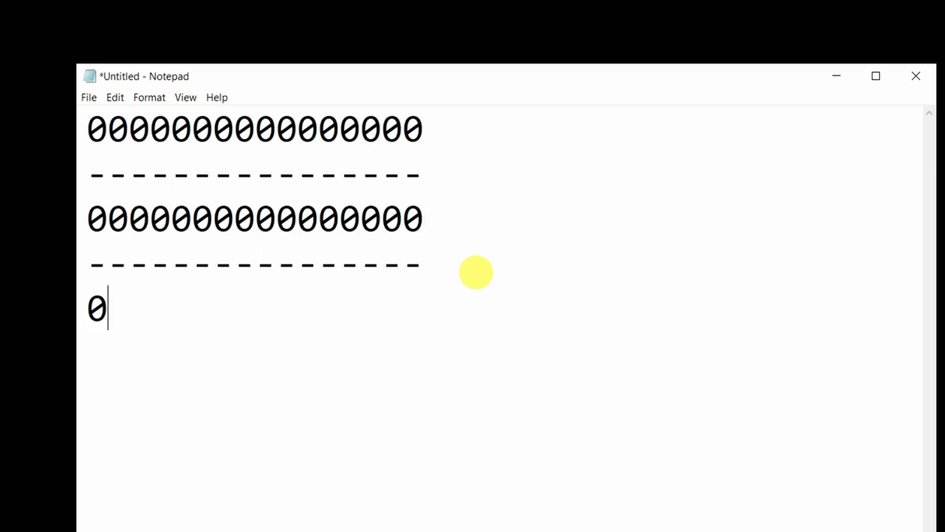
pyautogui.write('0000000000000000')
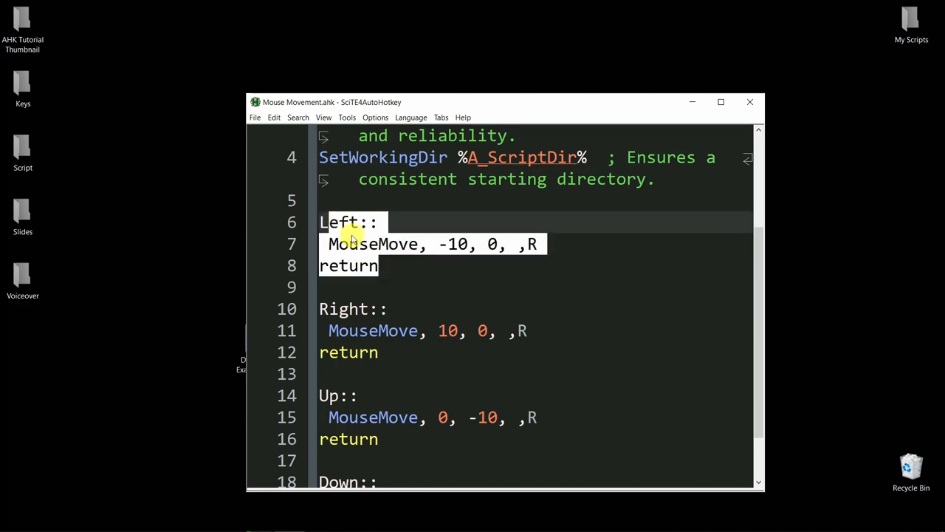
pyautogui.moveTo(499, 299)
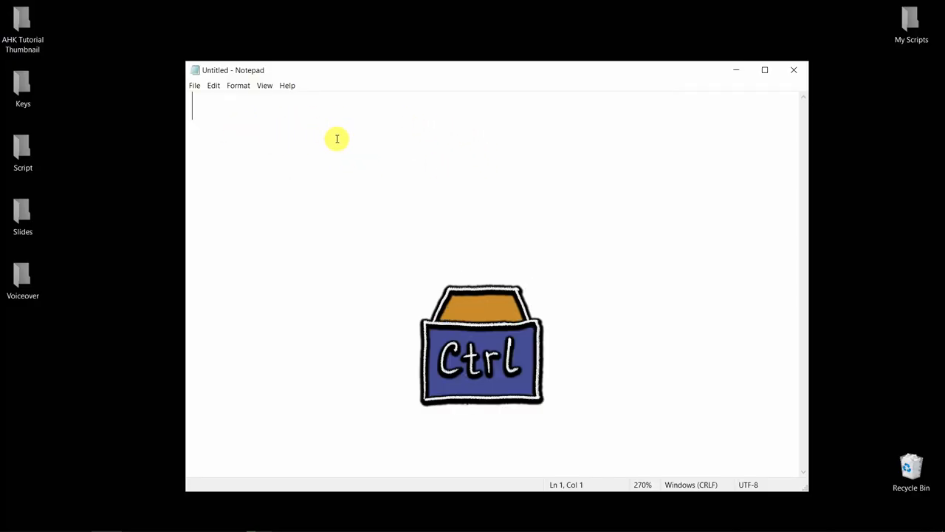
# Have Ctrl taps/holds type Hello!, My name is Richard., What is your name?, My name is Sarah., Nice to meet you!
pyautogui.write('Hello!')
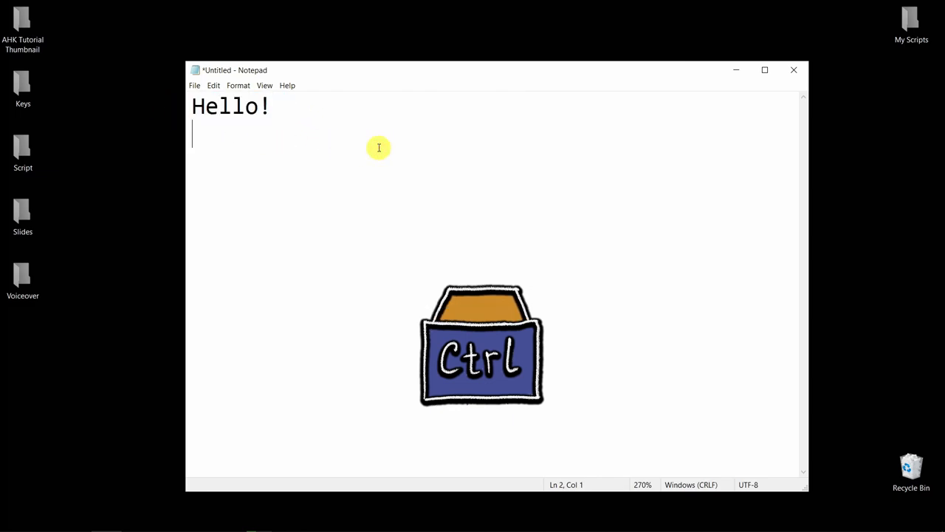
pyautogui.write('My name is Richard.')
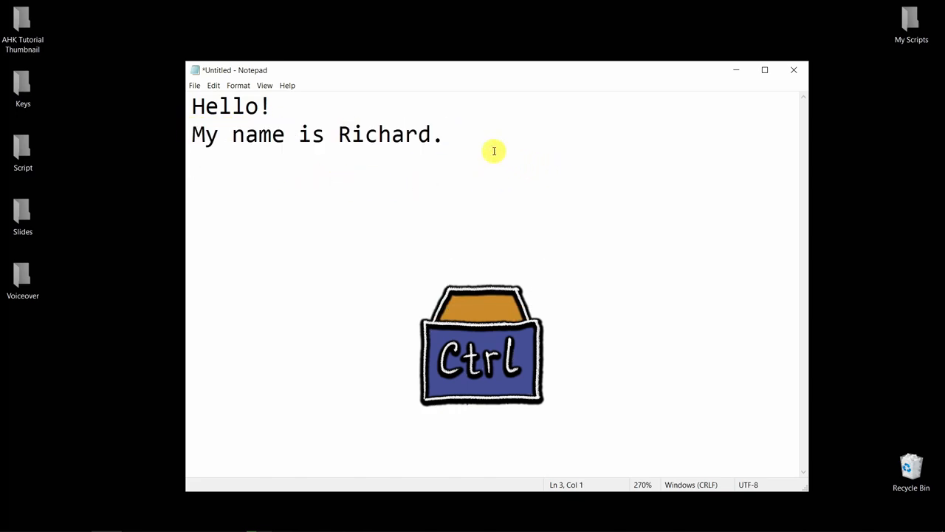
pyautogui.write('What is your name?')
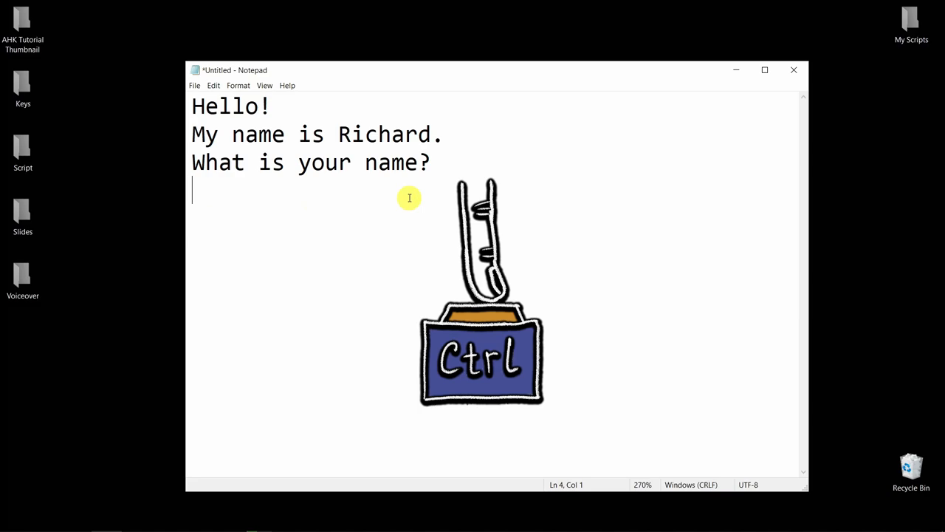
pyautogui.write('My name is Sarah.')
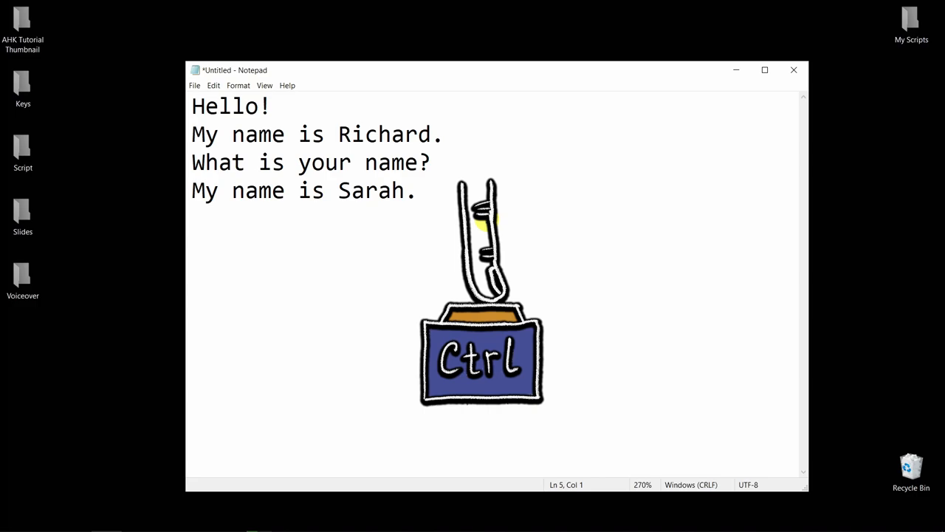
pyautogui.write('Nice to meet you!')
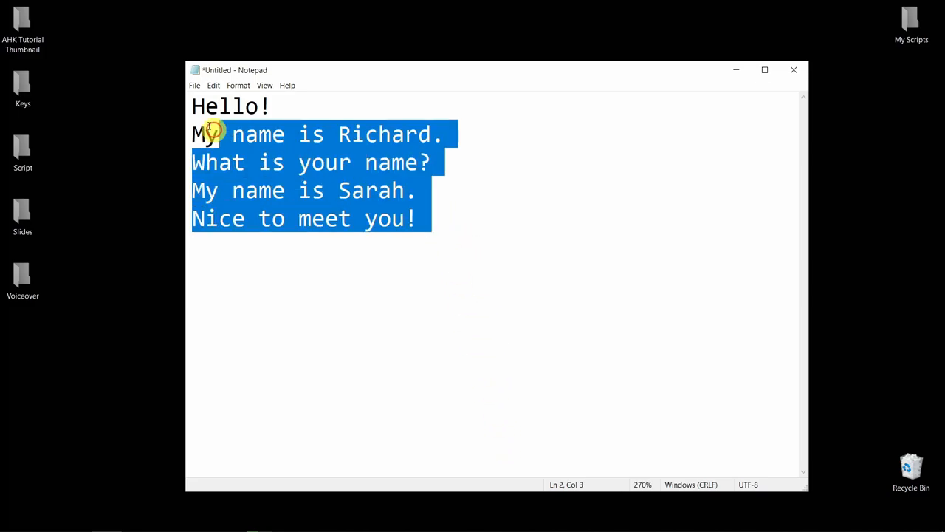
pyautogui.click(465, 242)
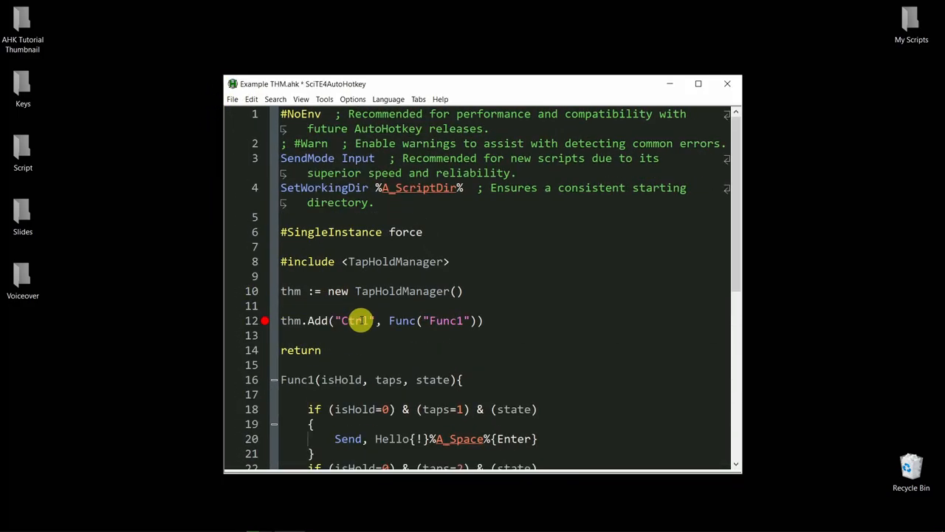
# Select Func1 in thm.Add("Ctrl", Func("Func1")) and move to the Func1 definition sending each dialogue line.
pyautogui.scroll(-3)
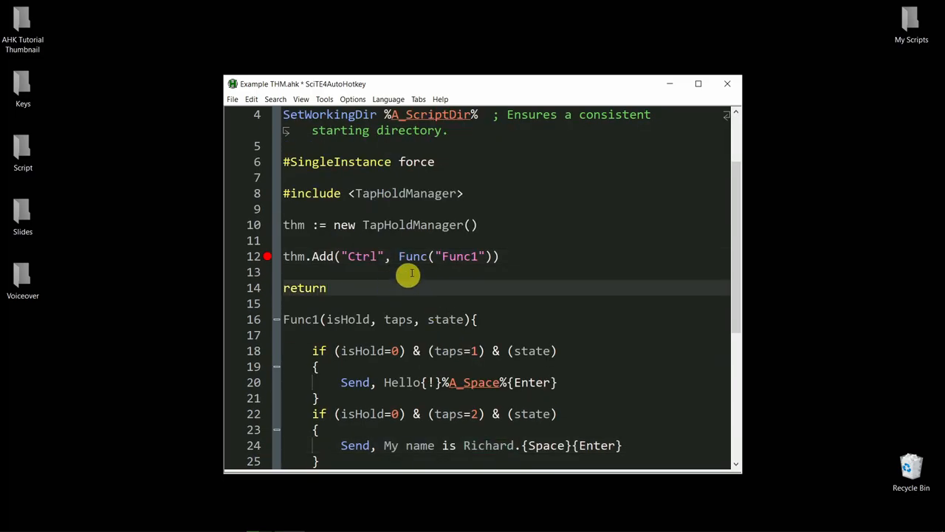
pyautogui.doubleClick(459, 257)
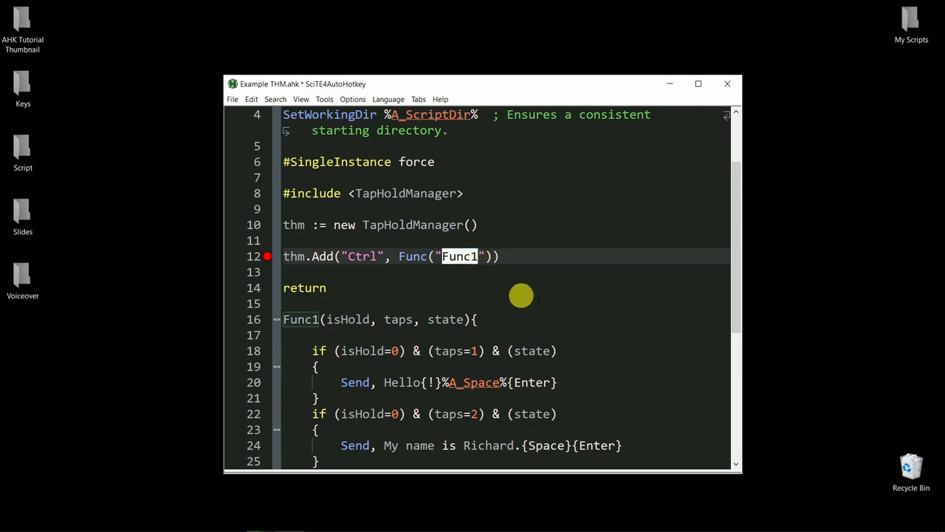
pyautogui.scroll(-3)
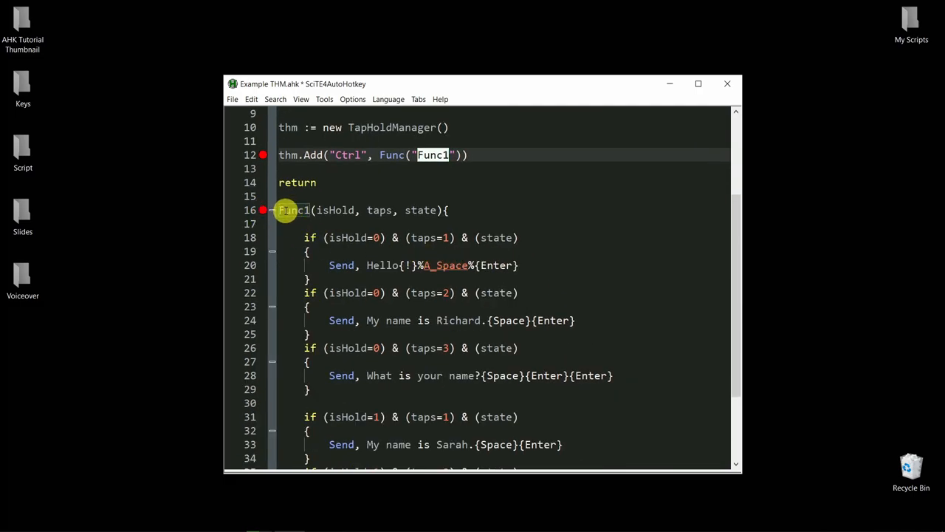
pyautogui.click(258, 236)
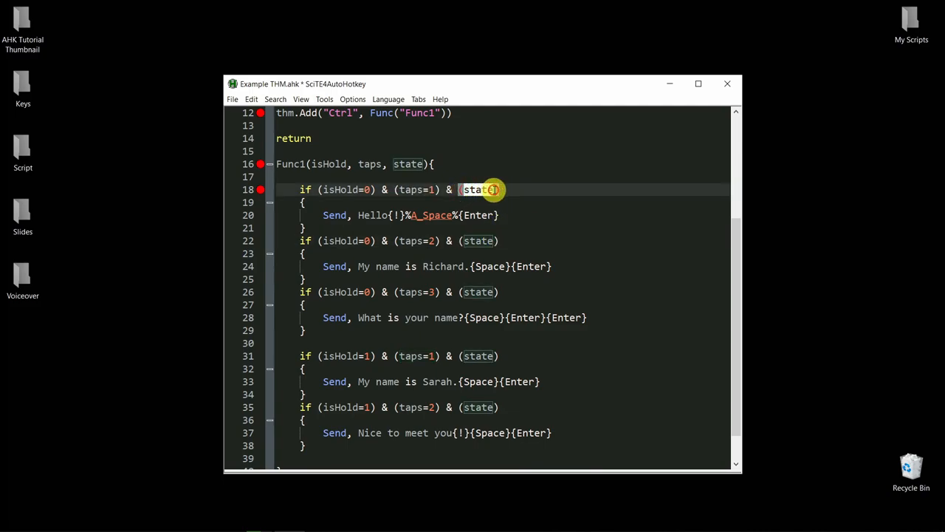
pyautogui.moveTo(549, 192)
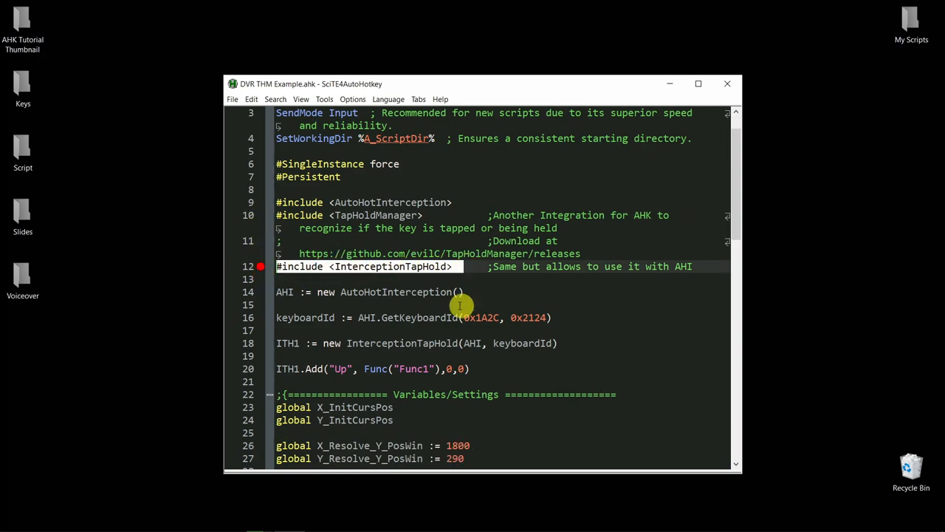
pyautogui.moveTo(358, 317)
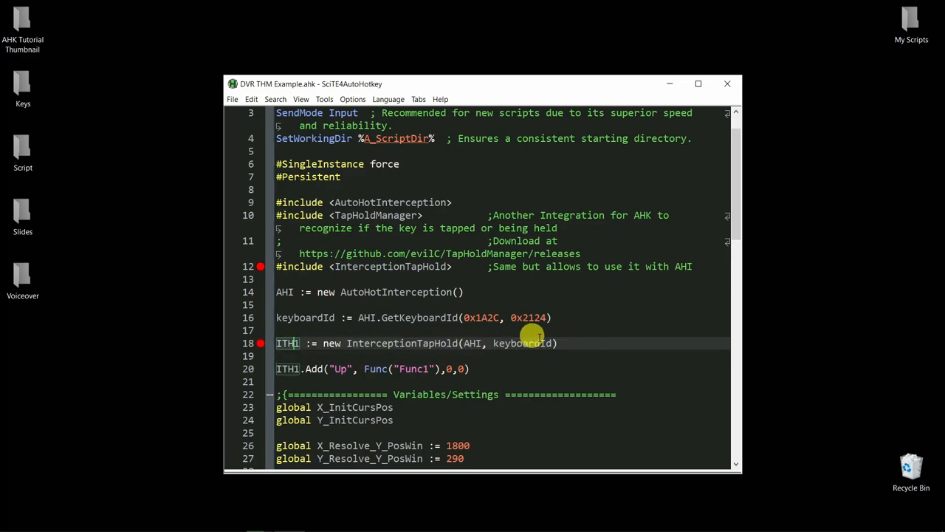
pyautogui.scroll(-3)
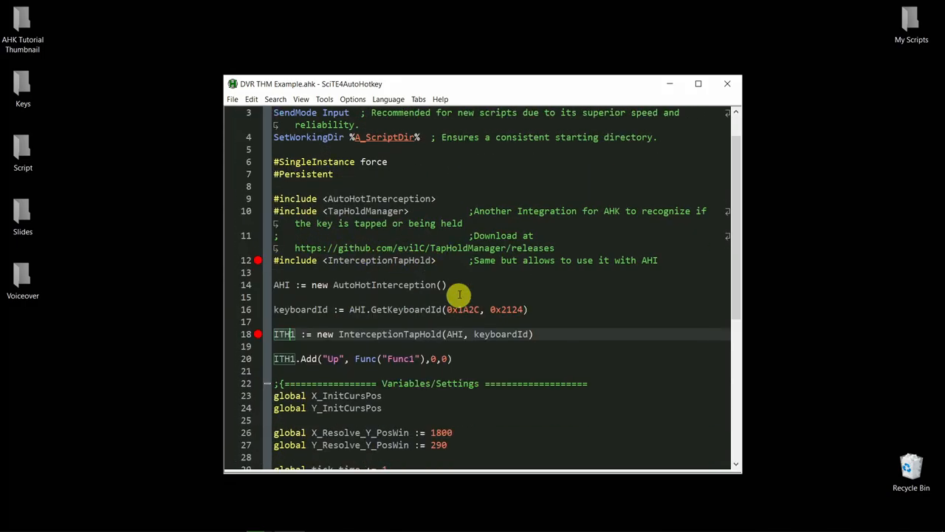
pyautogui.scroll(-3)
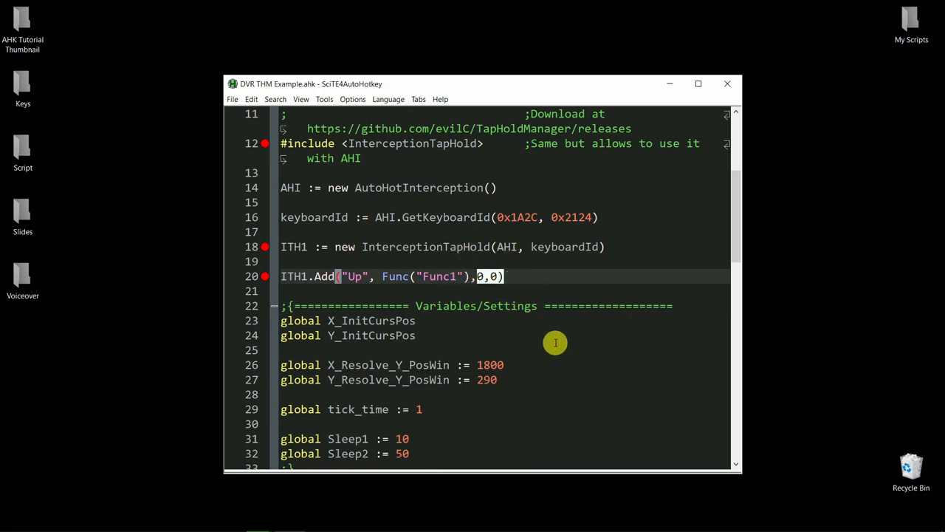
pyautogui.moveTo(555, 328)
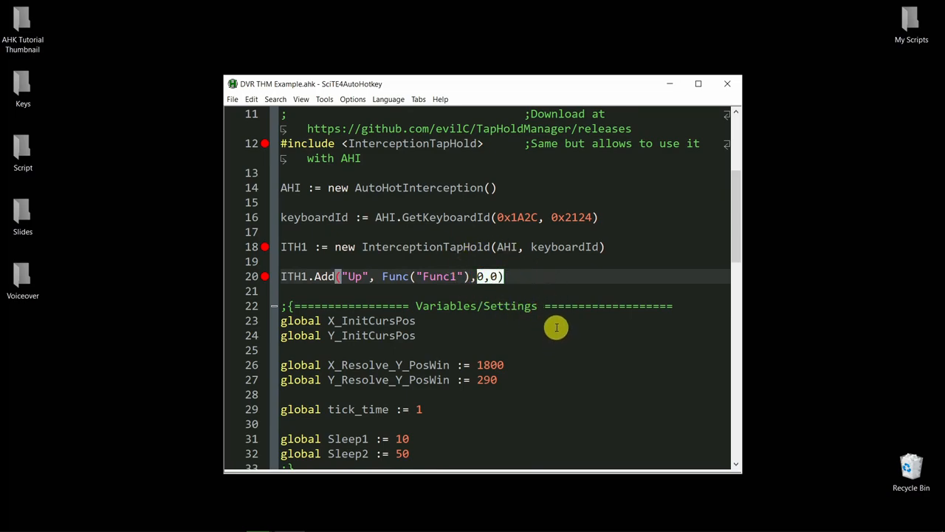
pyautogui.moveTo(509, 276)
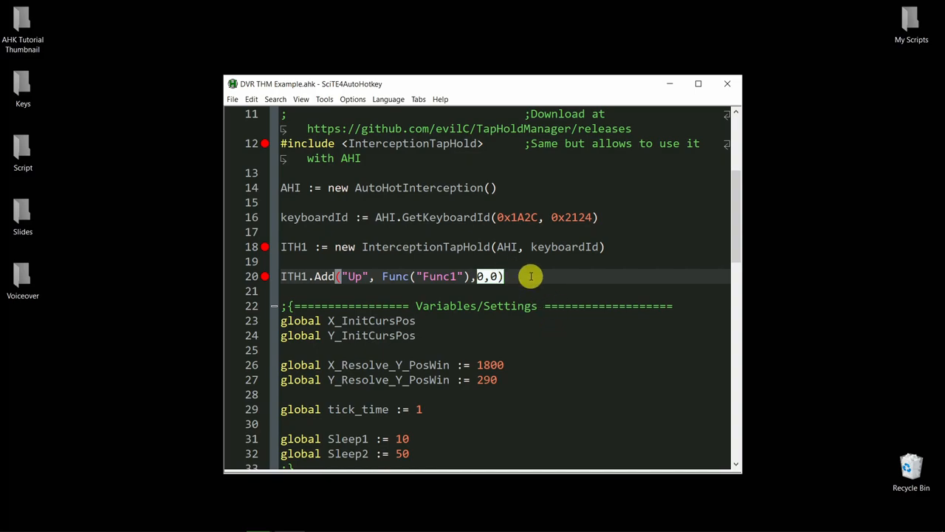
pyautogui.scroll(-3)
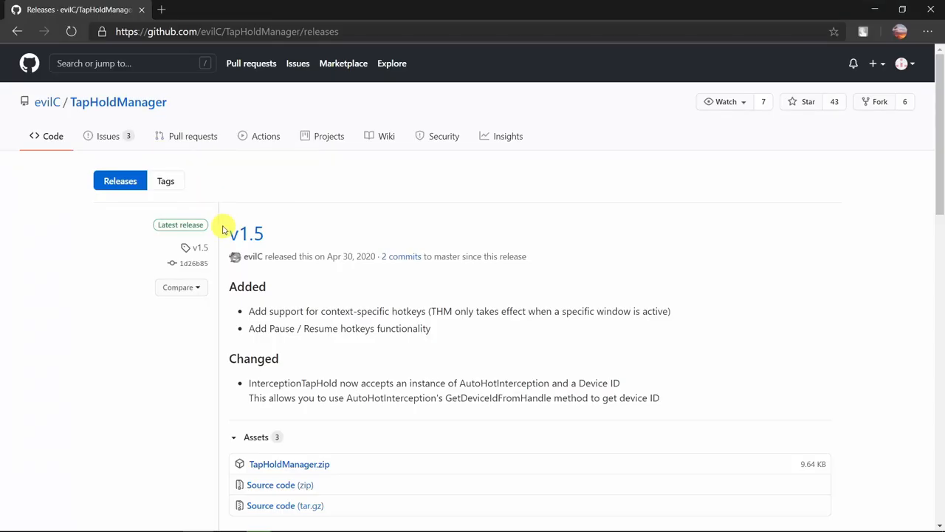
# Scroll the TapHoldManager GitHub releases page to the v1.5 assets.
pyautogui.scroll(-3)
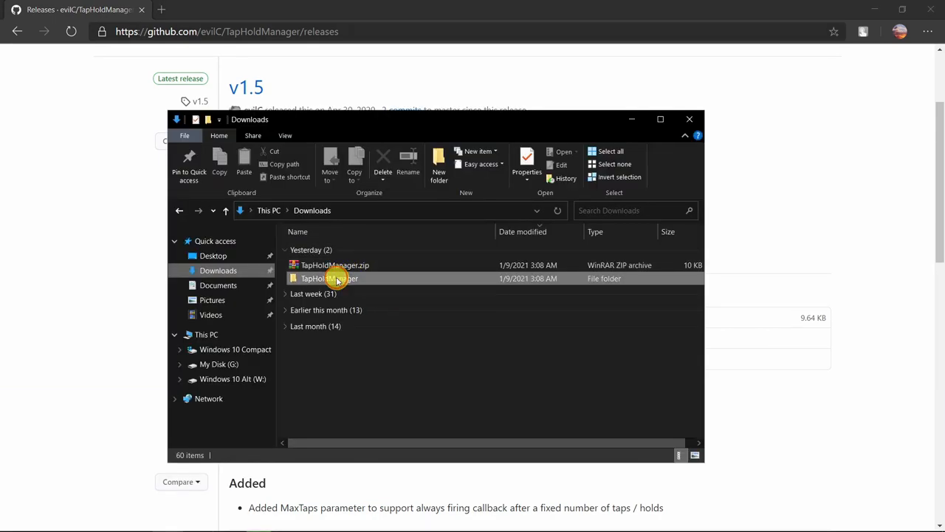
# Enter the extracted TapHoldManager folder, then the Documents > AutoHotkey folder holding Lib and SciTE.
pyautogui.doubleClick(330, 277)
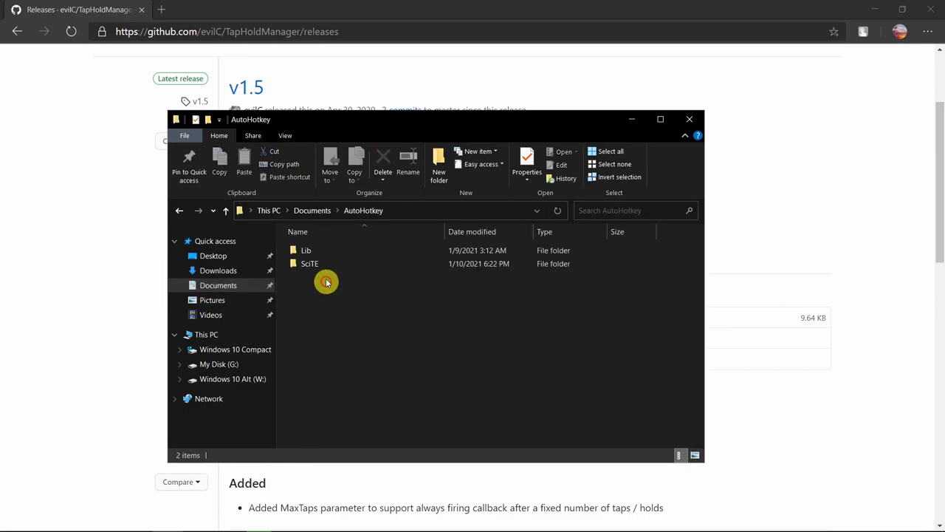
pyautogui.doubleClick(306, 250)
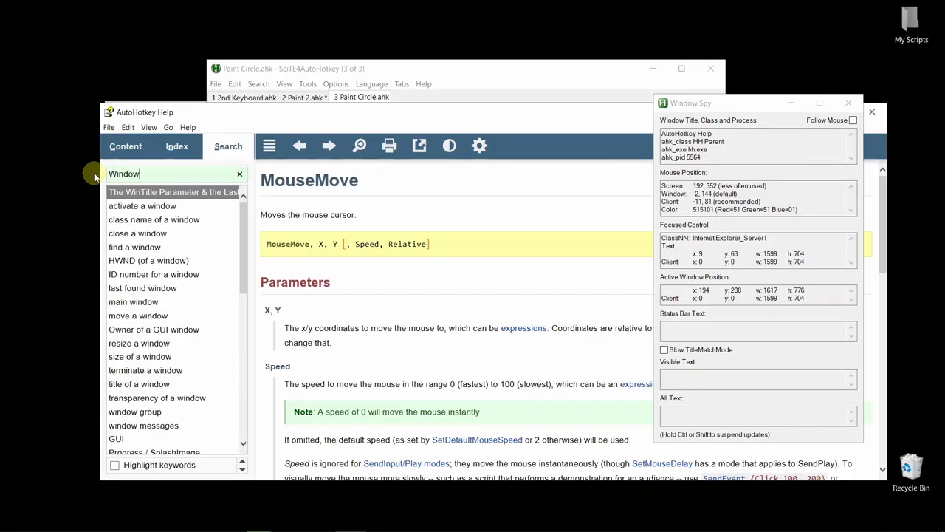
# Search the AutoHotkey Help index for "Window" to list window-related topics.
pyautogui.click(175, 192)
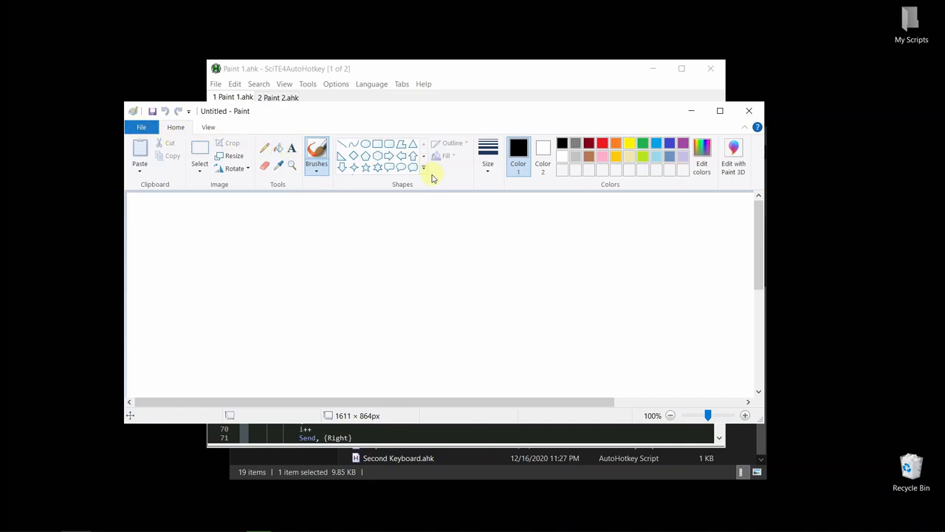
pyautogui.moveTo(424, 168)
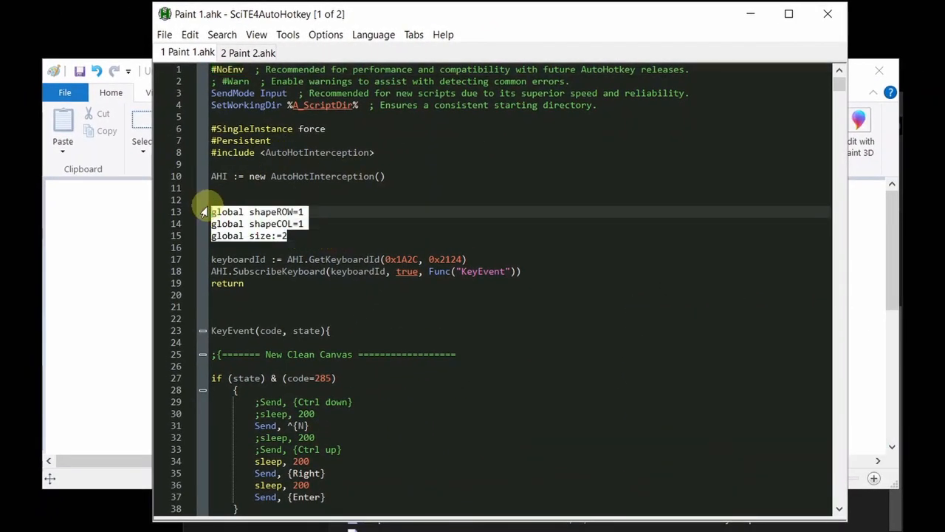
# Review the shapeROW/shapeCOL While loops that navigate down and across Paint's shape grid.
pyautogui.scroll(-3)
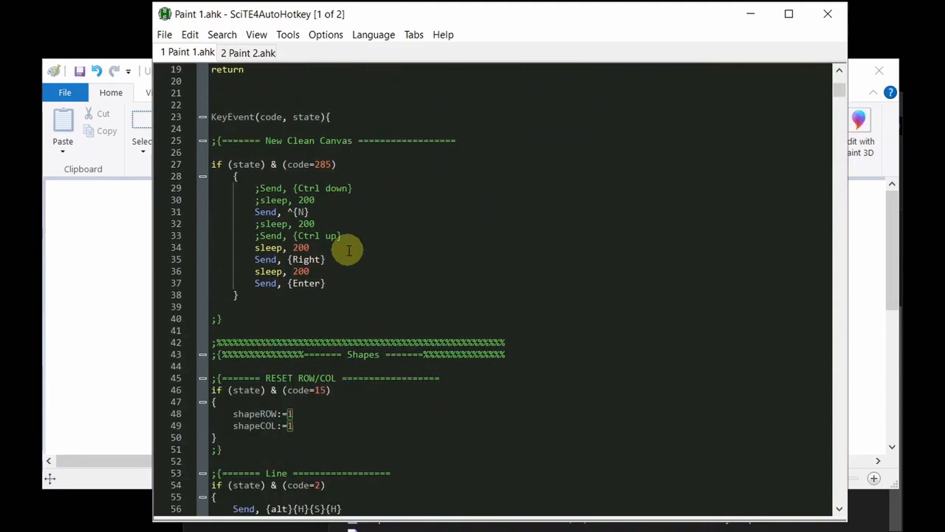
pyautogui.scroll(-3)
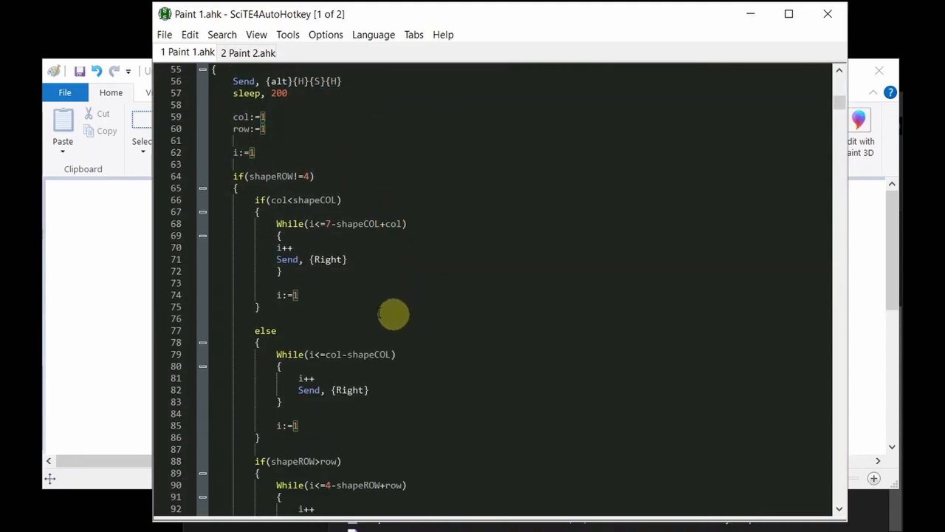
pyautogui.scroll(-3)
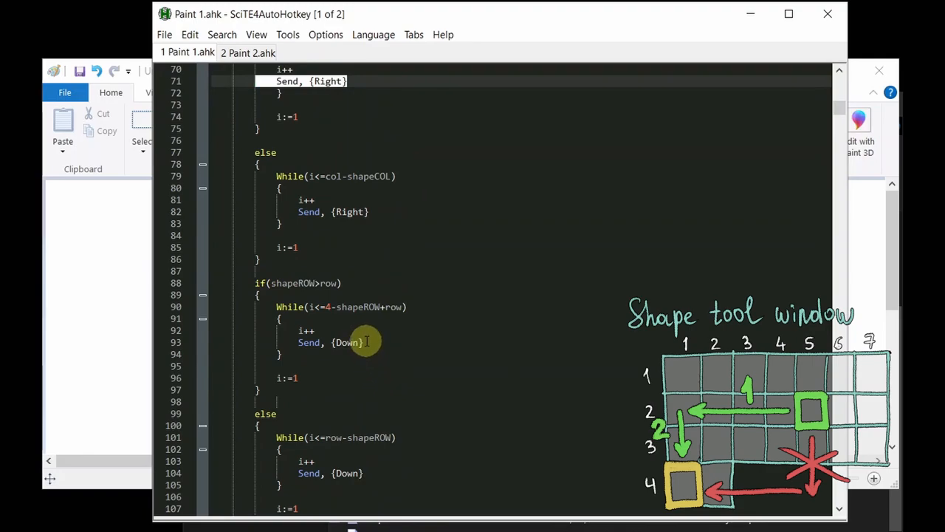
pyautogui.click(362, 342)
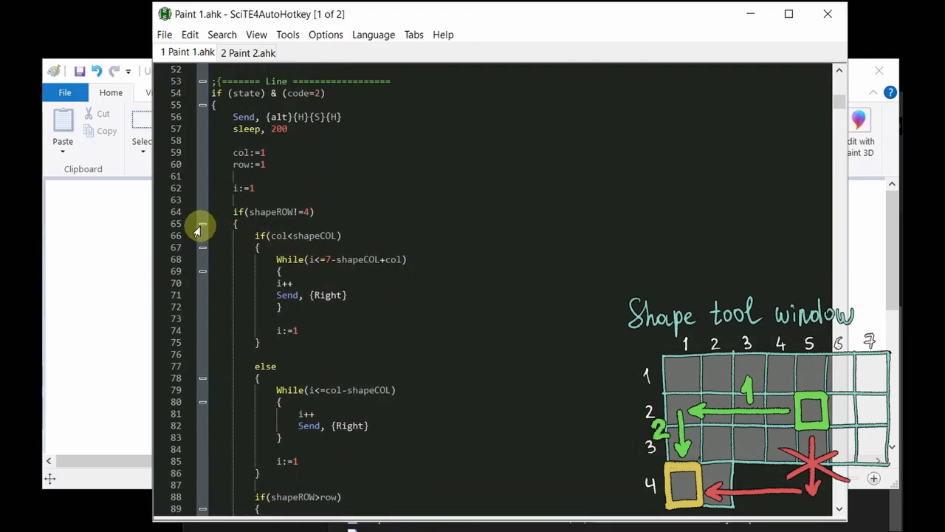
pyautogui.moveTo(200, 273)
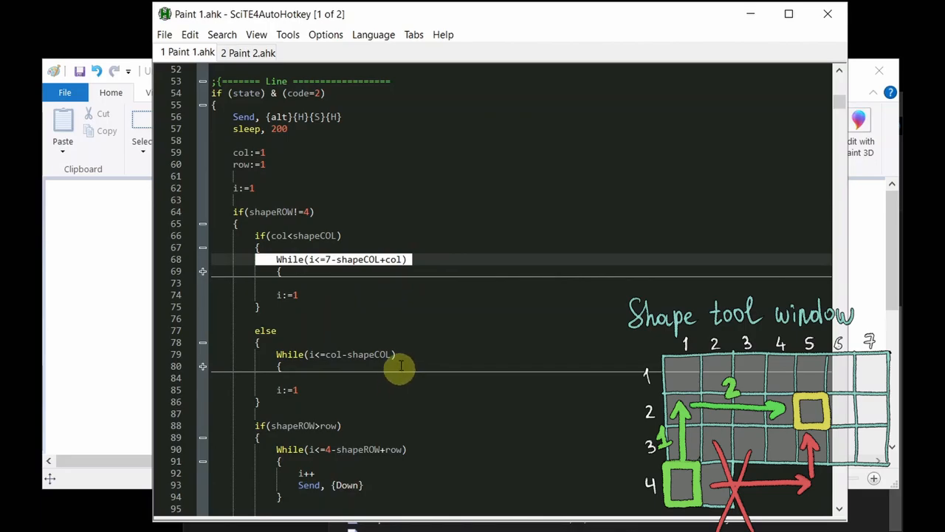
pyautogui.scroll(-3)
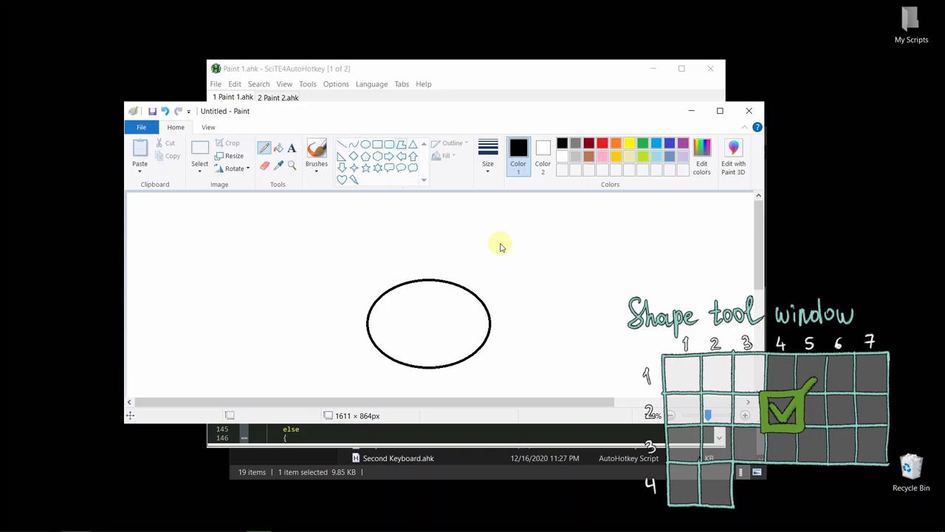
# Open Script.ahk for editing and toggle the ^!r::Reload line as a comment with Ctrl+Q.
pyautogui.rightClick(443, 343)
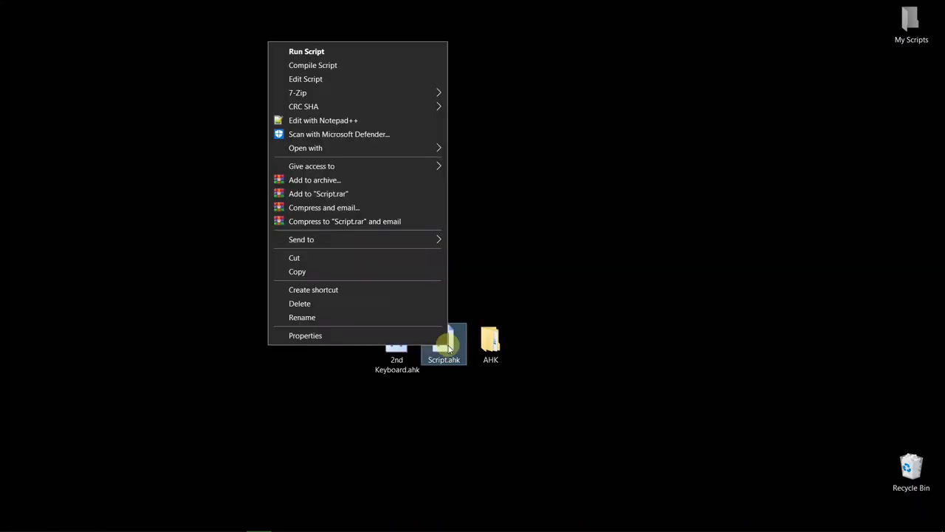
pyautogui.click(304, 80)
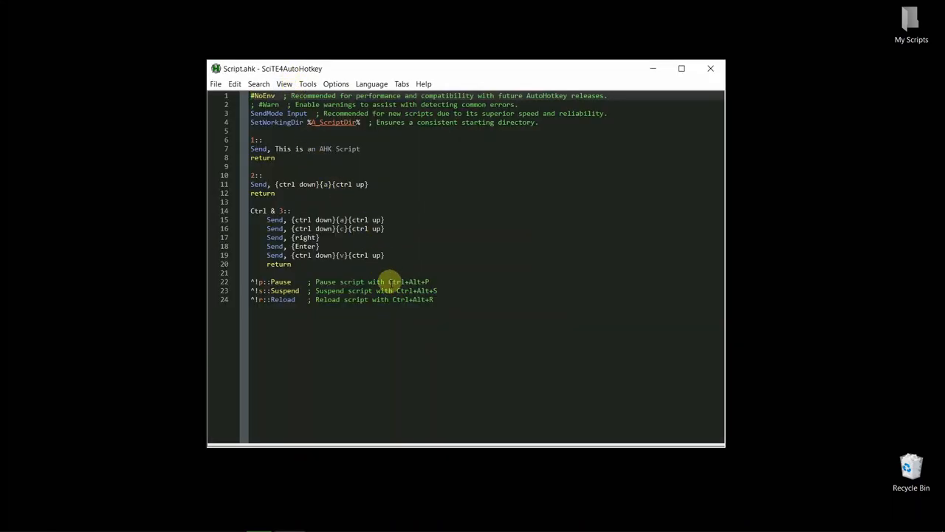
pyautogui.doubleClick(283, 298)
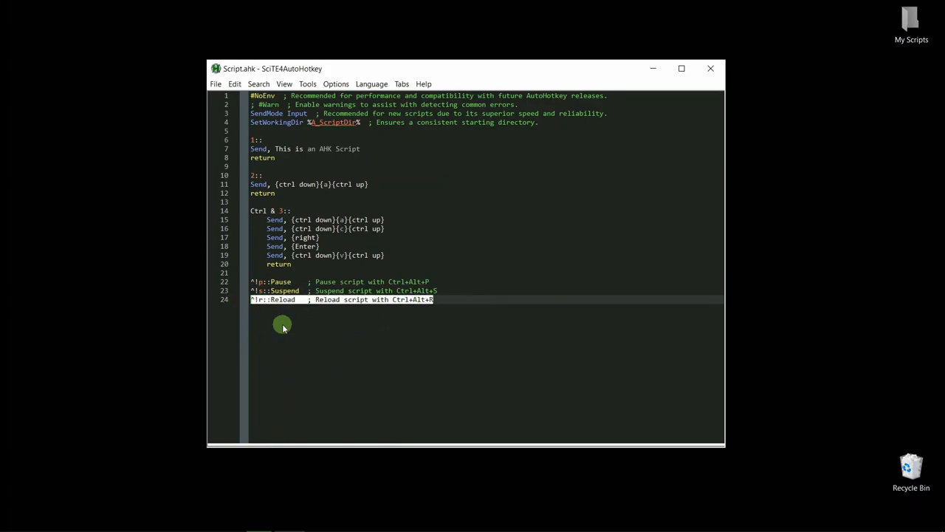
pyautogui.press('ctrl+q')
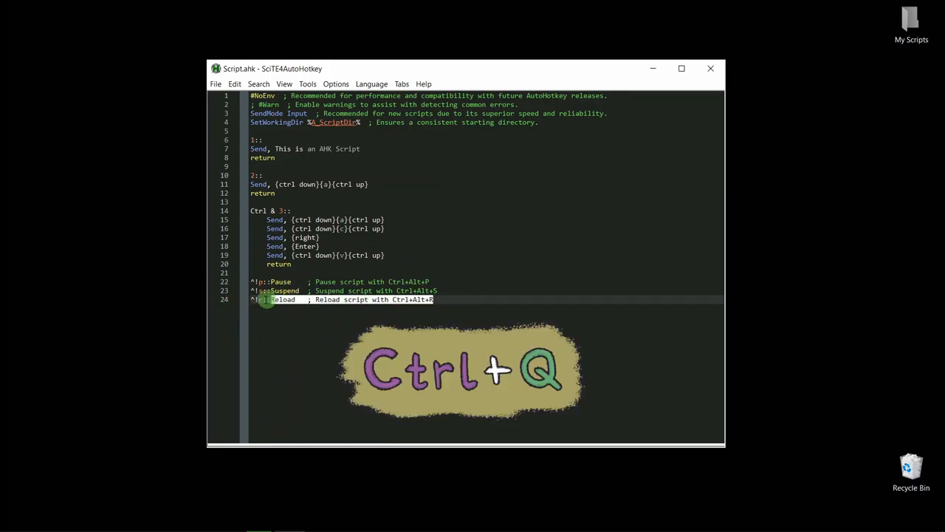